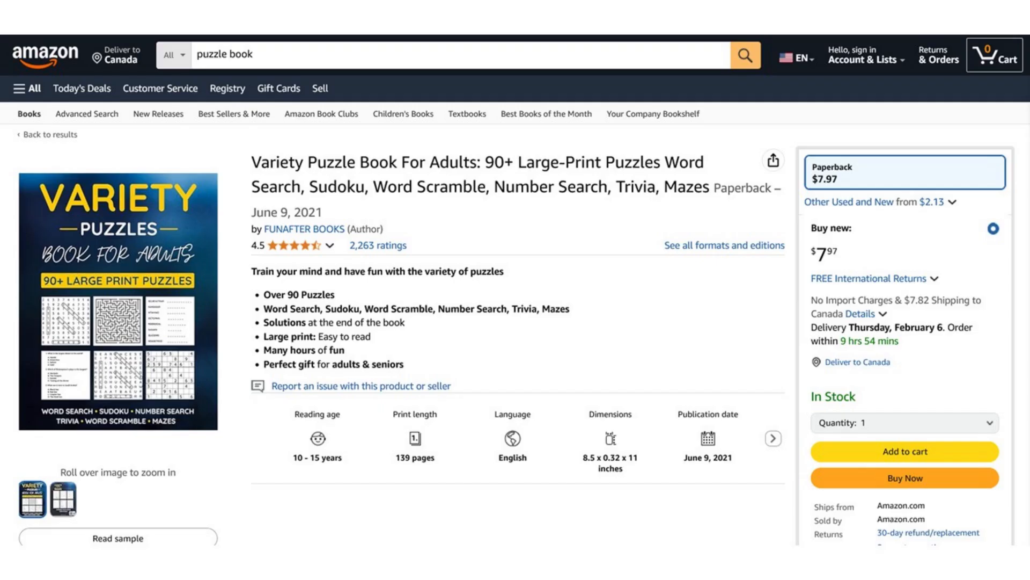
- Switch the left sidebar's tool group from Research to Create
{"action": "type", "text": "sudoku books for adults"}
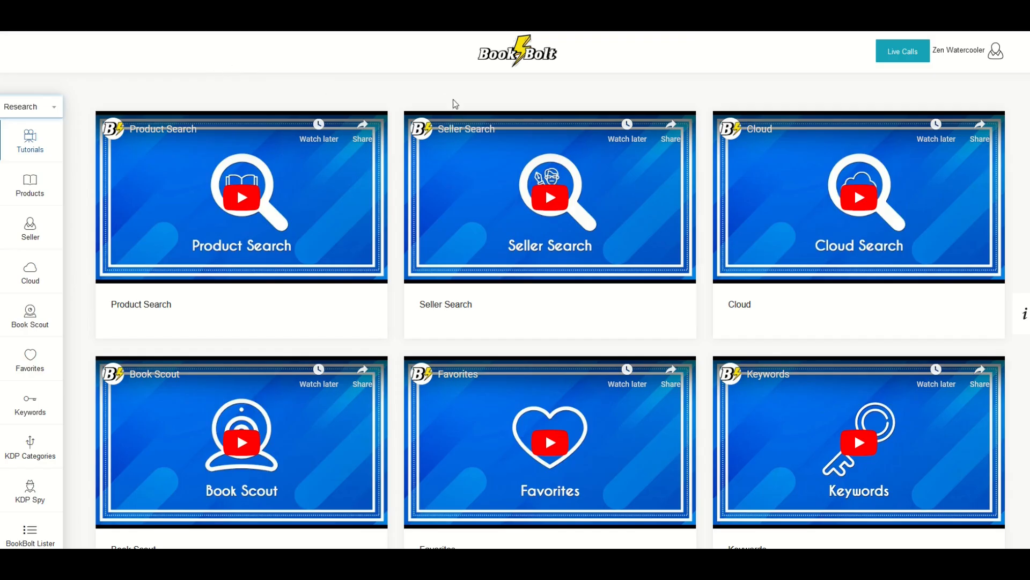
{"action": "mouse_move", "coordinate": [499, 75]}
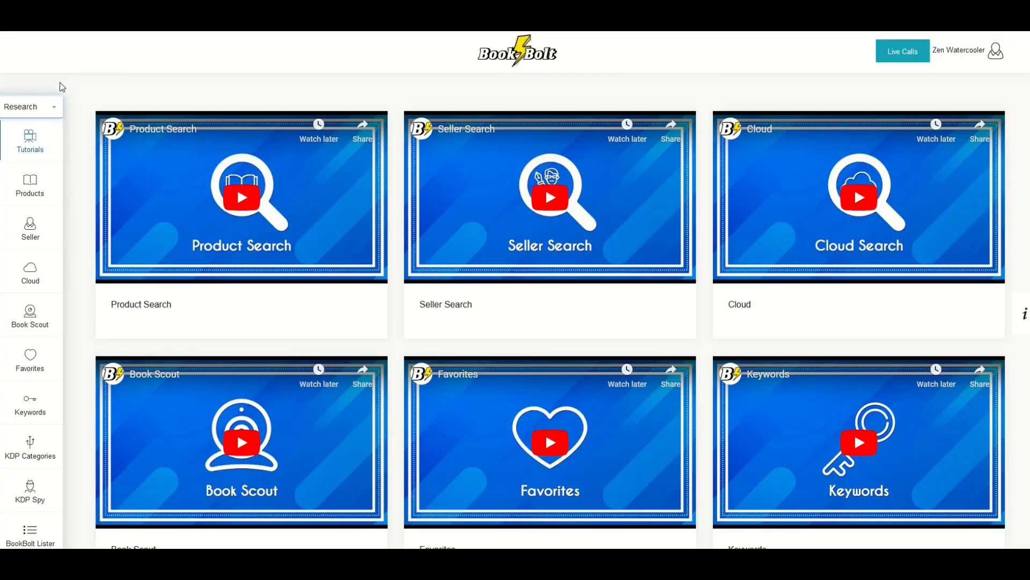
{"action": "mouse_move", "coordinate": [272, 164]}
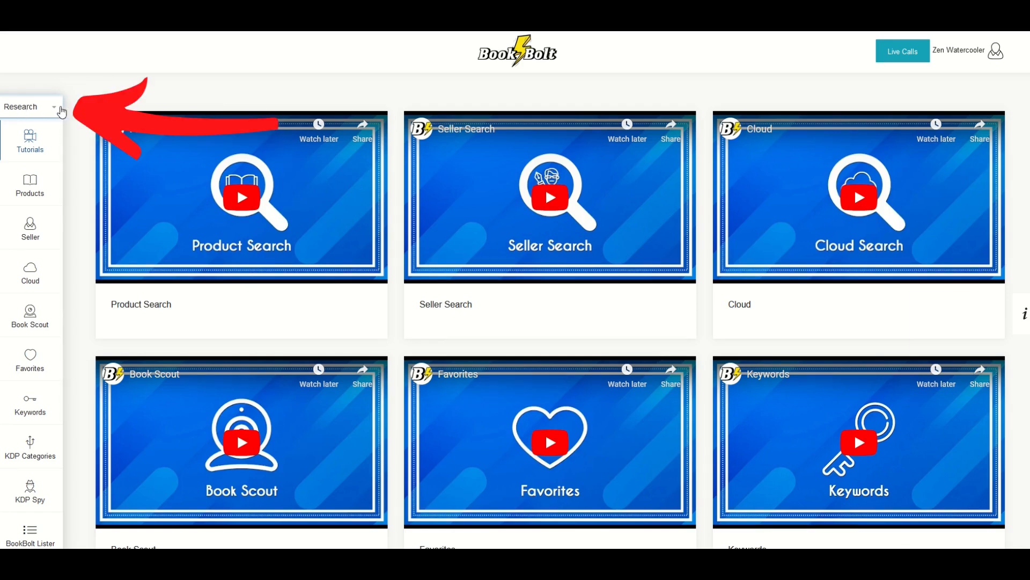
{"action": "mouse_move", "coordinate": [18, 112]}
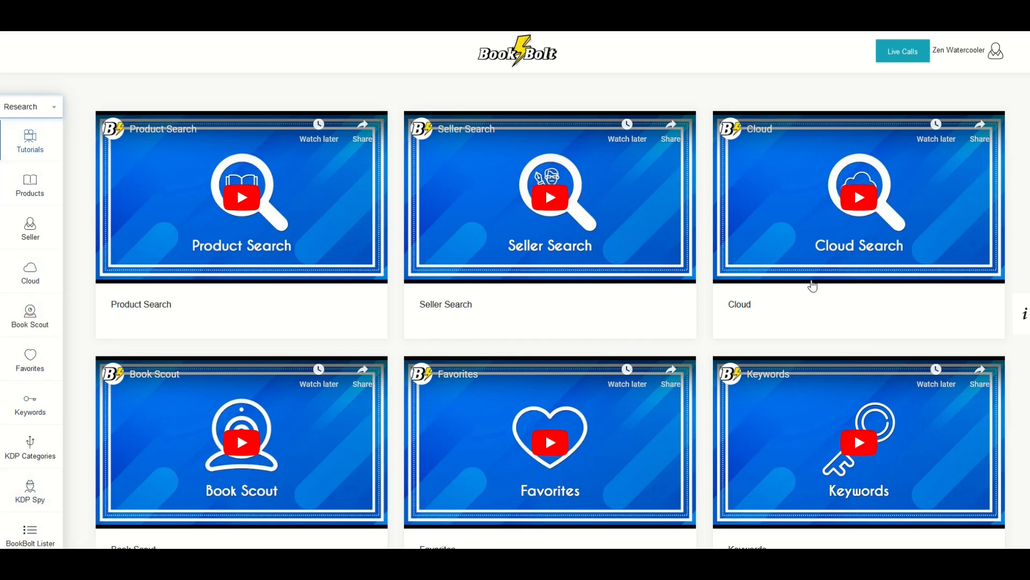
{"action": "mouse_move", "coordinate": [411, 346]}
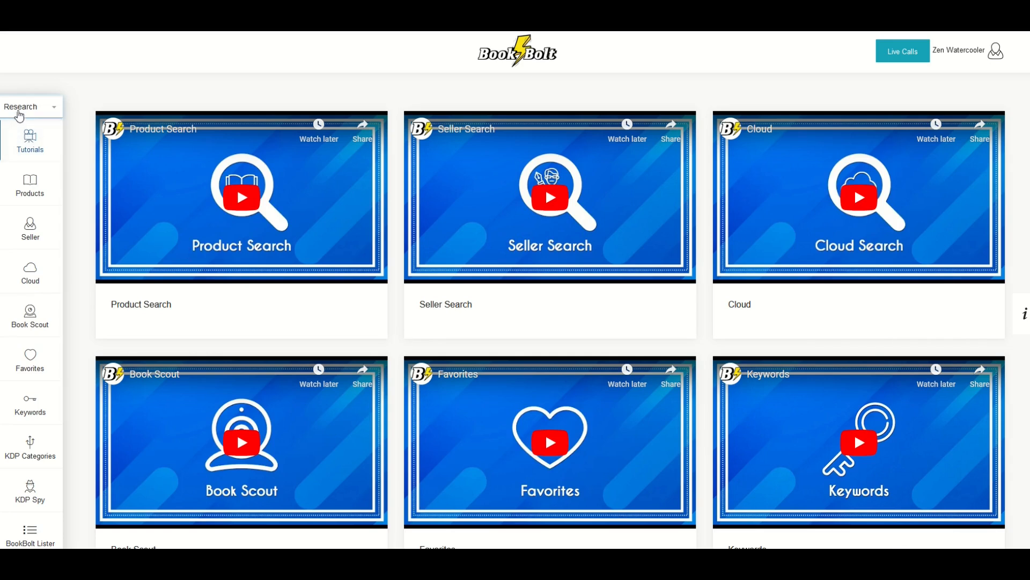
{"action": "left_click", "coordinate": [30, 106]}
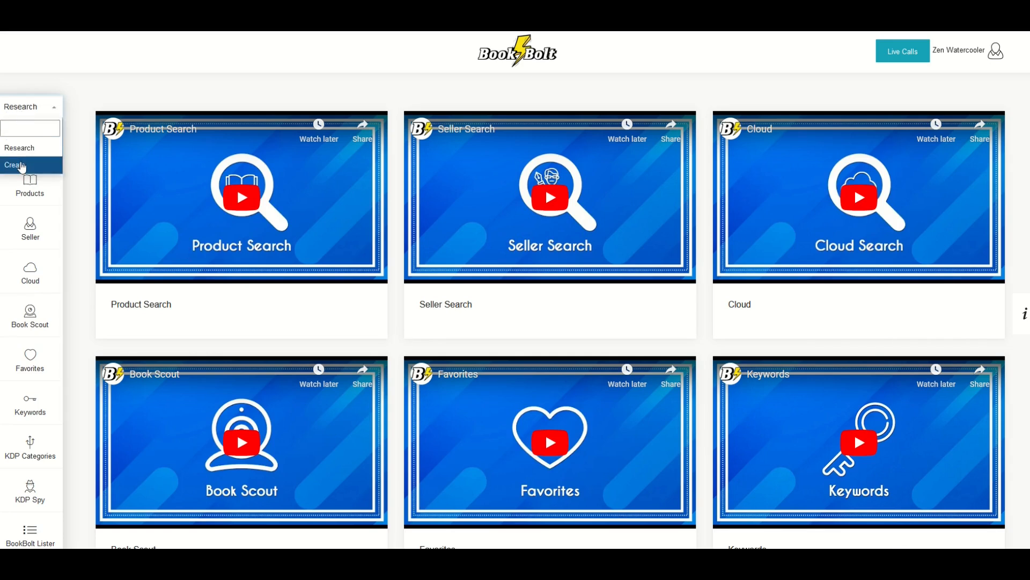
{"action": "left_click", "coordinate": [14, 165]}
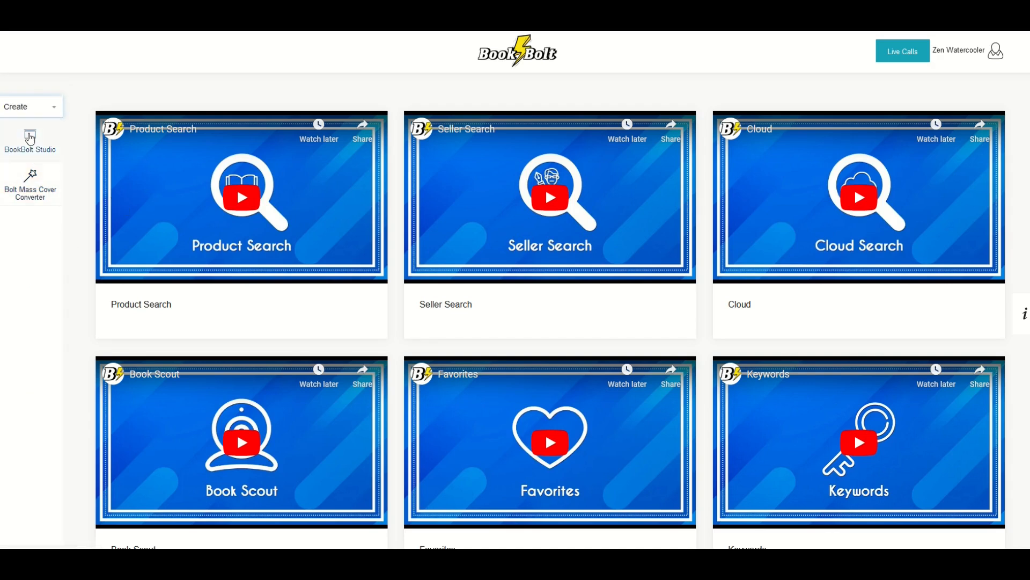
{"action": "mouse_move", "coordinate": [28, 242]}
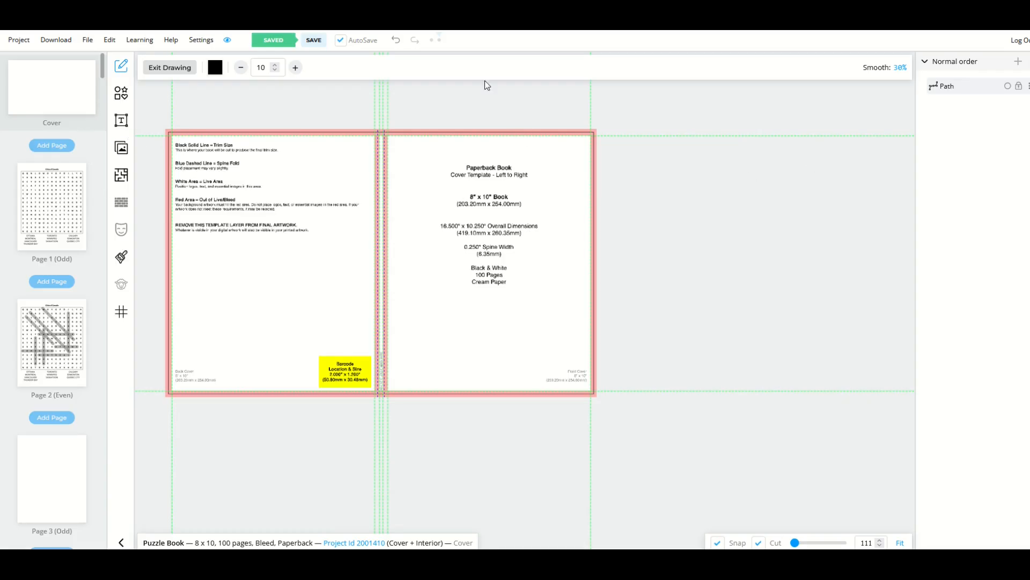
{"action": "mouse_move", "coordinate": [204, 202]}
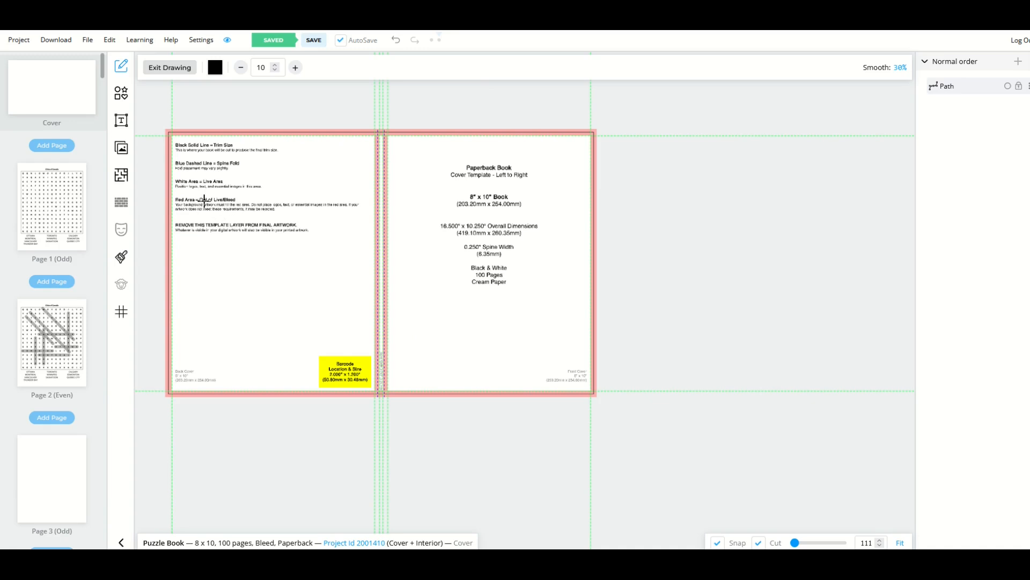
{"action": "mouse_move", "coordinate": [420, 345]}
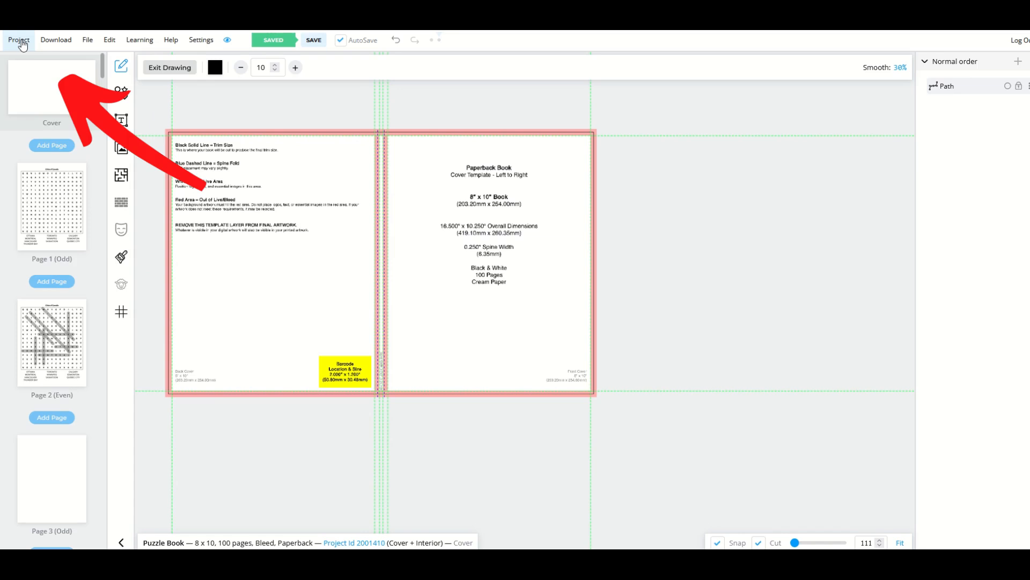
- Start a New Project from the Project menu
{"action": "left_click", "coordinate": [18, 39]}
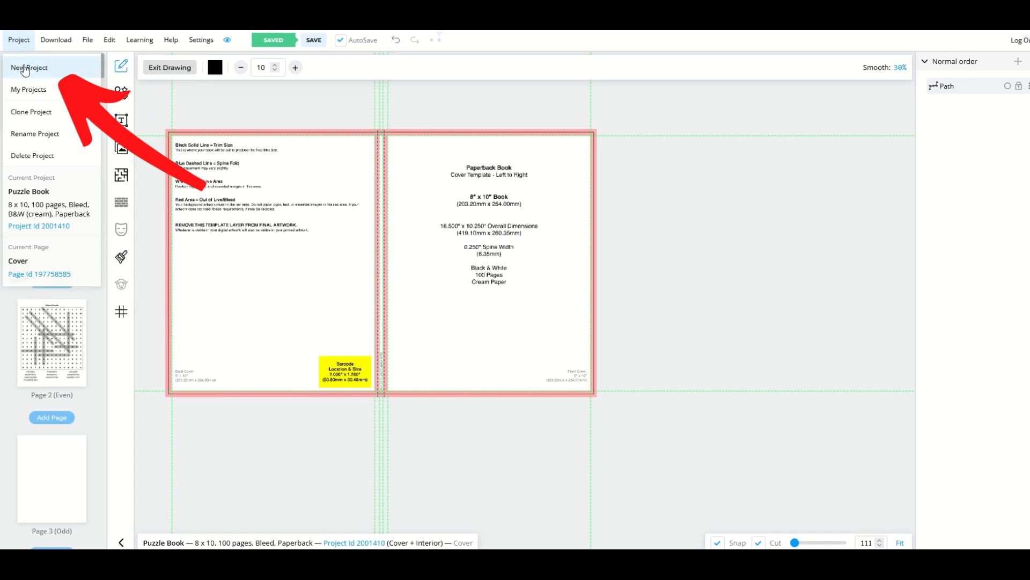
{"action": "left_click", "coordinate": [29, 68]}
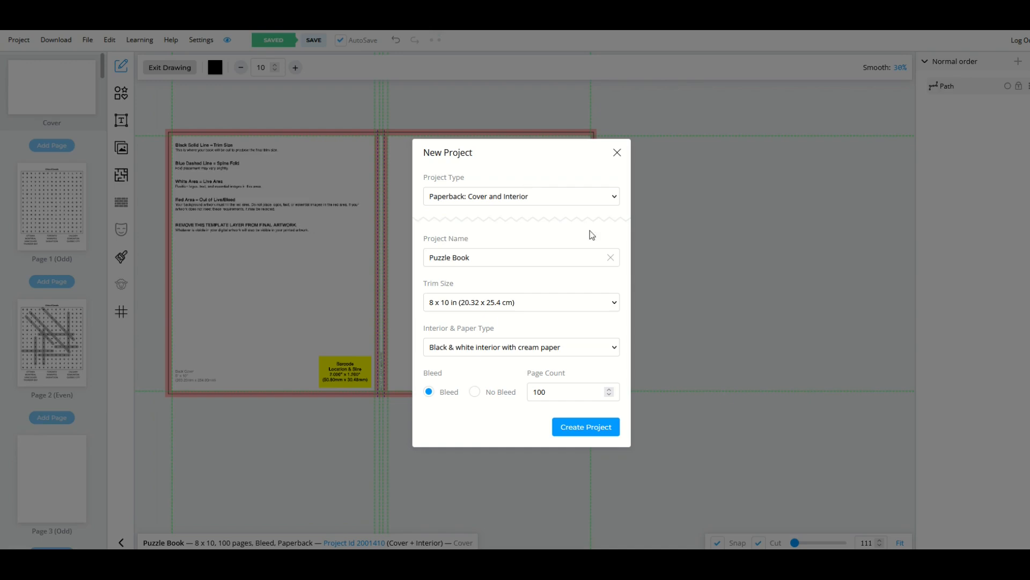
- Keep Paperback: Cover and Interior, name Puzzle Book, 8 x 10 in trim, and review paper types
{"action": "left_click", "coordinate": [520, 195]}
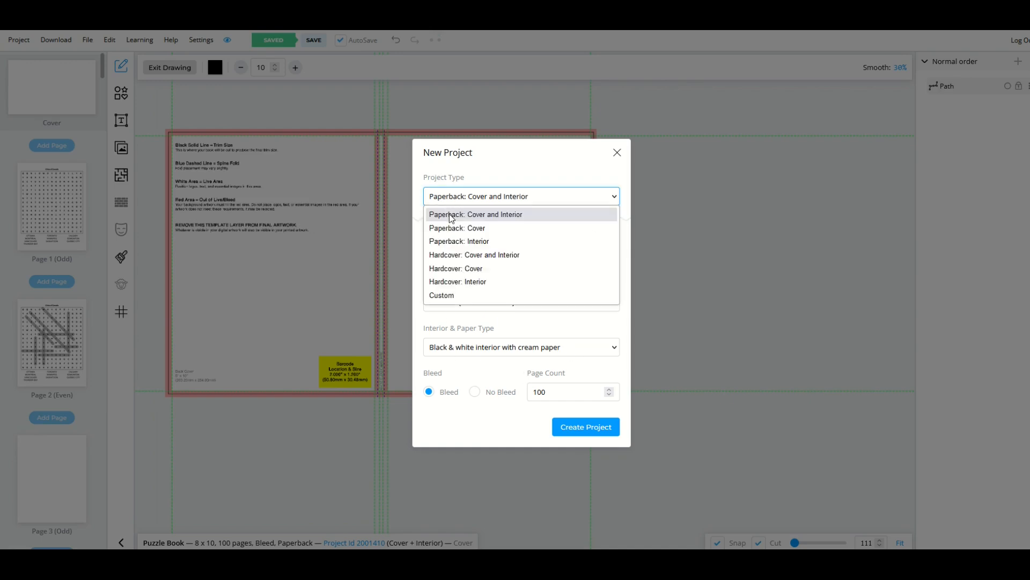
{"action": "mouse_move", "coordinate": [517, 221]}
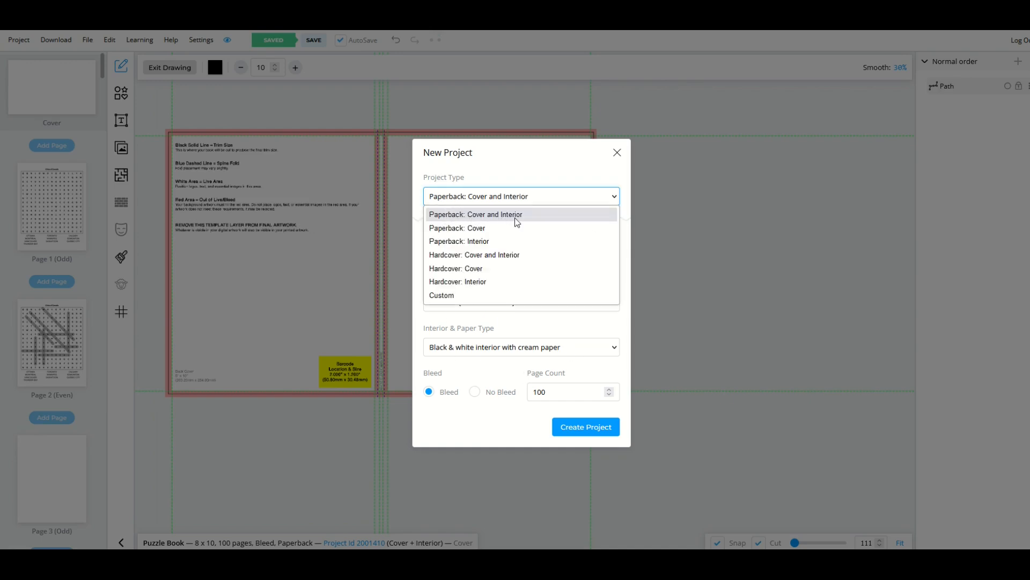
{"action": "mouse_move", "coordinate": [455, 268]}
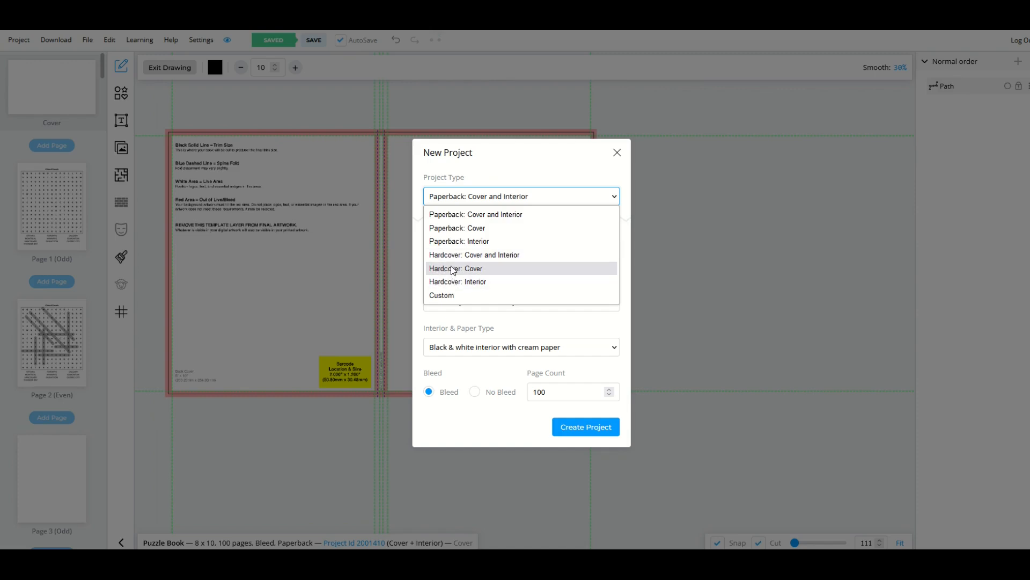
{"action": "mouse_move", "coordinate": [493, 215]}
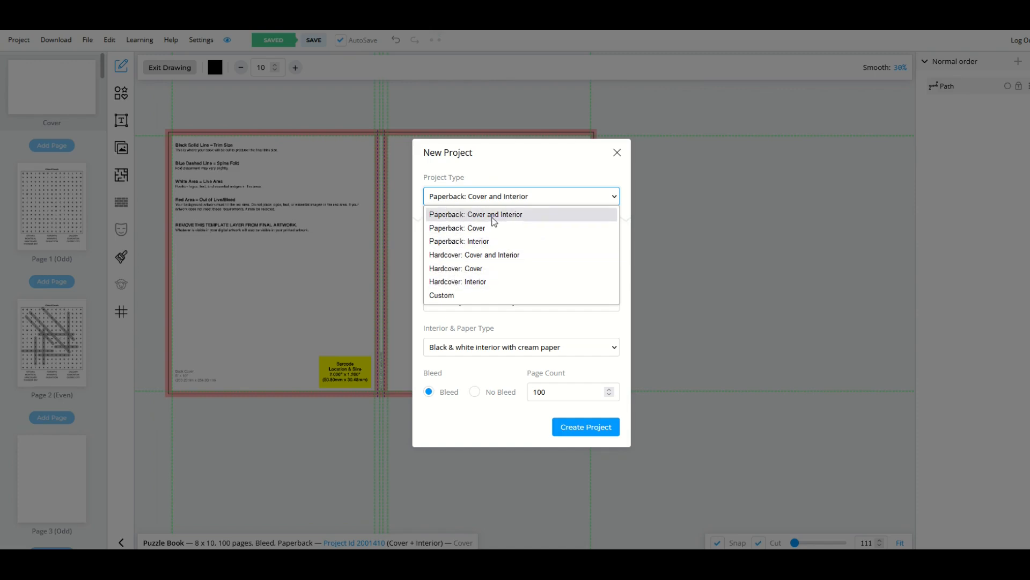
{"action": "mouse_move", "coordinate": [486, 219]}
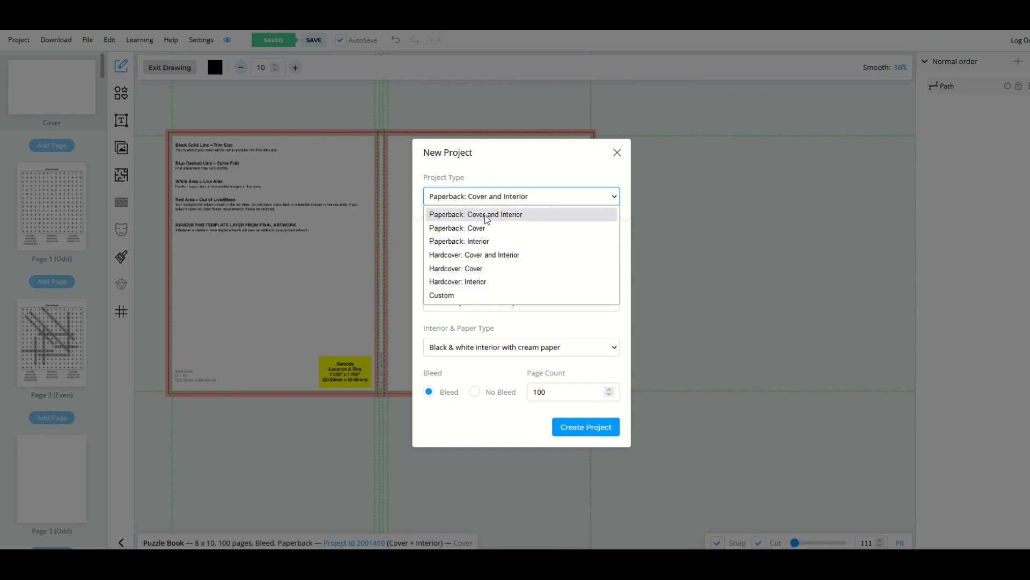
{"action": "left_click", "coordinate": [475, 214]}
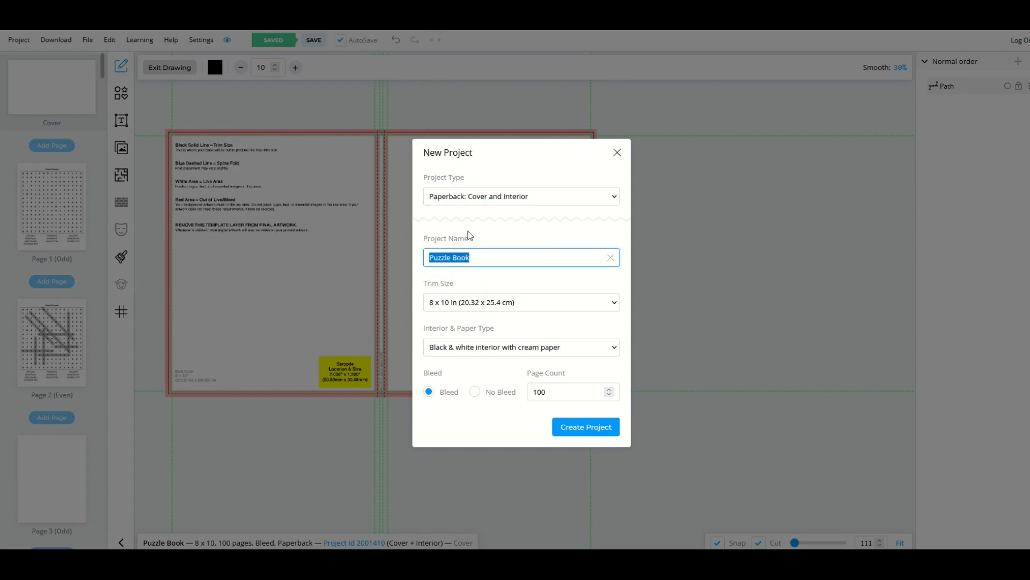
{"action": "left_click", "coordinate": [485, 257]}
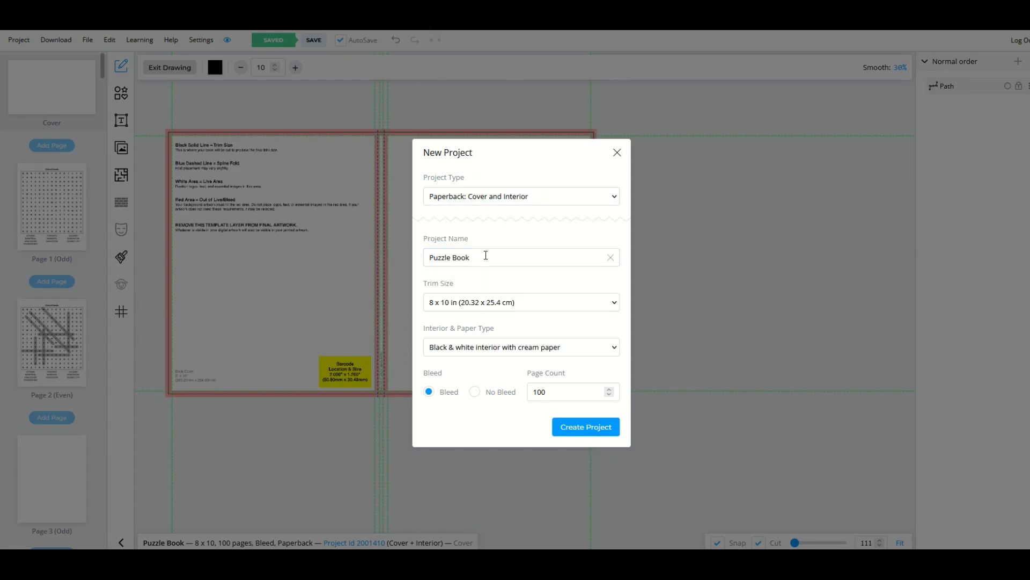
{"action": "left_click", "coordinate": [520, 302]}
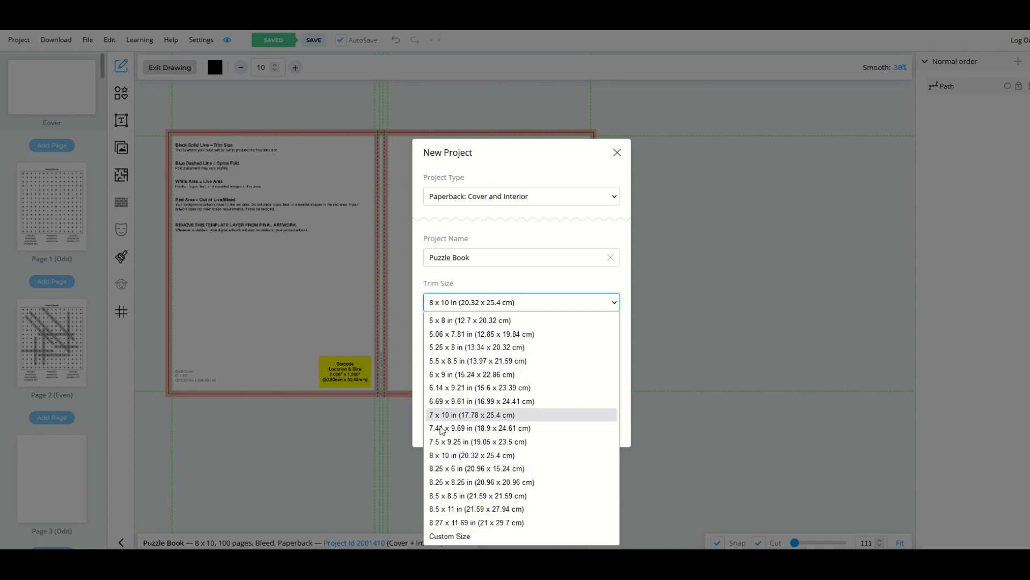
{"action": "mouse_move", "coordinate": [445, 511]}
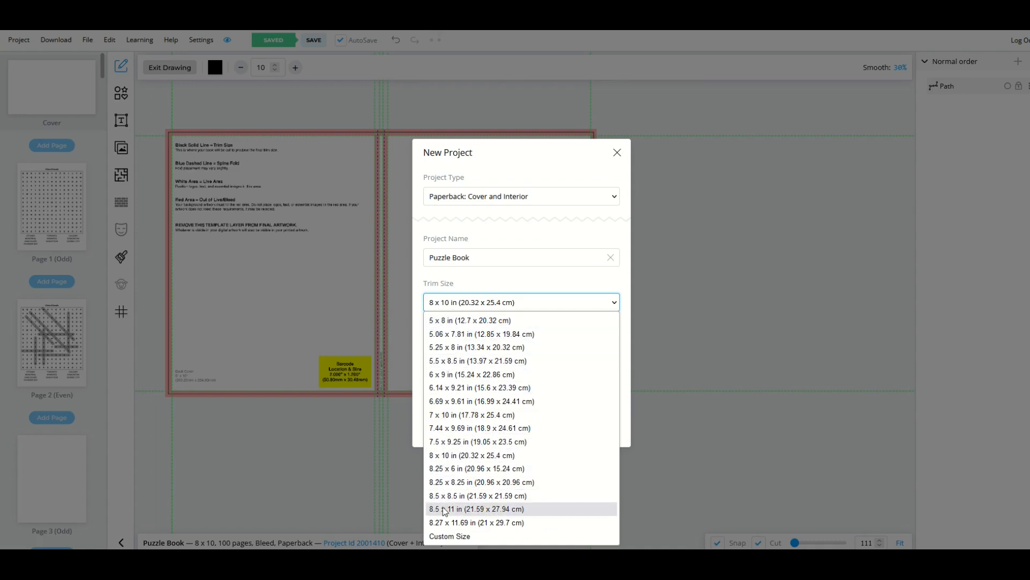
{"action": "mouse_move", "coordinate": [438, 455]}
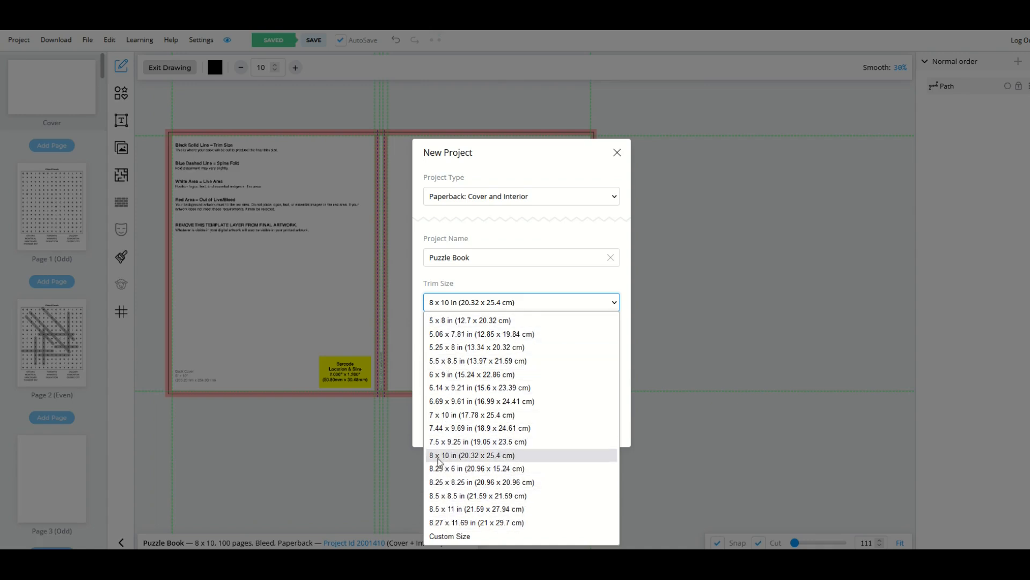
{"action": "left_click", "coordinate": [471, 455]}
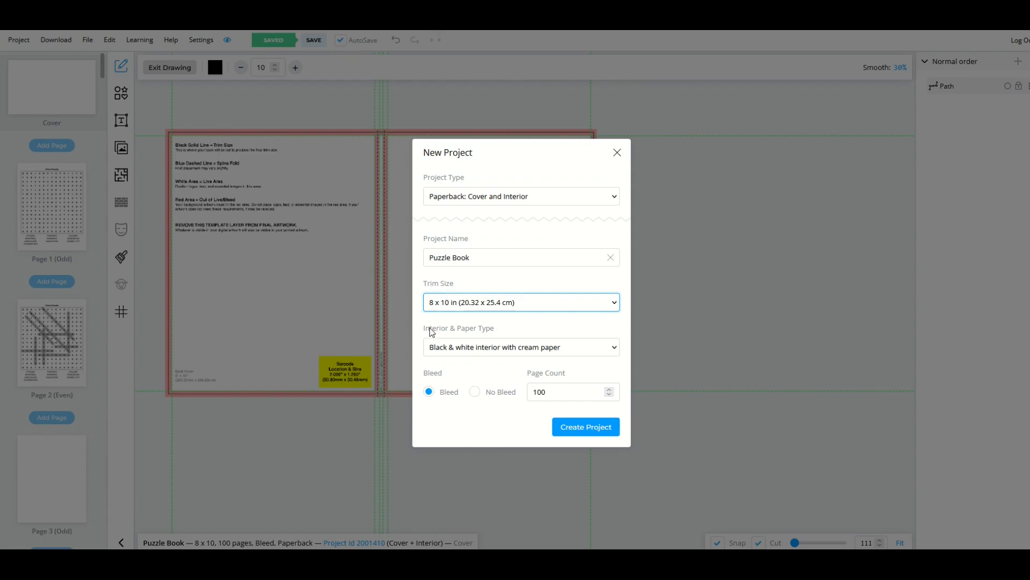
{"action": "left_click", "coordinate": [520, 346]}
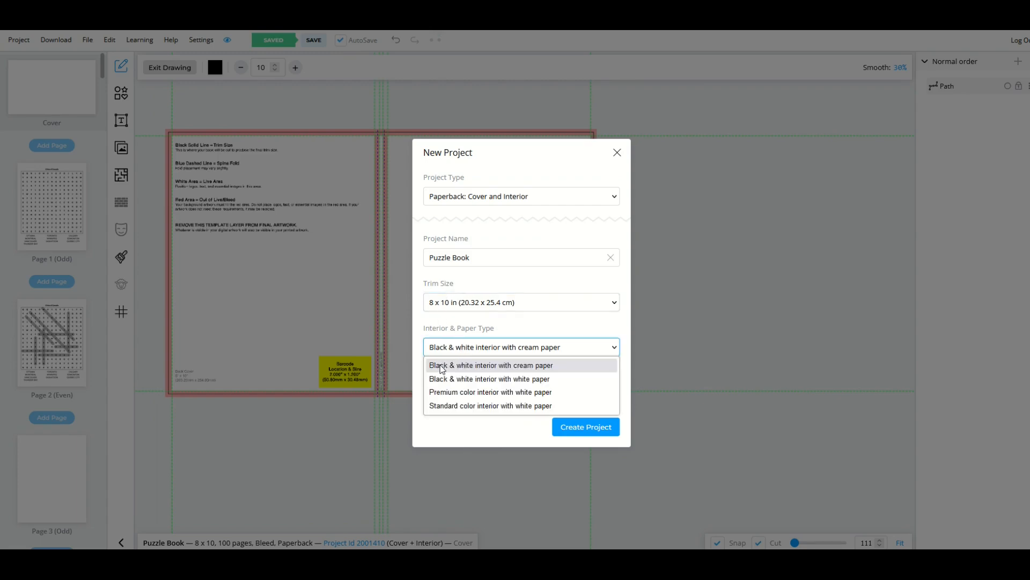
{"action": "mouse_move", "coordinate": [458, 394]}
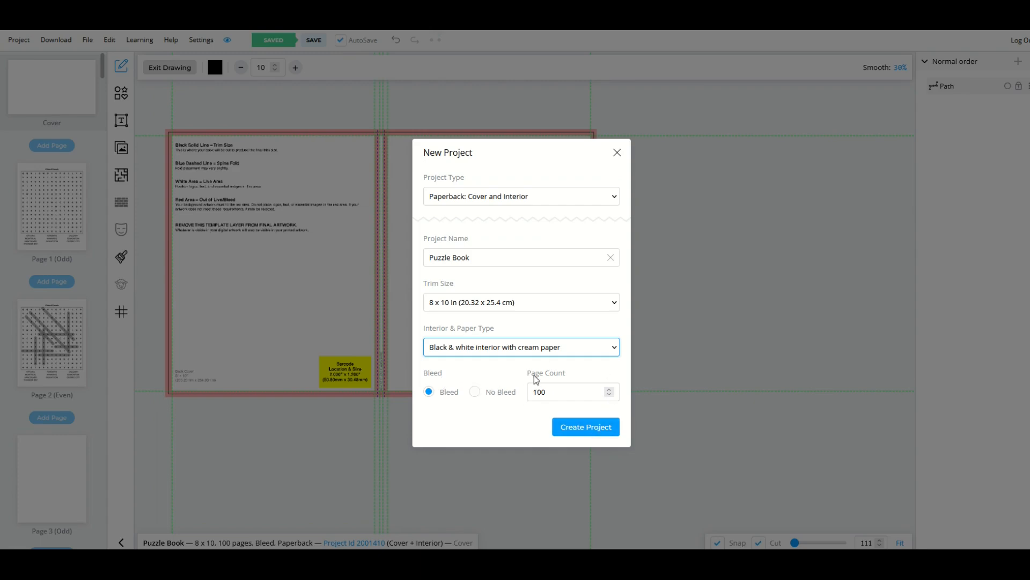
{"action": "mouse_move", "coordinate": [517, 393]}
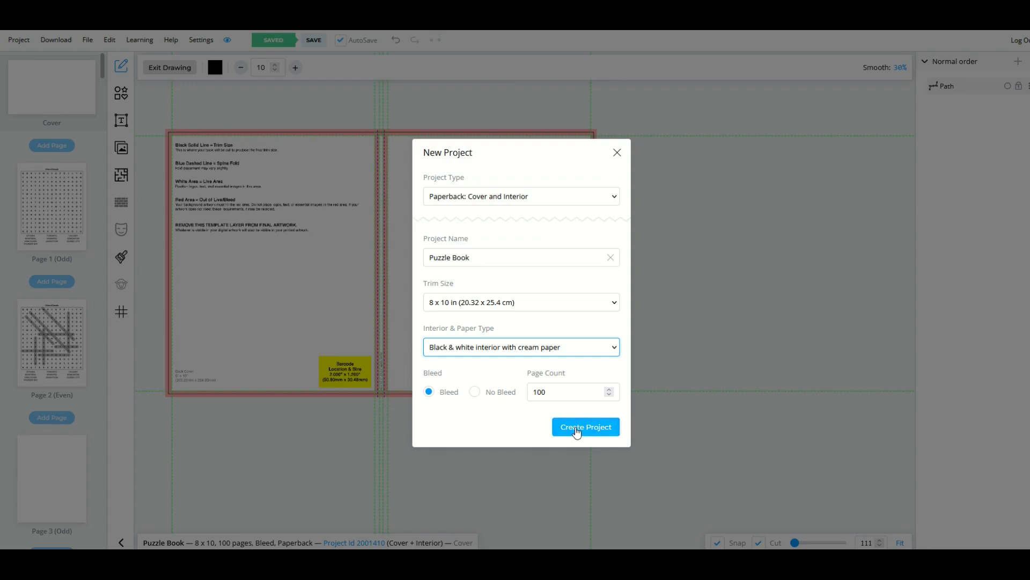
- Create the project, browse the interior pages to page 100, and return to Page 1
{"action": "left_click", "coordinate": [584, 426]}
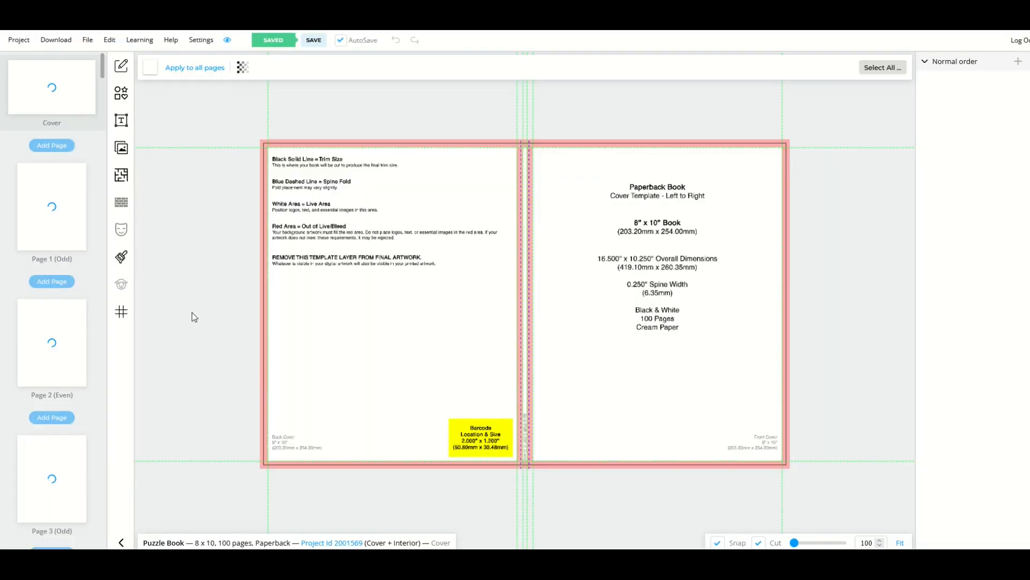
{"action": "mouse_move", "coordinate": [366, 370]}
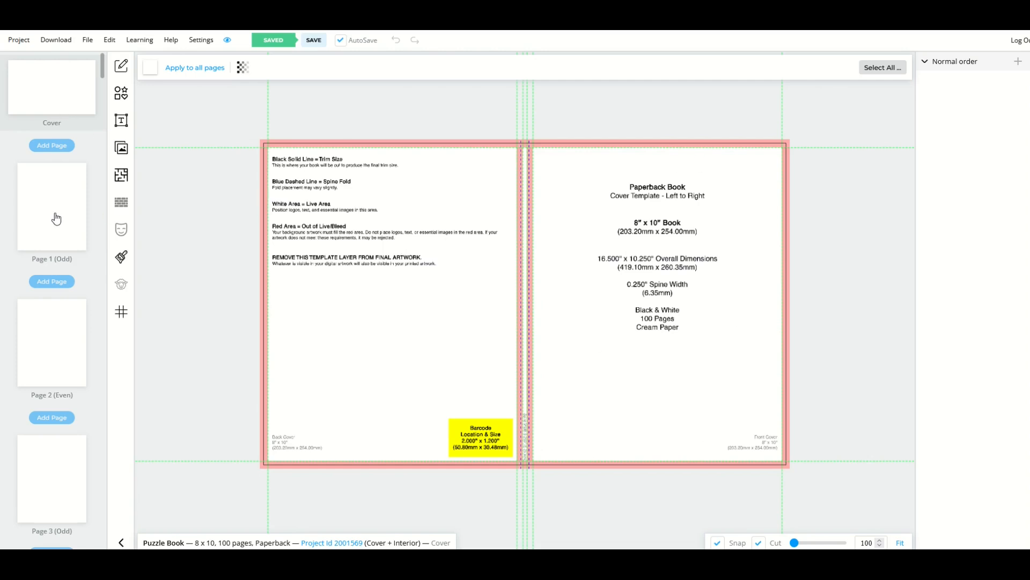
{"action": "left_click", "coordinate": [52, 341]}
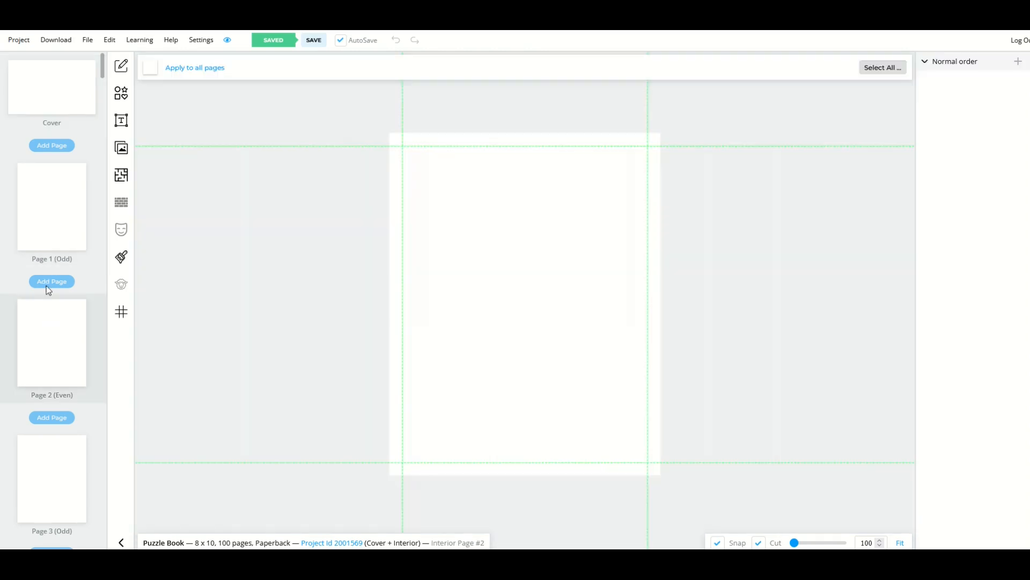
{"action": "scroll", "scroll_direction": "down", "scroll_amount": 3}
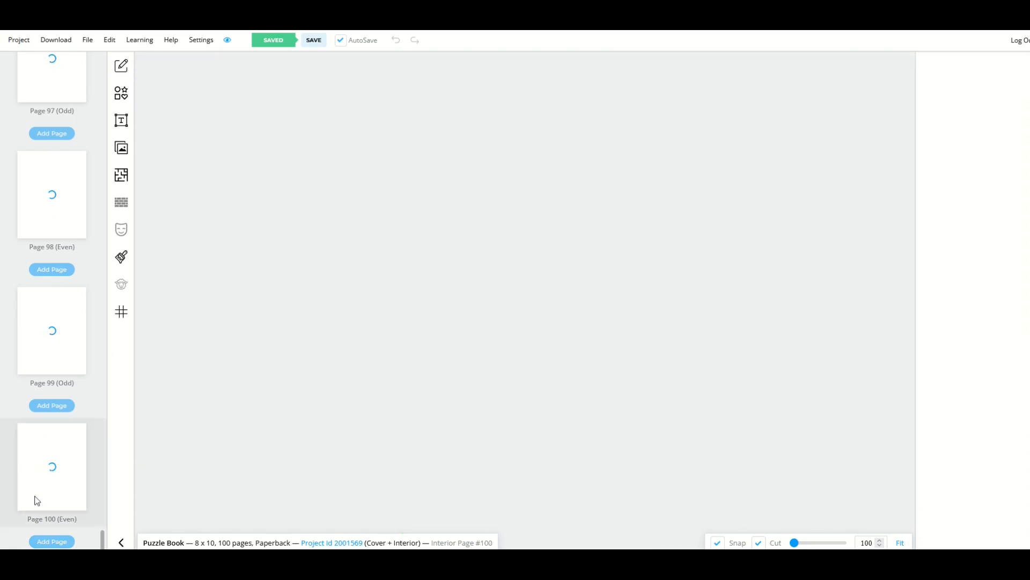
{"action": "left_click", "coordinate": [51, 466]}
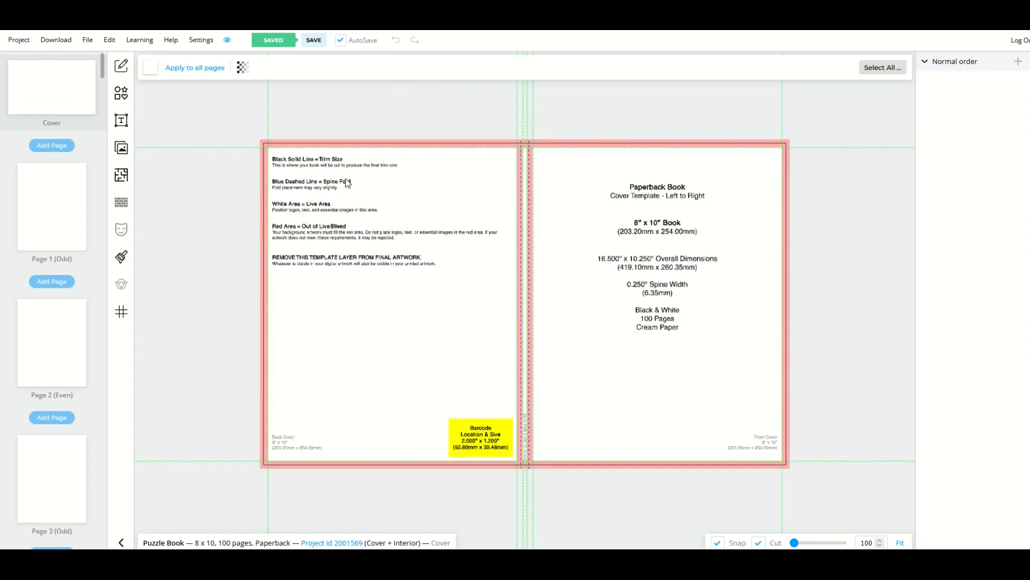
{"action": "left_click", "coordinate": [51, 205]}
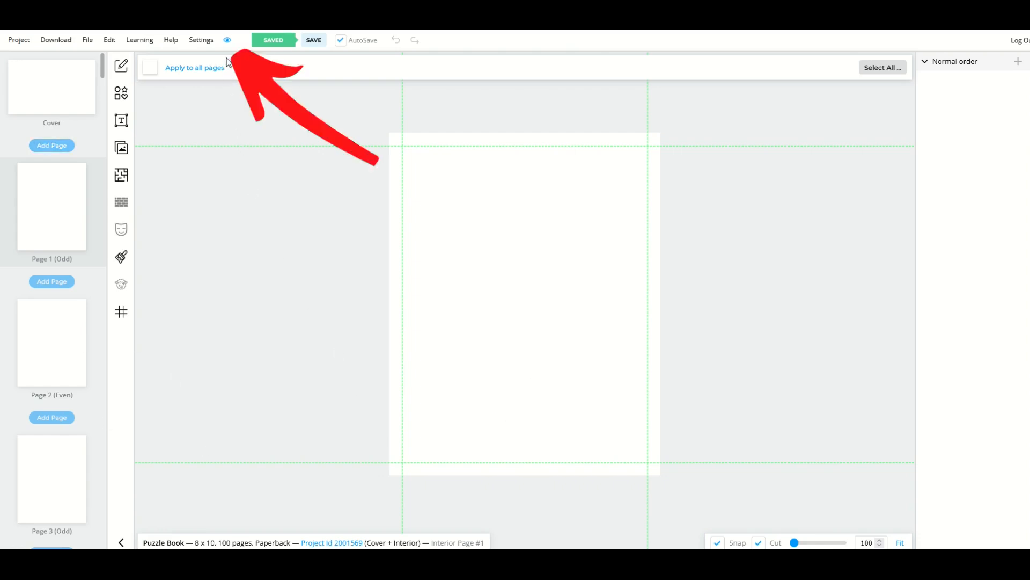
{"action": "left_click", "coordinate": [226, 39]}
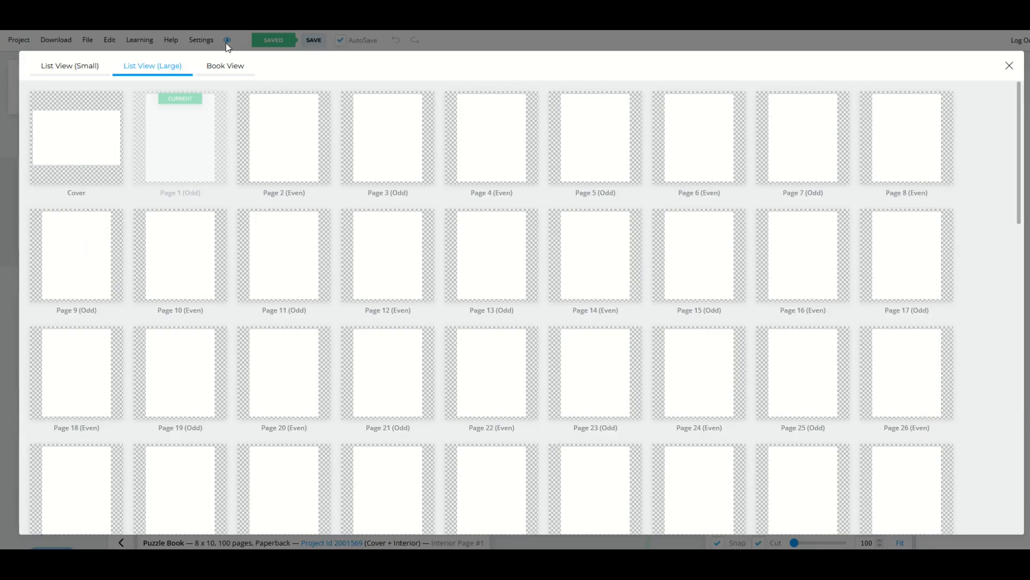
{"action": "mouse_move", "coordinate": [596, 312]}
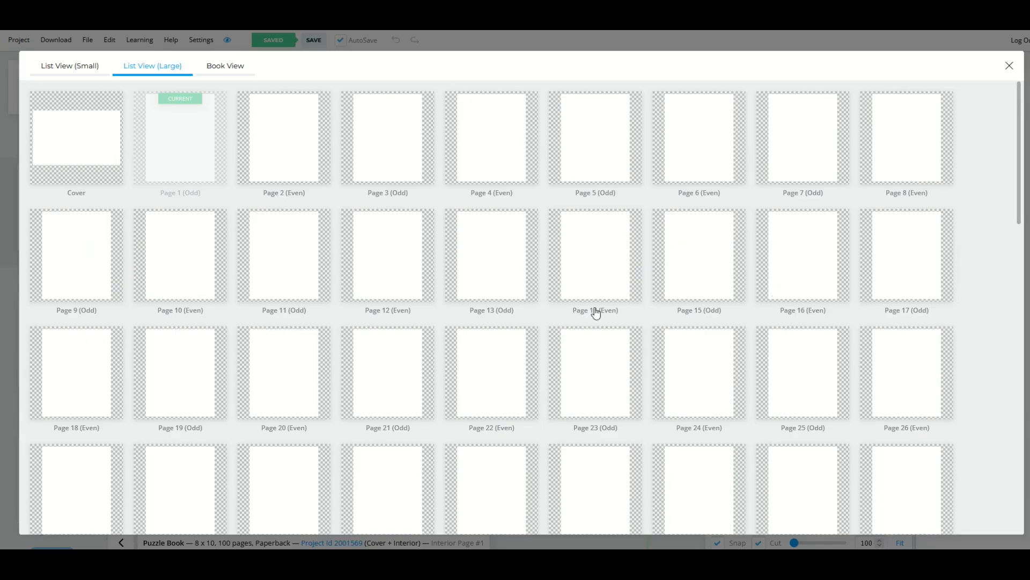
{"action": "left_click", "coordinate": [68, 65]}
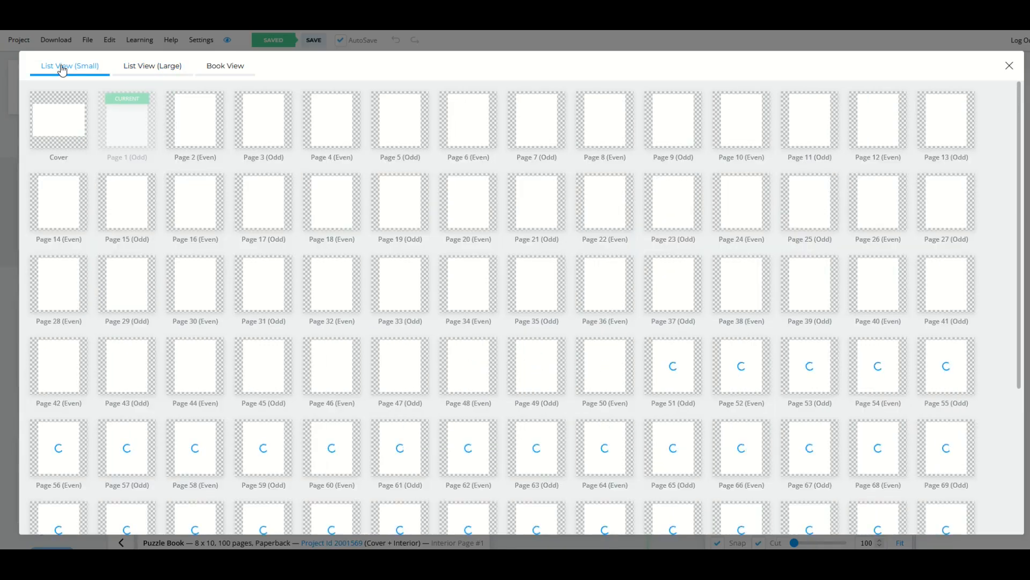
{"action": "left_click", "coordinate": [224, 65]}
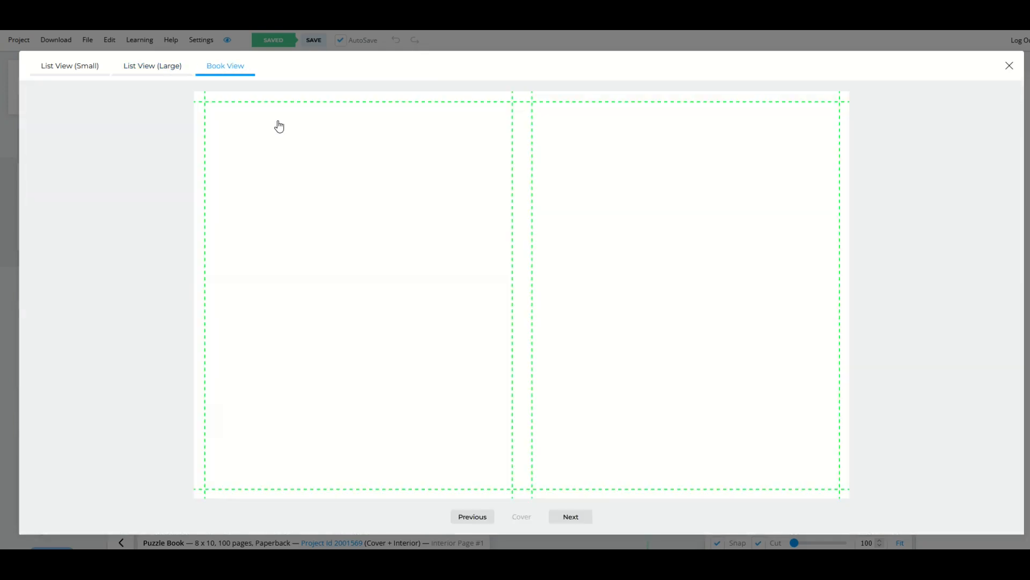
{"action": "mouse_move", "coordinate": [515, 357]}
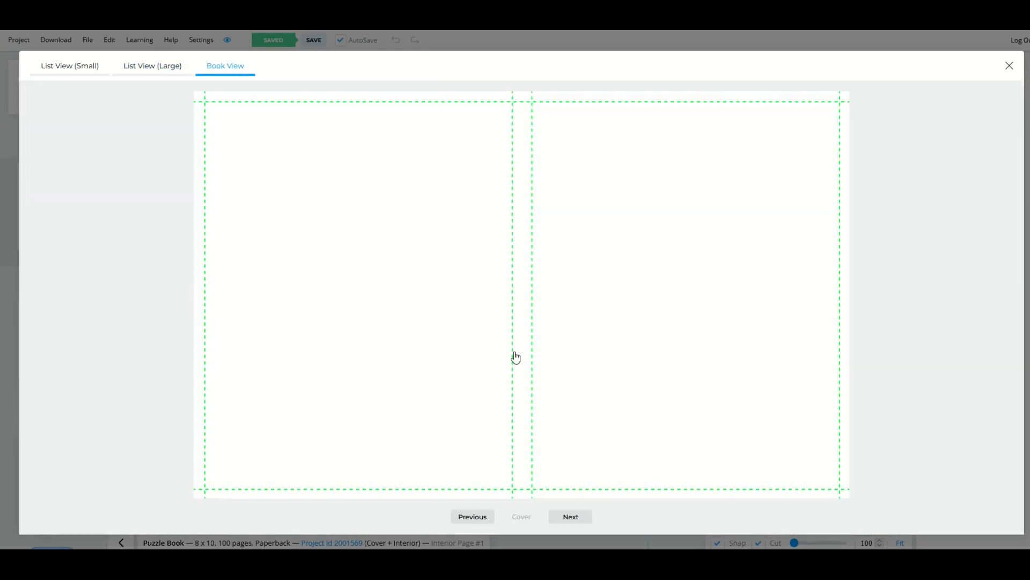
{"action": "mouse_move", "coordinate": [169, 179]}
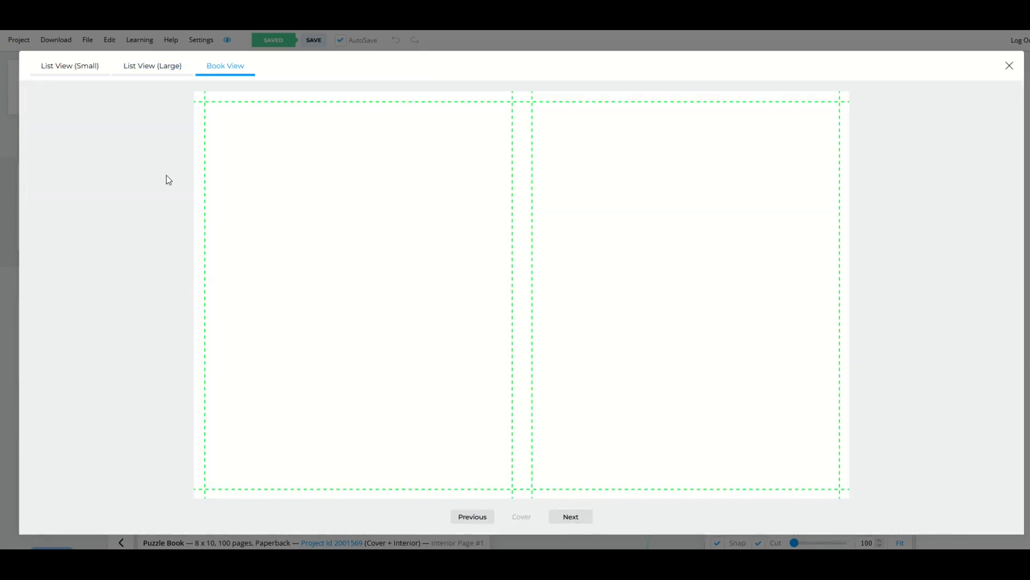
{"action": "left_click", "coordinate": [151, 65]}
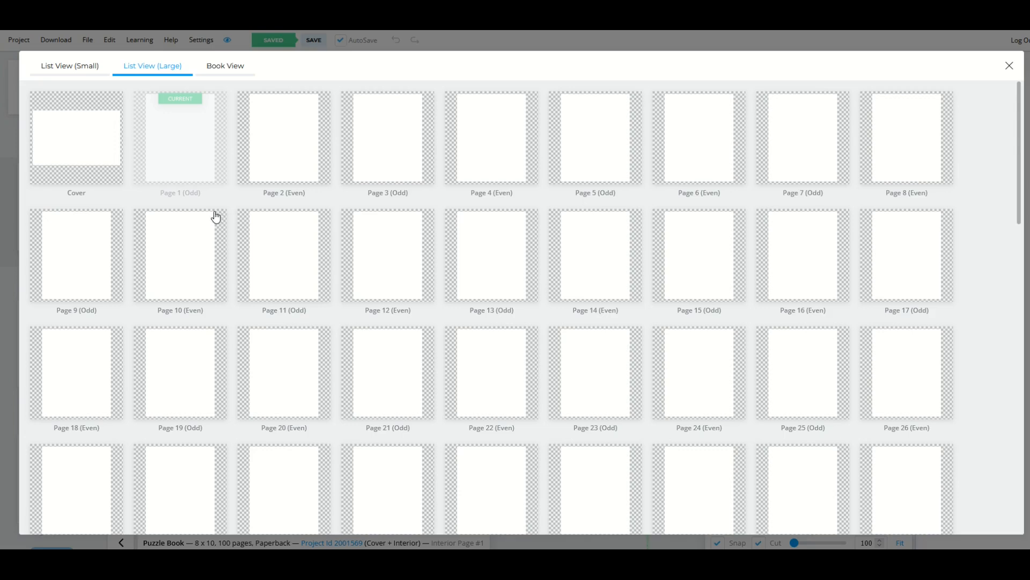
{"action": "mouse_move", "coordinate": [237, 206]}
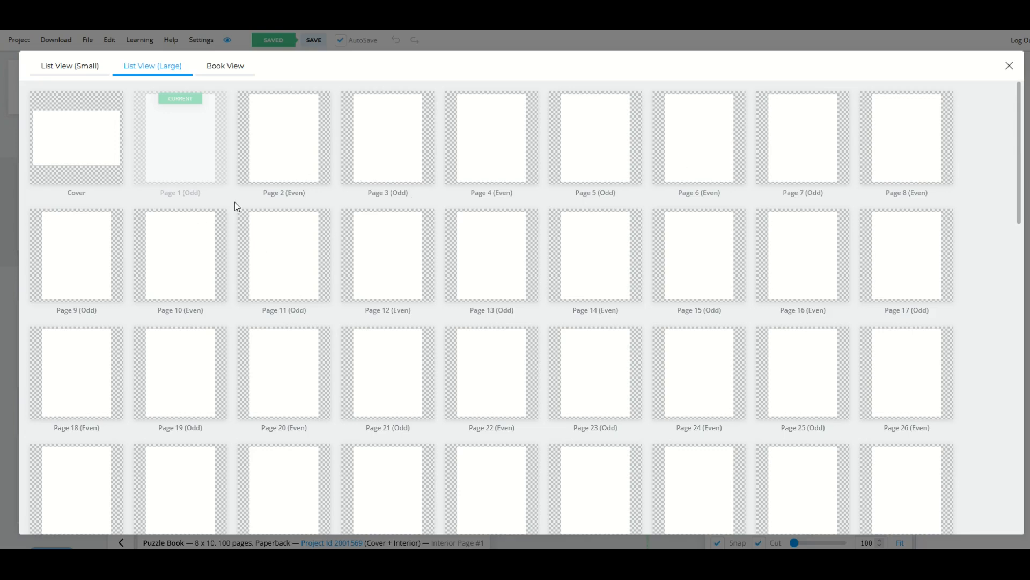
{"action": "mouse_move", "coordinate": [302, 395]}
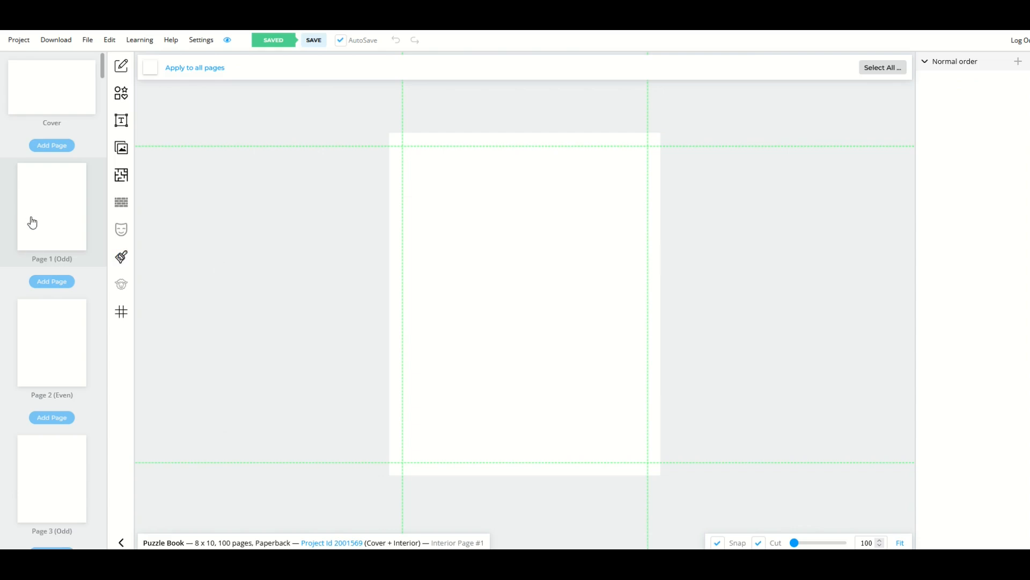
{"action": "mouse_move", "coordinate": [16, 229]}
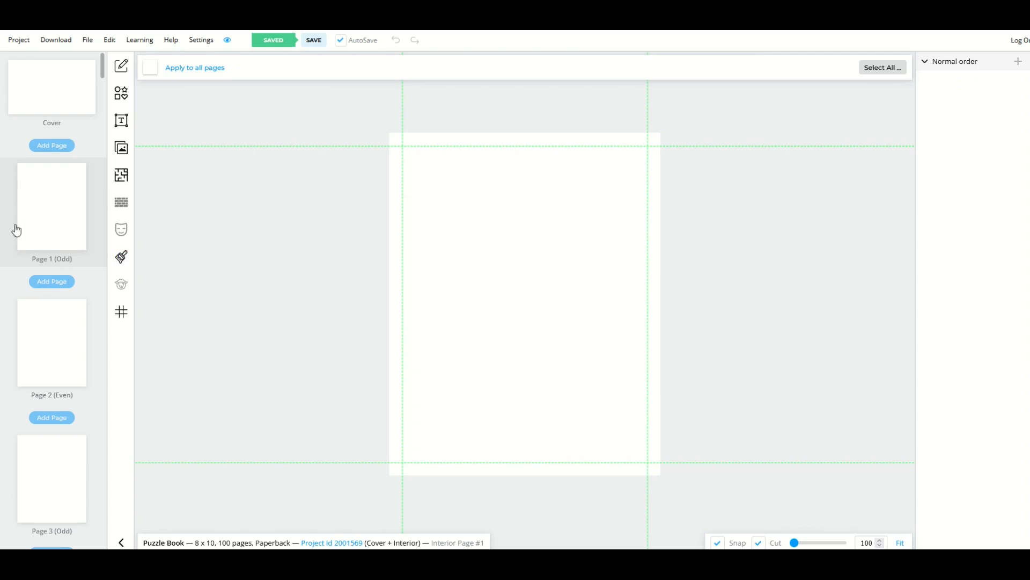
{"action": "mouse_move", "coordinate": [209, 113]}
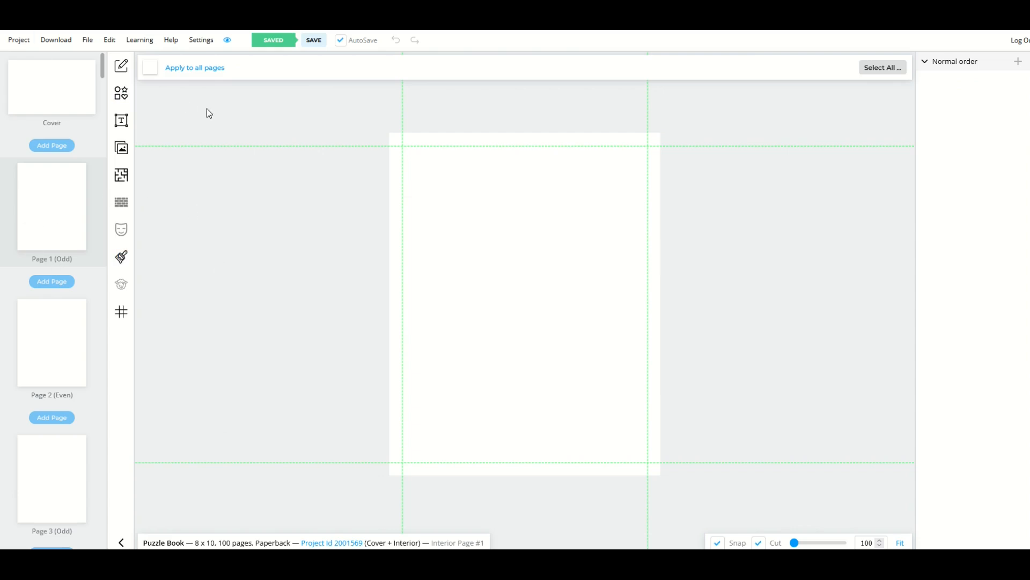
{"action": "mouse_move", "coordinate": [294, 172]}
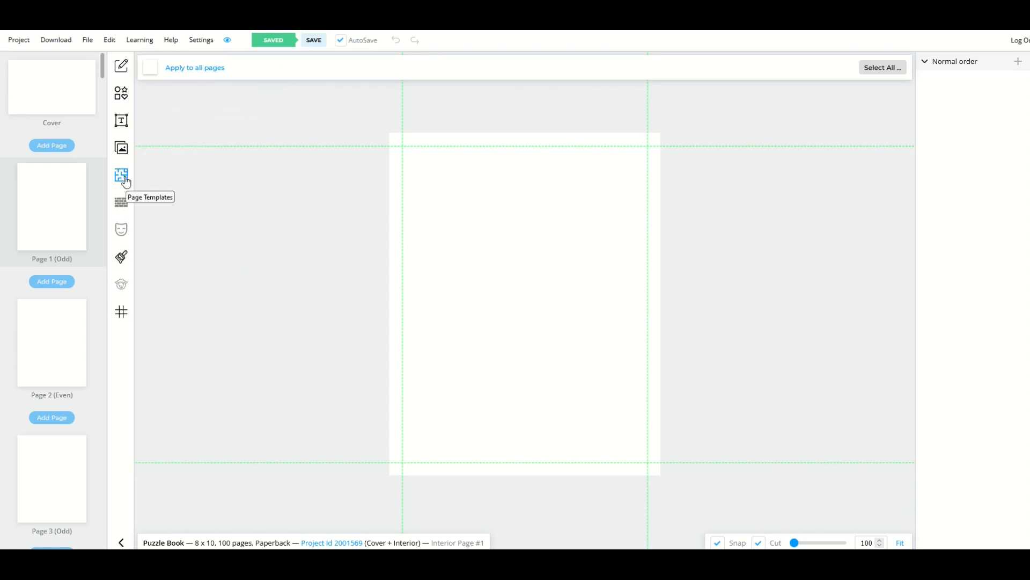
- Browse the page template library filtered by #Maze and #Word Puzzle tags
{"action": "left_click", "coordinate": [121, 175]}
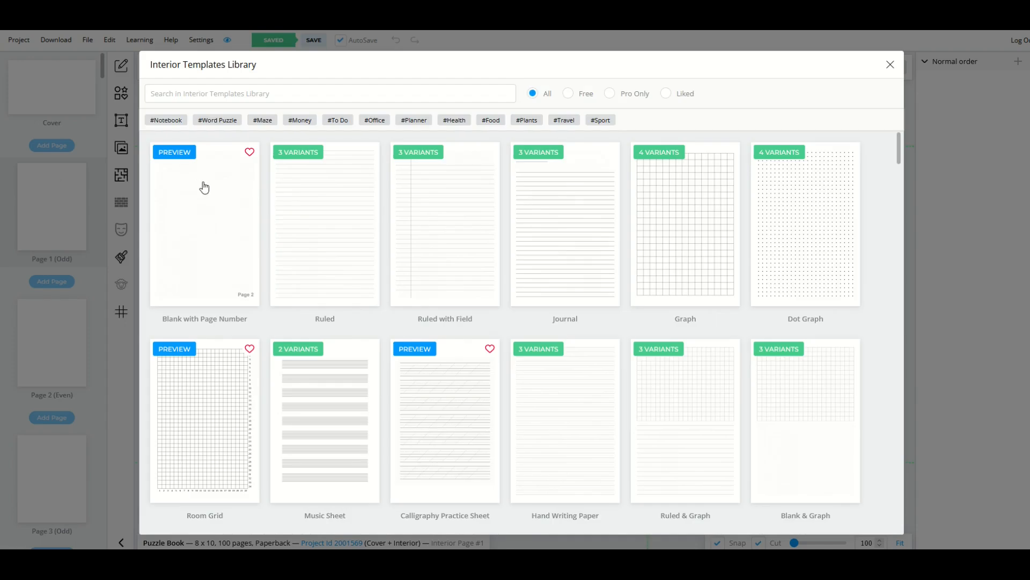
{"action": "scroll", "scroll_direction": "down", "scroll_amount": 3}
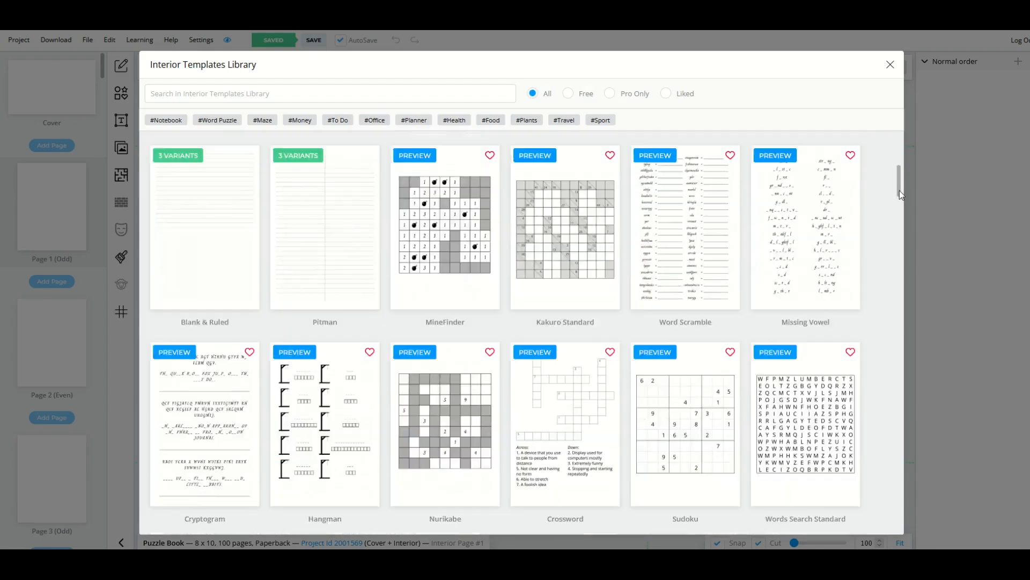
{"action": "scroll", "scroll_direction": "down", "scroll_amount": 3}
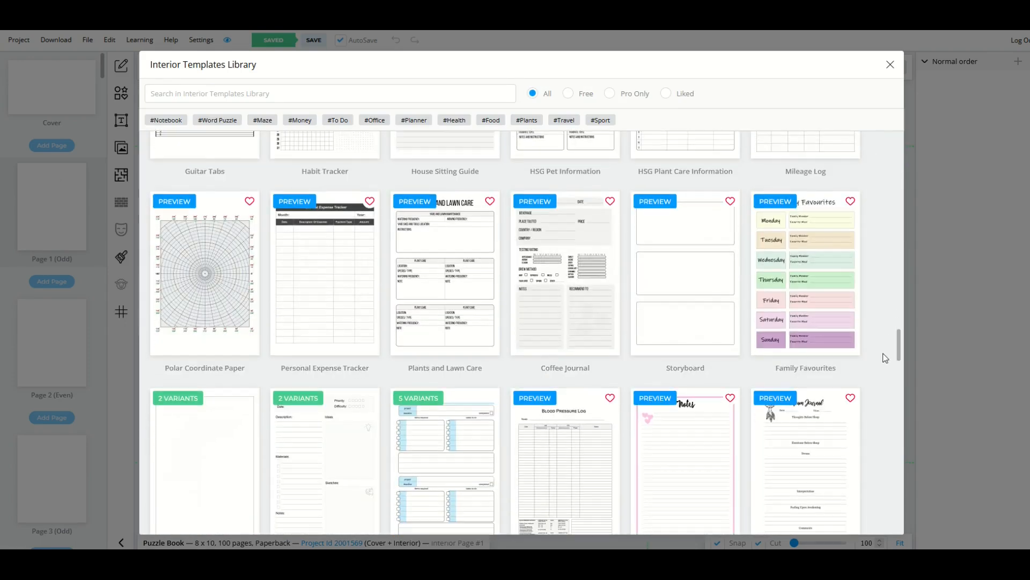
{"action": "scroll", "scroll_direction": "down", "scroll_amount": 3}
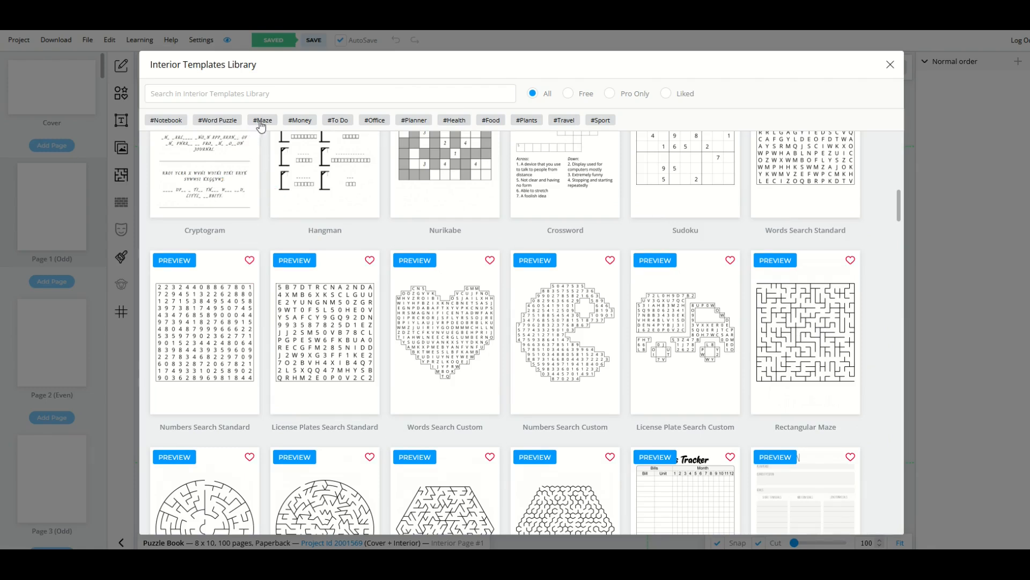
{"action": "left_click", "coordinate": [262, 119]}
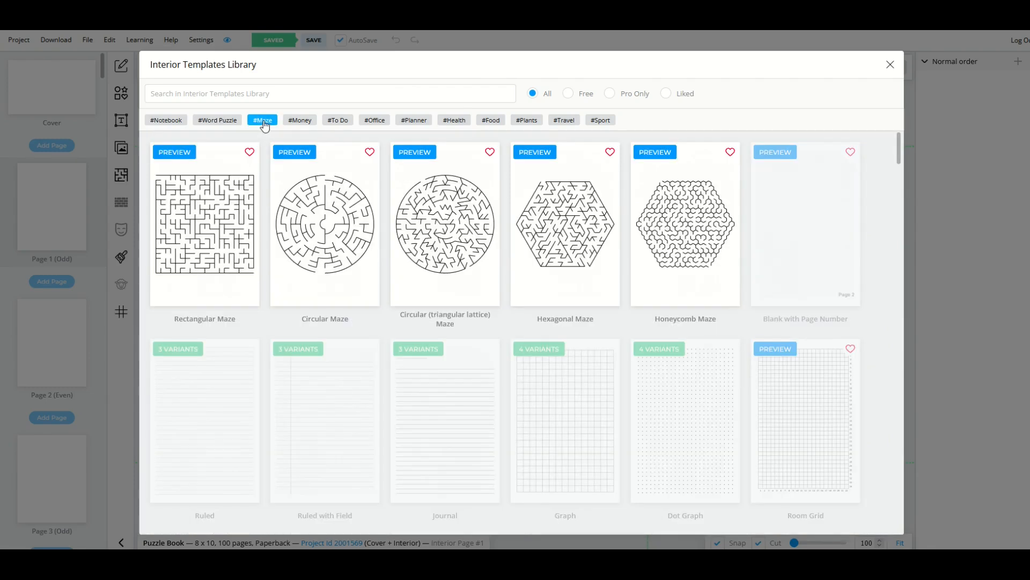
{"action": "left_click", "coordinate": [217, 119]}
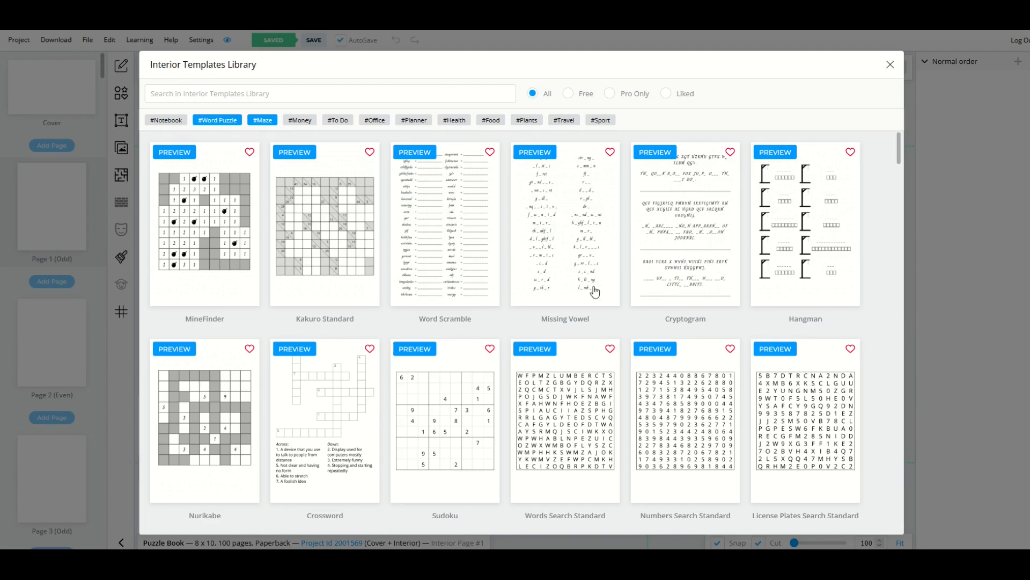
{"action": "scroll", "scroll_direction": "down", "scroll_amount": 3}
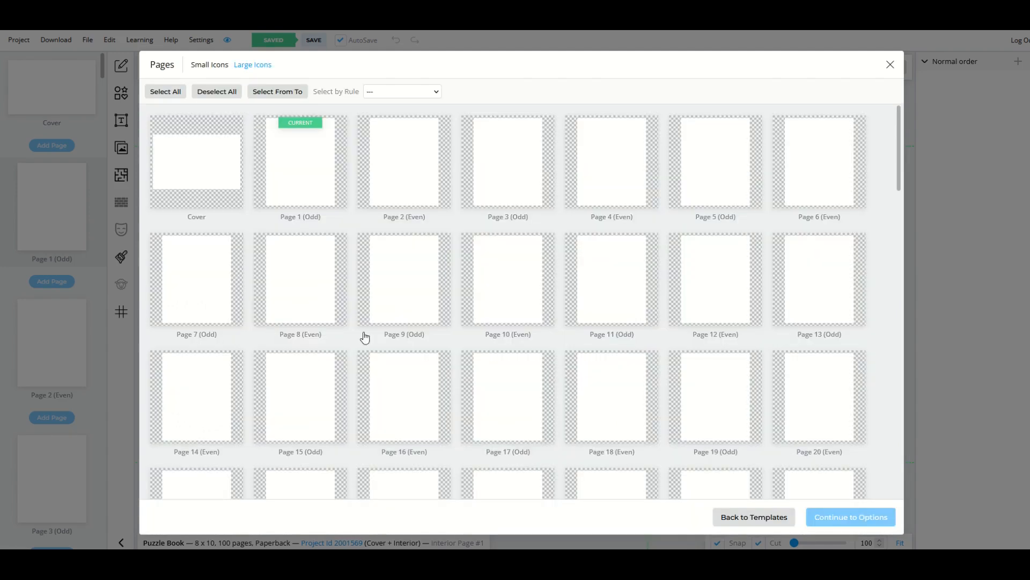
{"action": "mouse_move", "coordinate": [451, 301]}
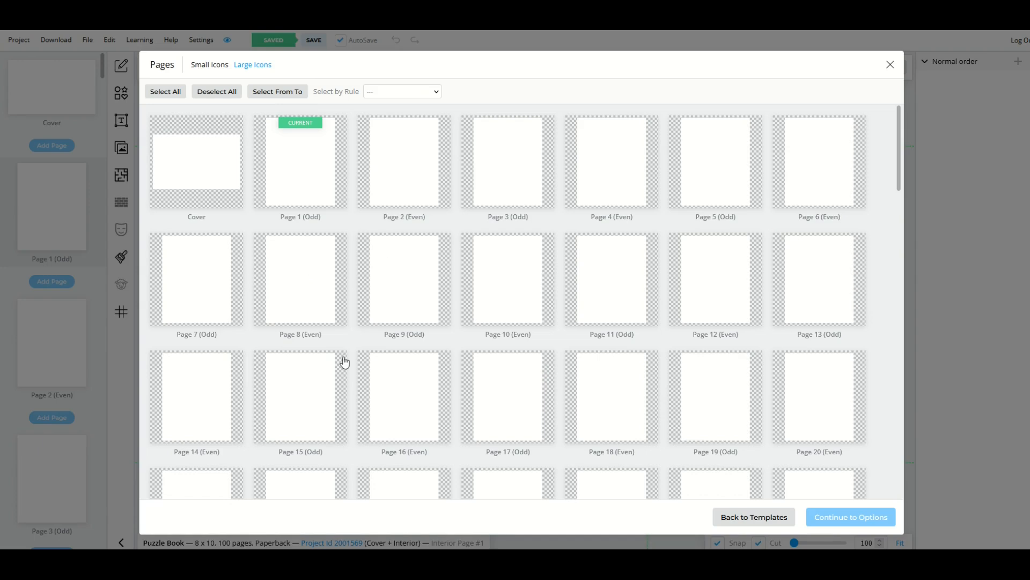
- Select Page 1, briefly add Page 2, then leave only Page 1 chosen
{"action": "left_click", "coordinate": [299, 162]}
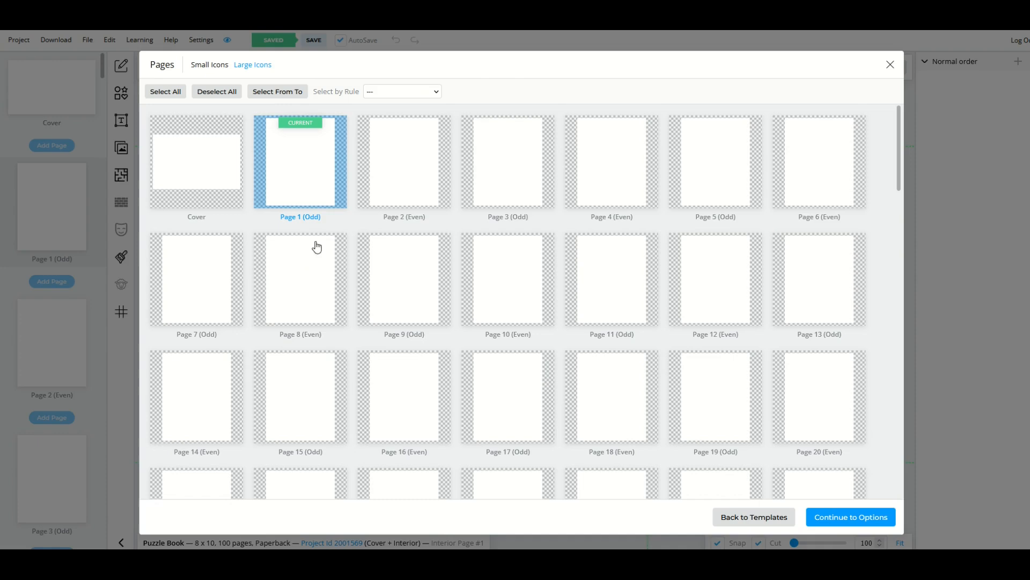
{"action": "left_click", "coordinate": [404, 161]}
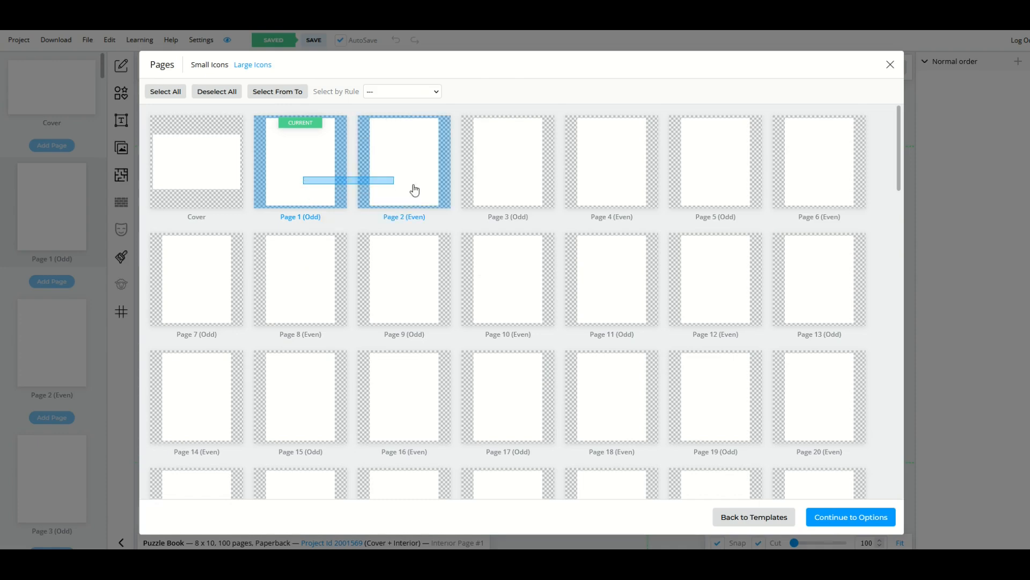
{"action": "left_click", "coordinate": [404, 161]}
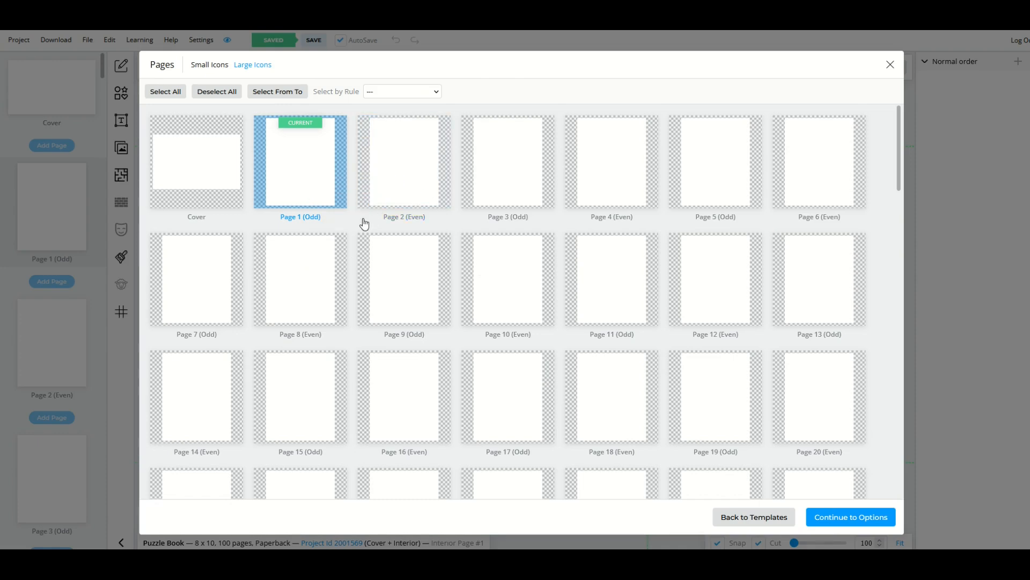
{"action": "mouse_move", "coordinate": [188, 263]}
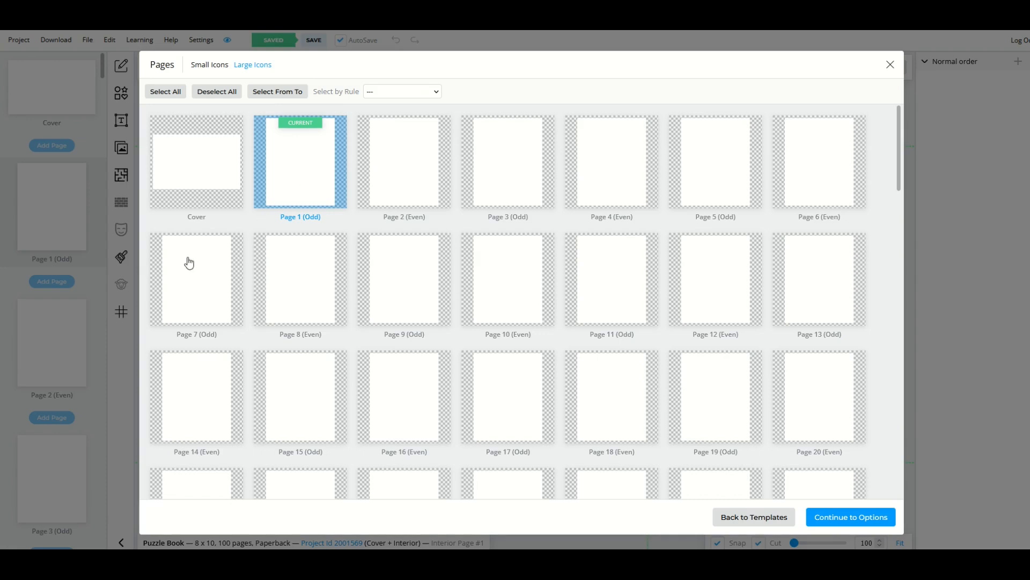
{"action": "mouse_move", "coordinate": [349, 281]}
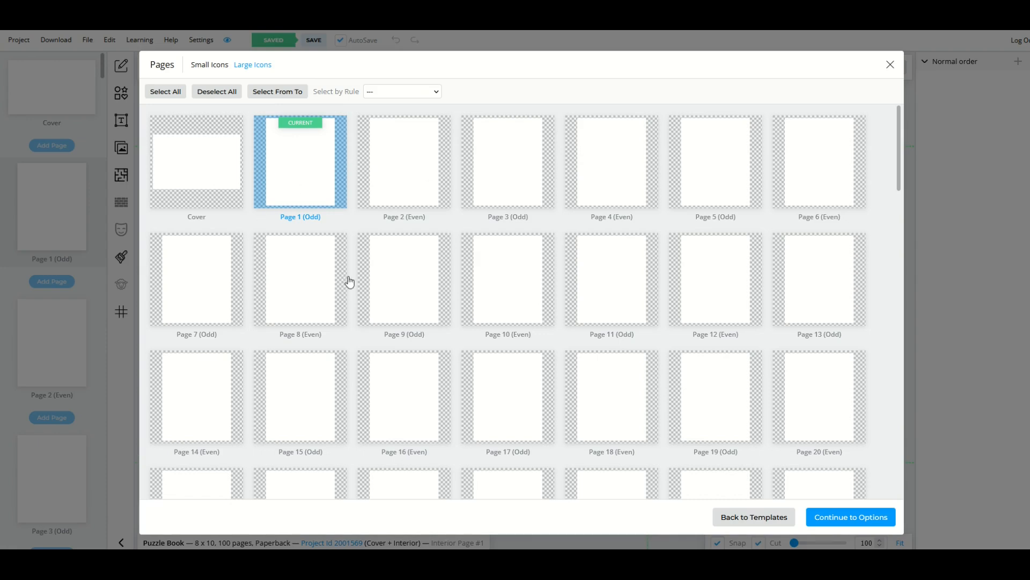
{"action": "mouse_move", "coordinate": [599, 393]}
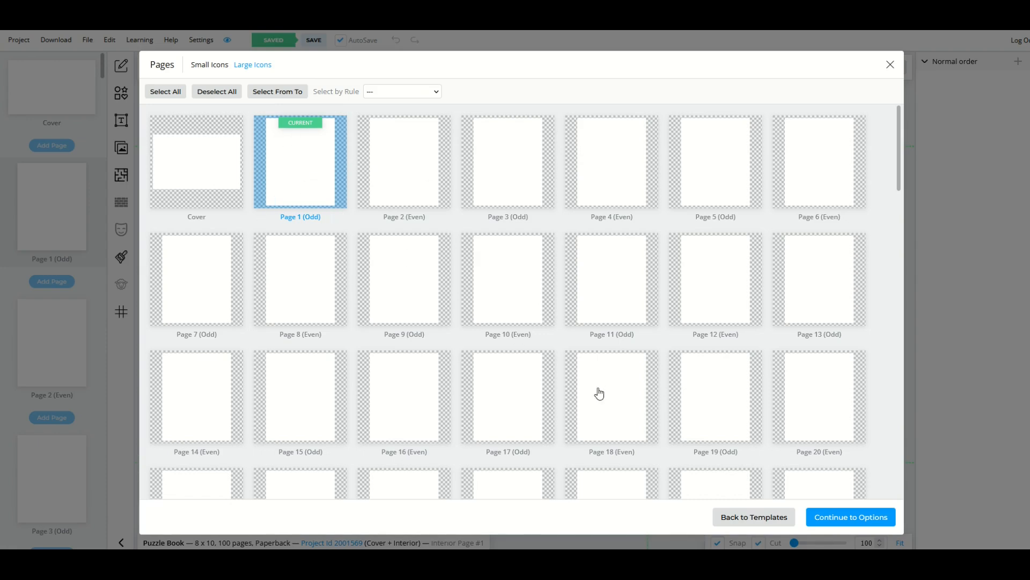
{"action": "mouse_move", "coordinate": [851, 516]}
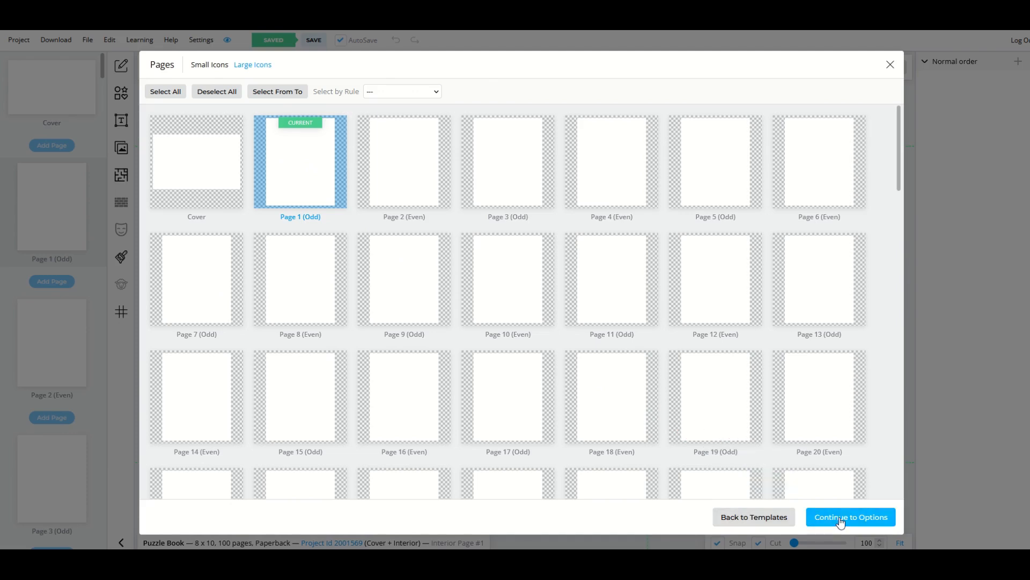
- Keep Diagonal Words enabled and one puzzle per page in the word search settings
{"action": "left_click", "coordinate": [850, 516]}
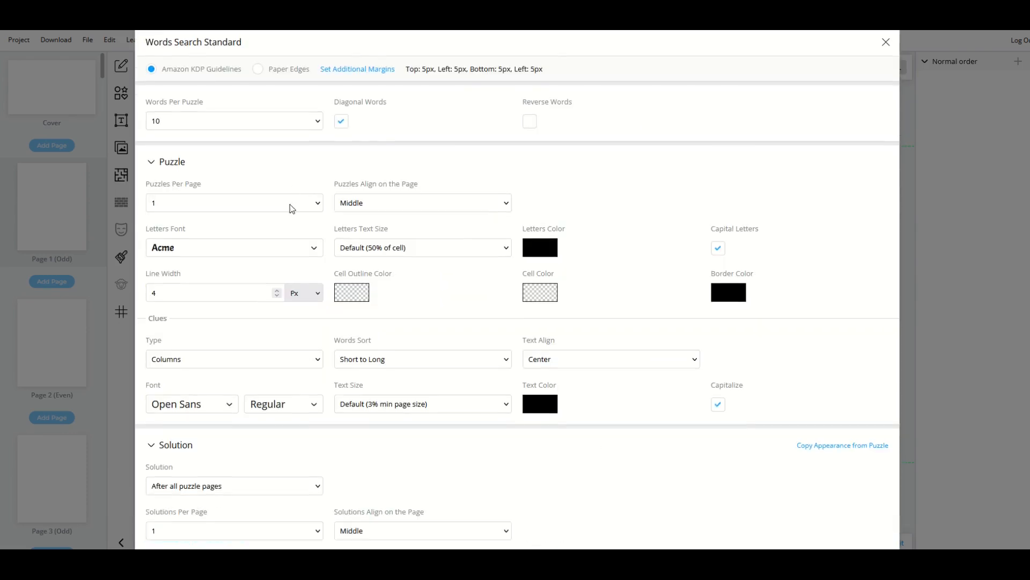
{"action": "scroll", "scroll_direction": "down", "scroll_amount": 3}
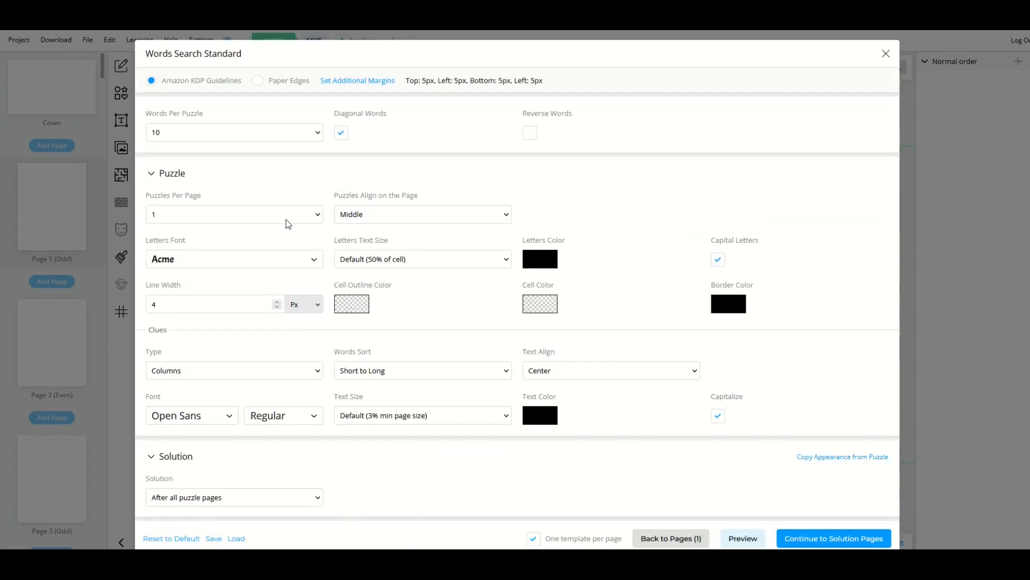
{"action": "left_click", "coordinate": [152, 173]}
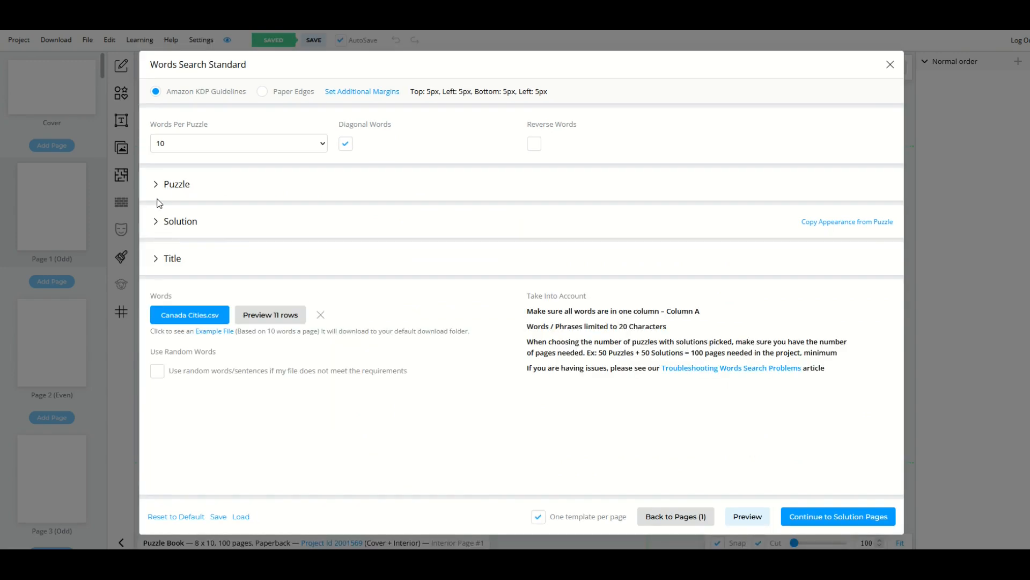
{"action": "mouse_move", "coordinate": [156, 119]}
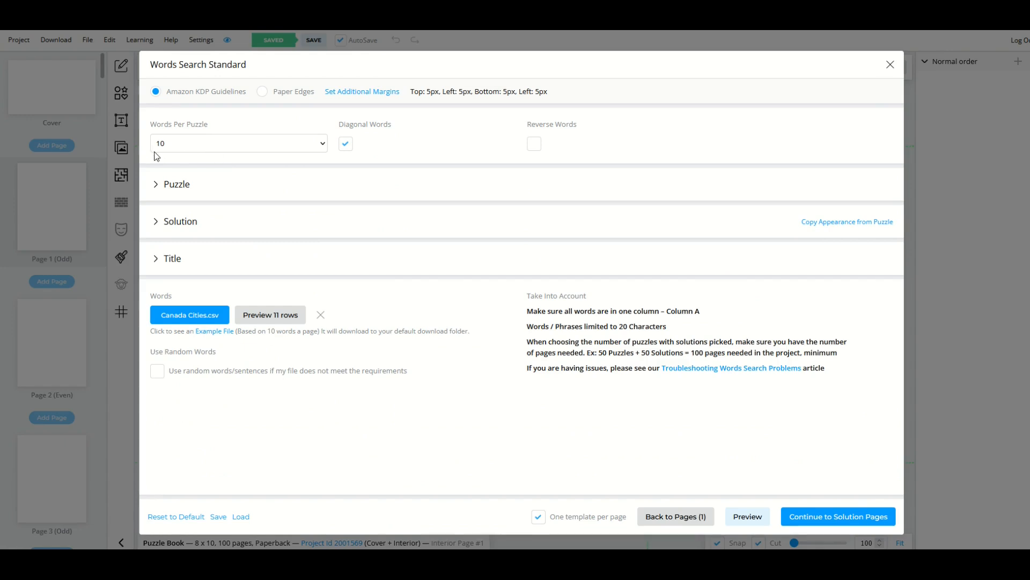
{"action": "mouse_move", "coordinate": [164, 125]}
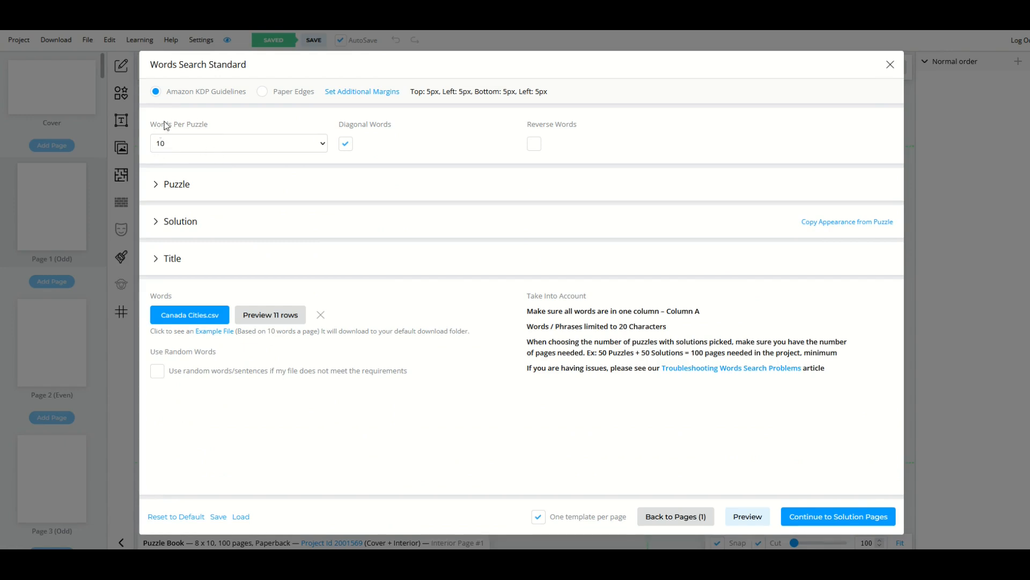
{"action": "left_click", "coordinate": [344, 143]}
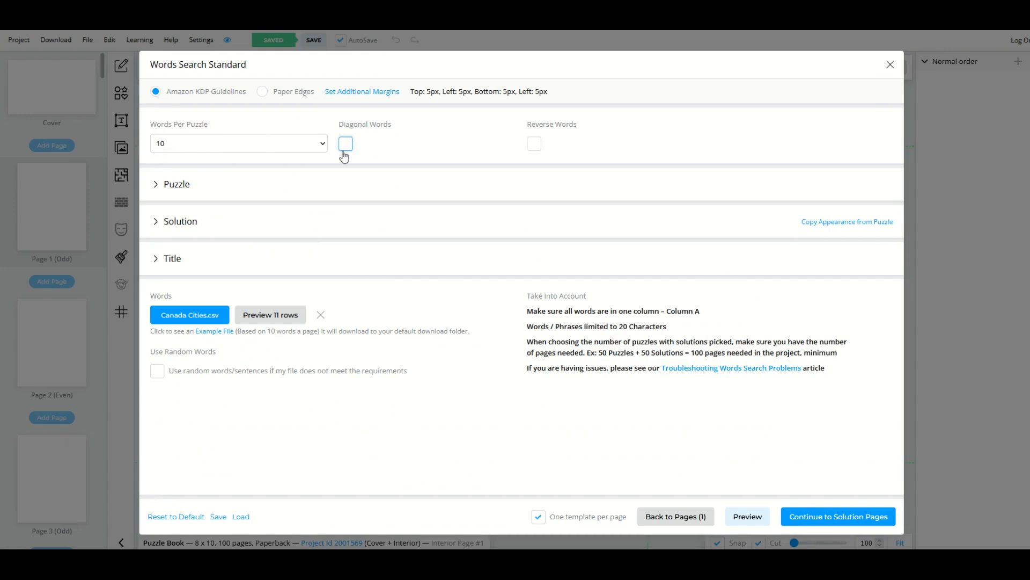
{"action": "left_click", "coordinate": [344, 143]}
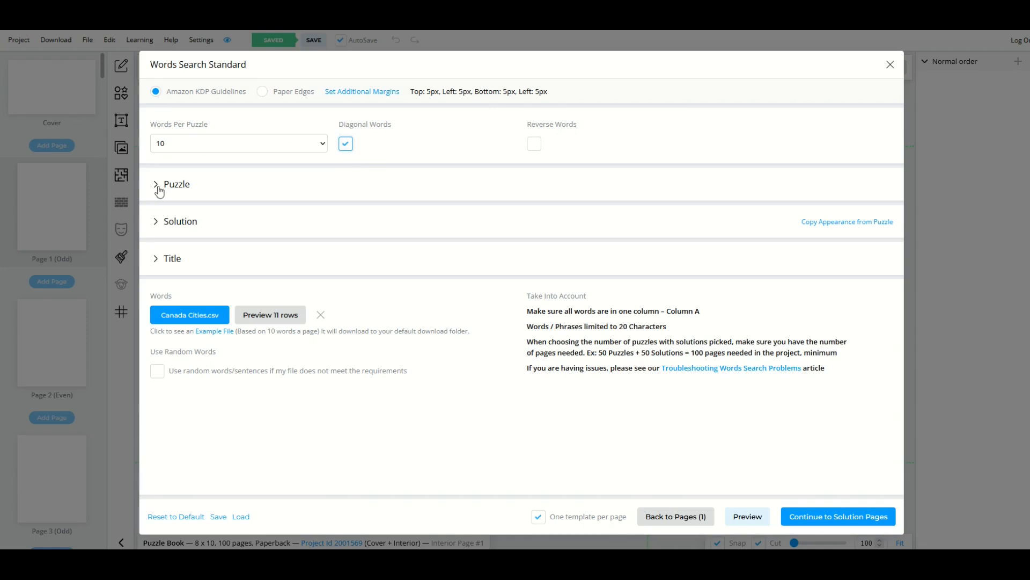
{"action": "left_click", "coordinate": [171, 183]}
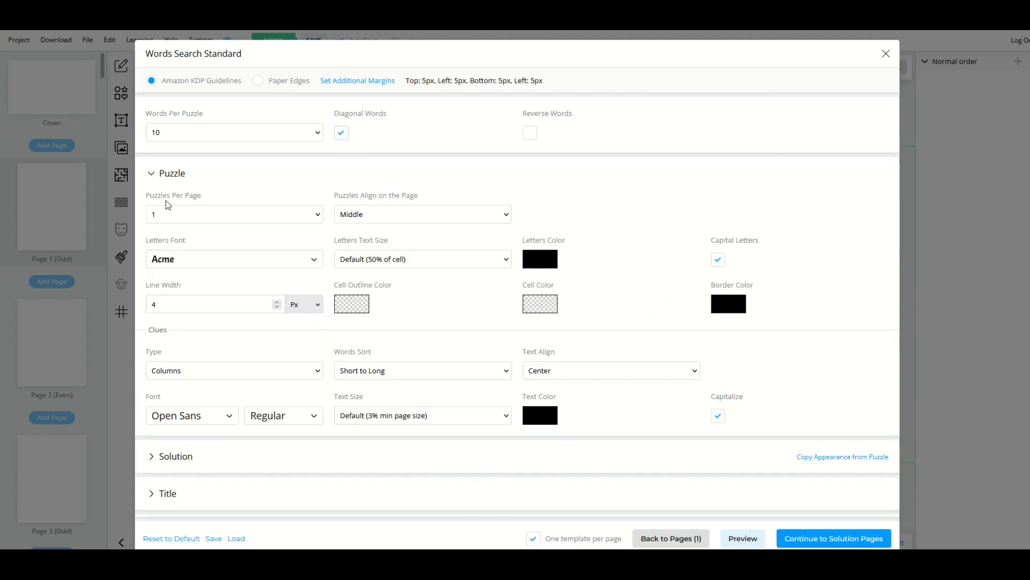
{"action": "left_click", "coordinate": [233, 214]}
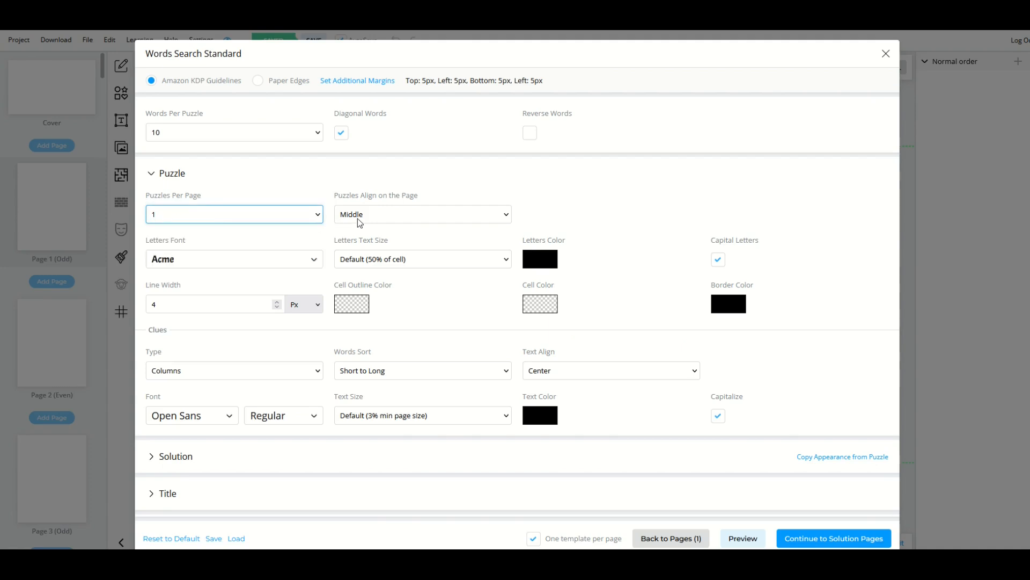
{"action": "mouse_move", "coordinate": [170, 266]}
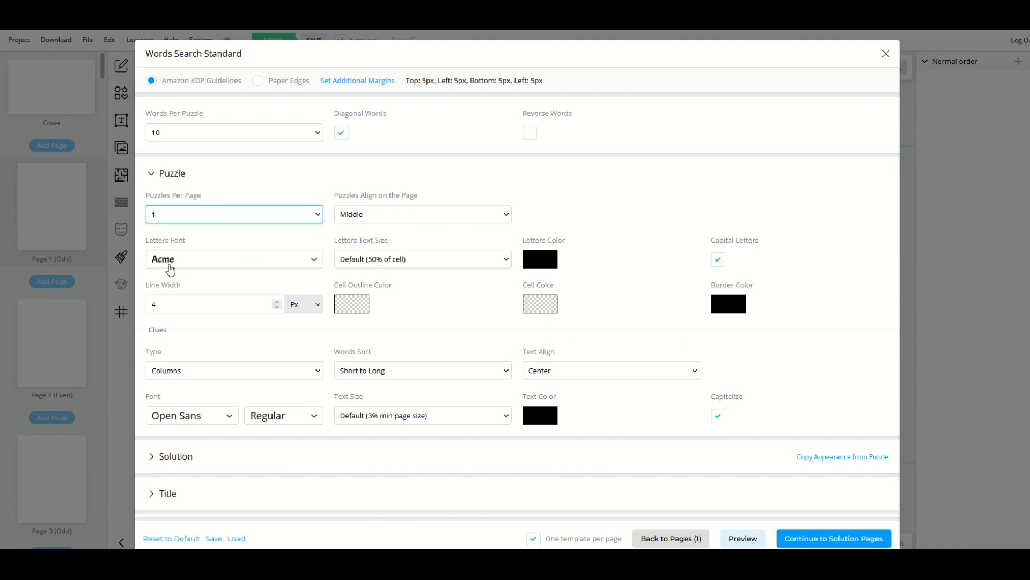
{"action": "mouse_move", "coordinate": [388, 266]}
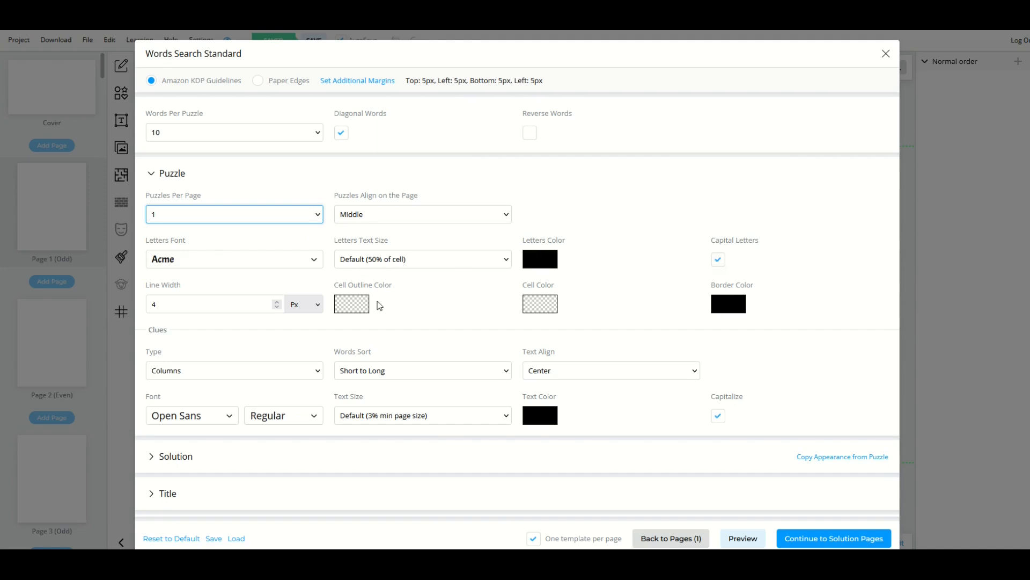
- Scroll past the Solution options and expand the Title section
{"action": "scroll", "scroll_direction": "down", "scroll_amount": 3}
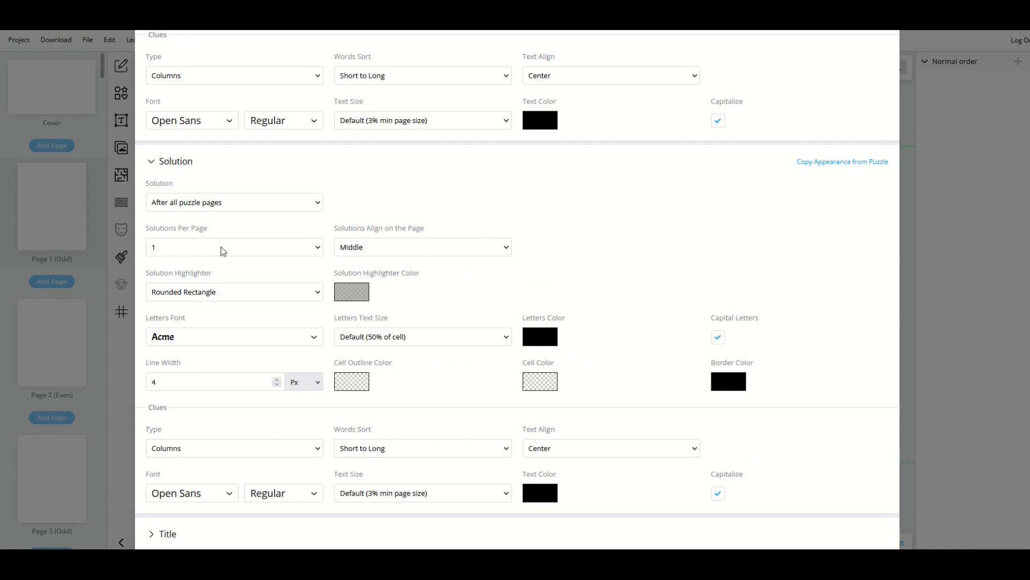
{"action": "scroll", "scroll_direction": "down", "scroll_amount": 3}
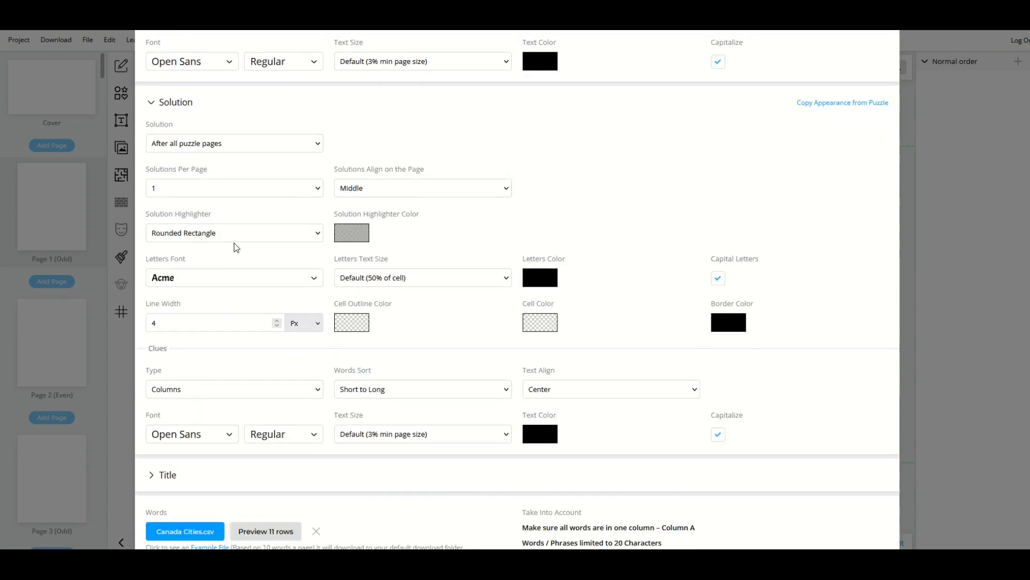
{"action": "scroll", "scroll_direction": "down", "scroll_amount": 3}
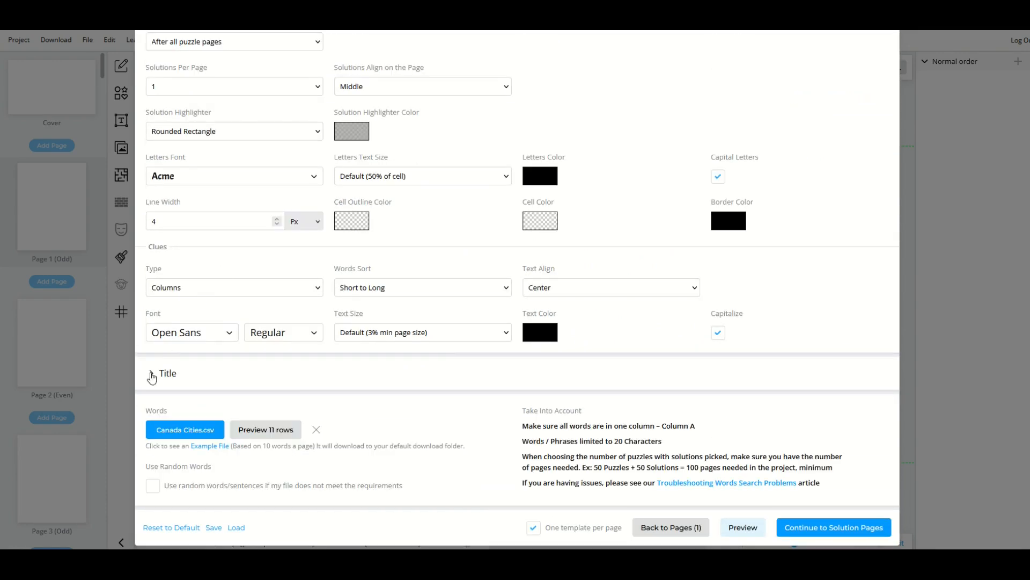
{"action": "left_click", "coordinate": [151, 377]}
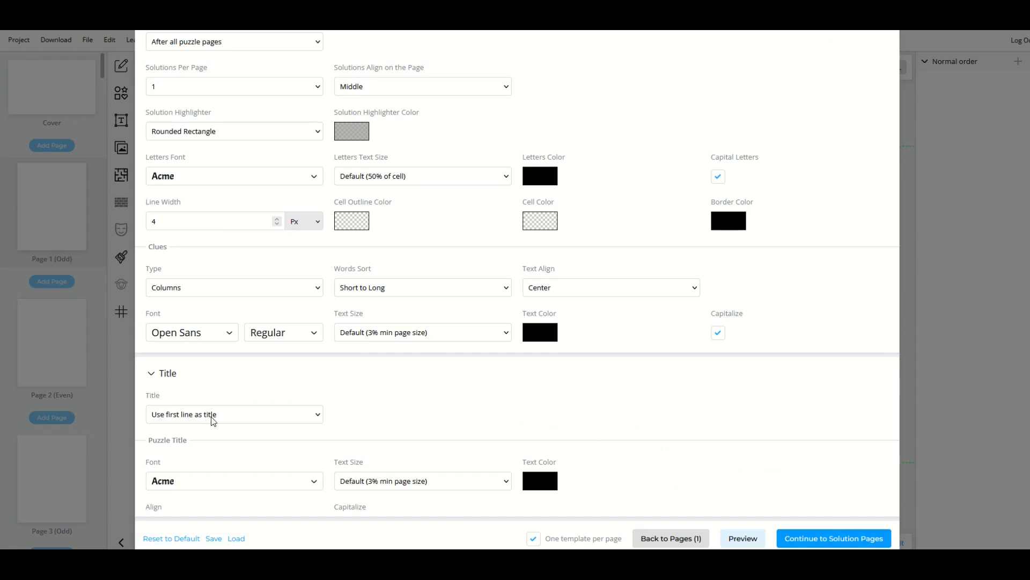
{"action": "mouse_move", "coordinate": [236, 412]}
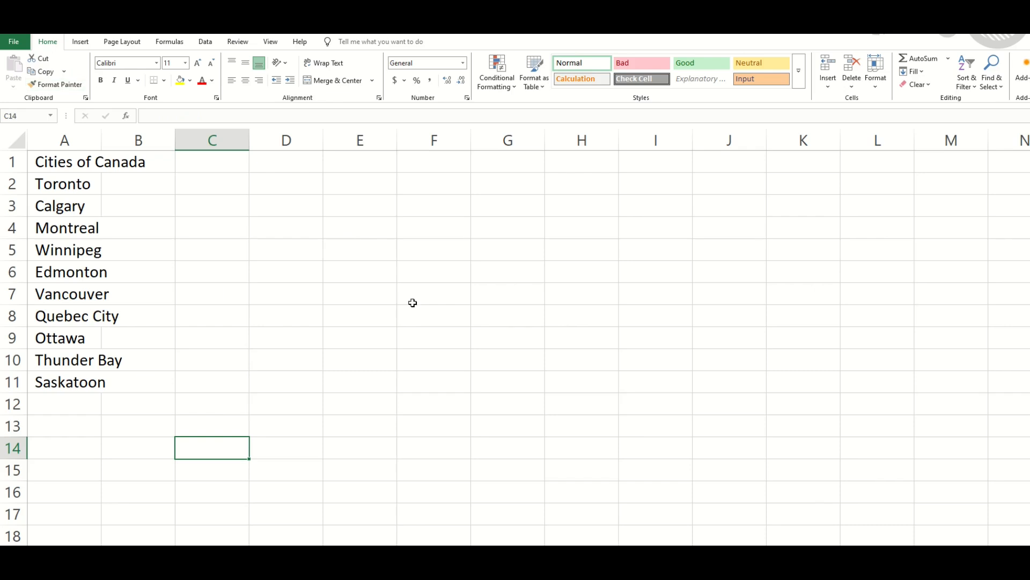
{"action": "mouse_move", "coordinate": [361, 273]}
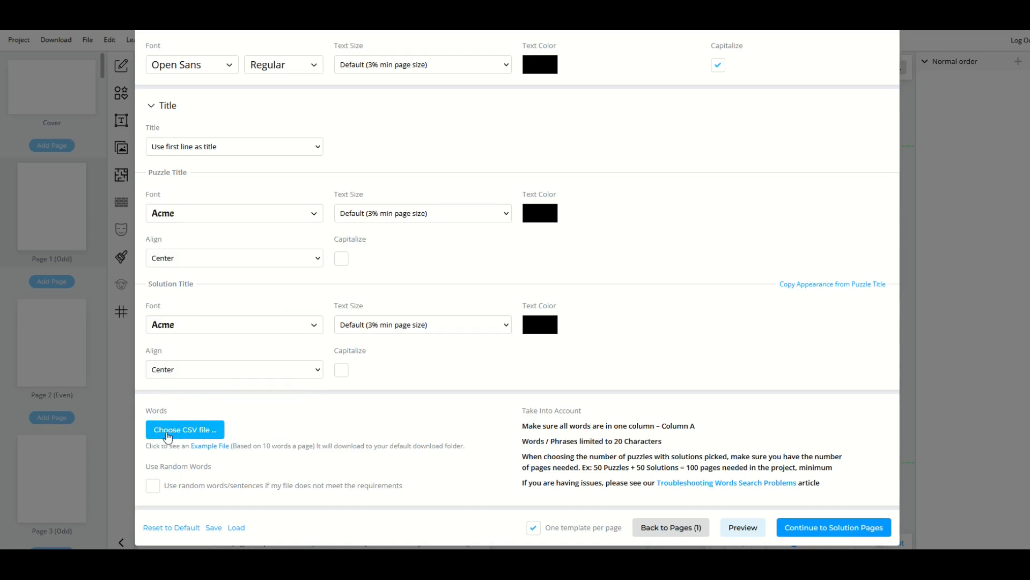
- Load Canada Cities.csv and preview its 11 rows
{"action": "left_click", "coordinate": [185, 430]}
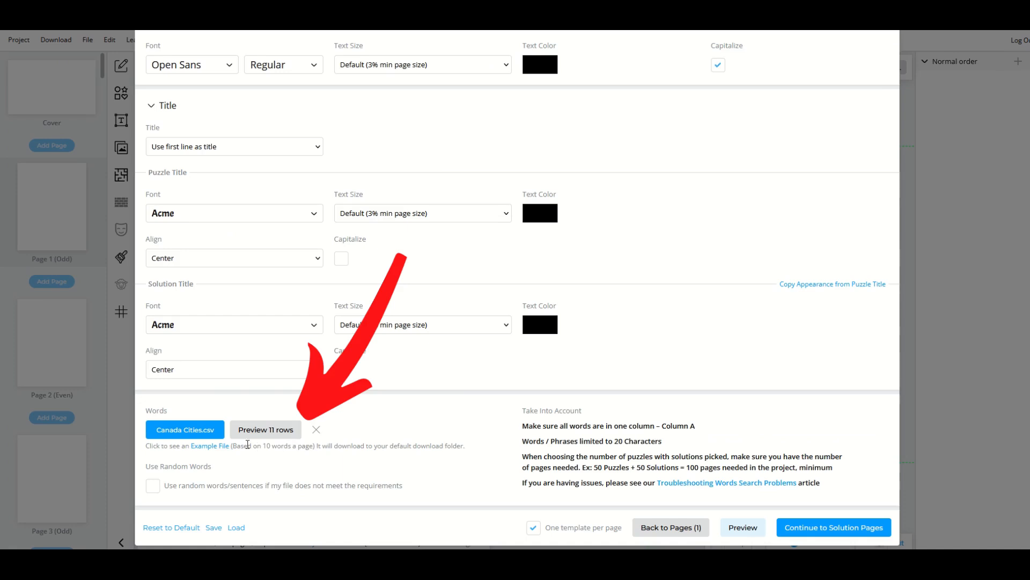
{"action": "left_click", "coordinate": [265, 429]}
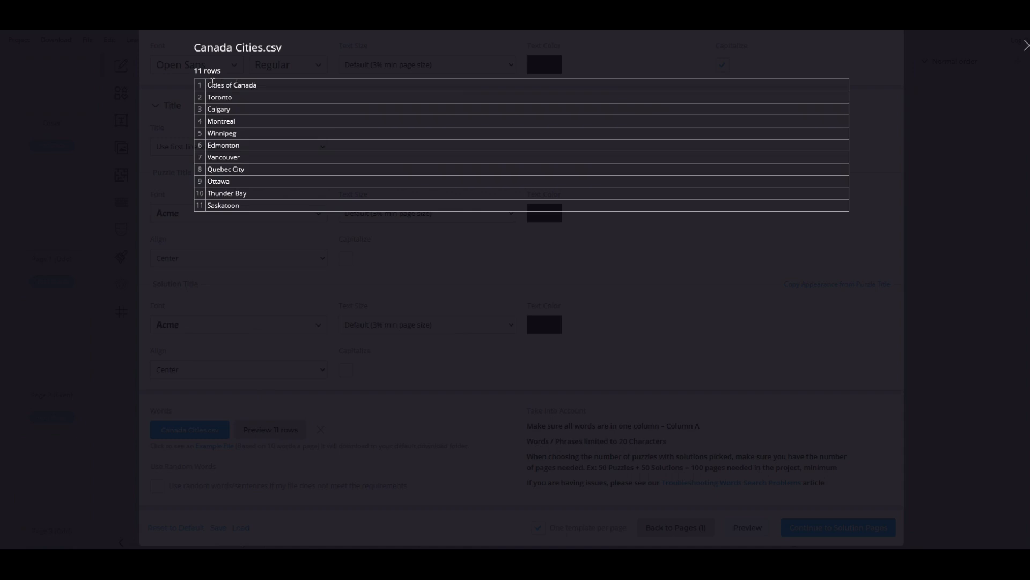
{"action": "mouse_move", "coordinate": [989, 56]}
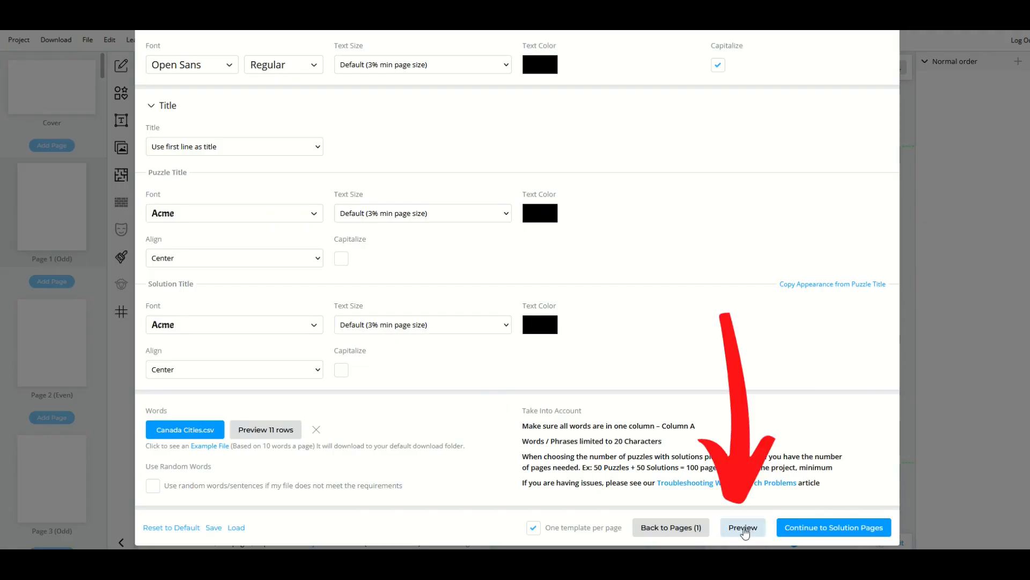
{"action": "left_click", "coordinate": [742, 526]}
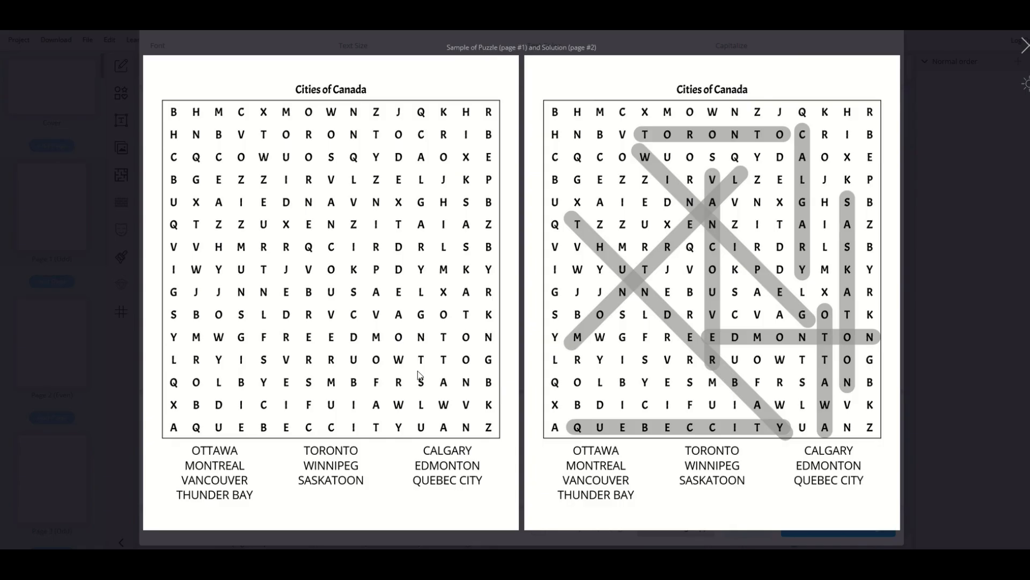
{"action": "mouse_move", "coordinate": [561, 216]}
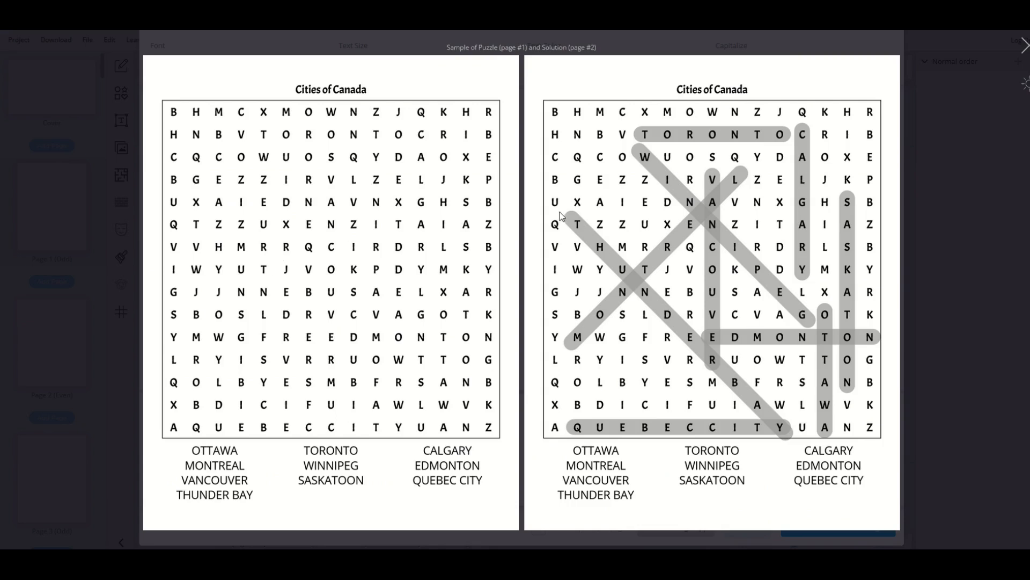
{"action": "mouse_move", "coordinate": [424, 177]}
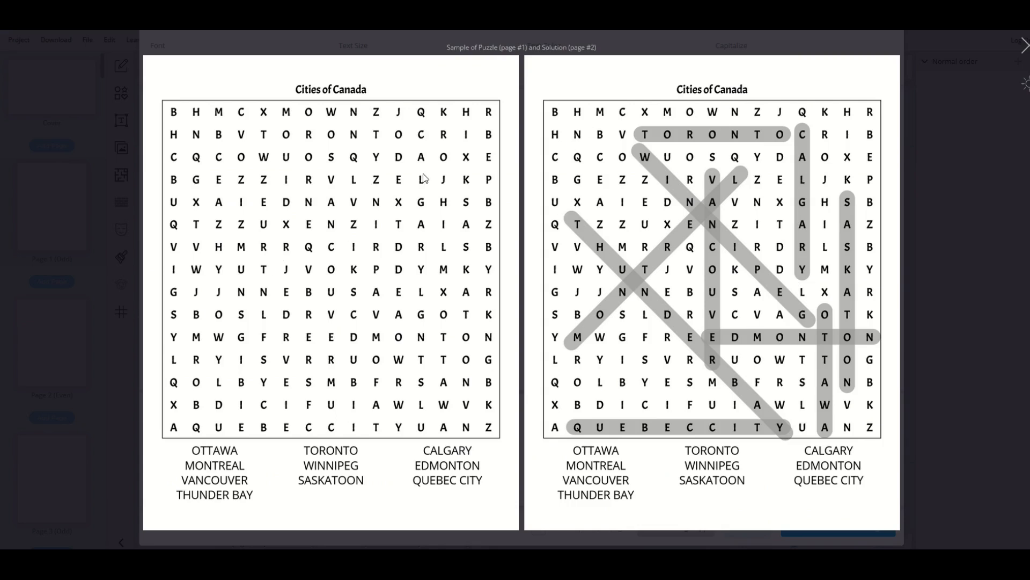
{"action": "mouse_move", "coordinate": [748, 153]}
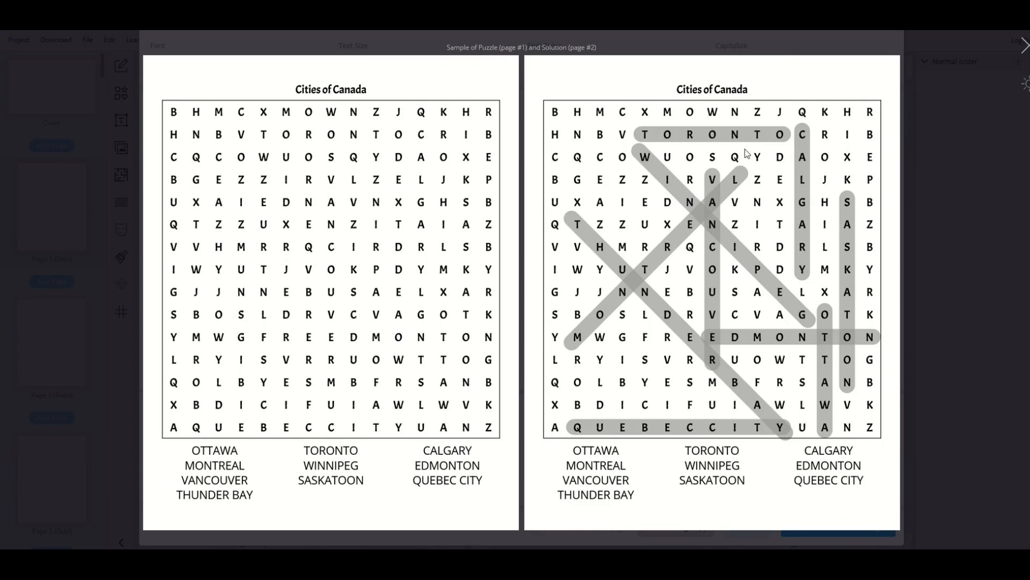
{"action": "mouse_move", "coordinate": [266, 241]}
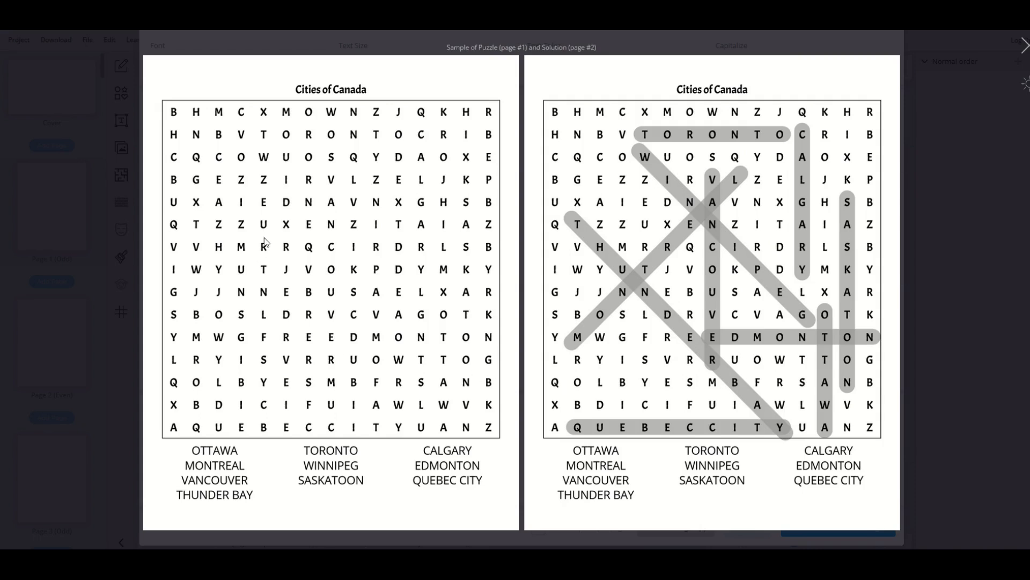
{"action": "mouse_move", "coordinate": [1023, 45]}
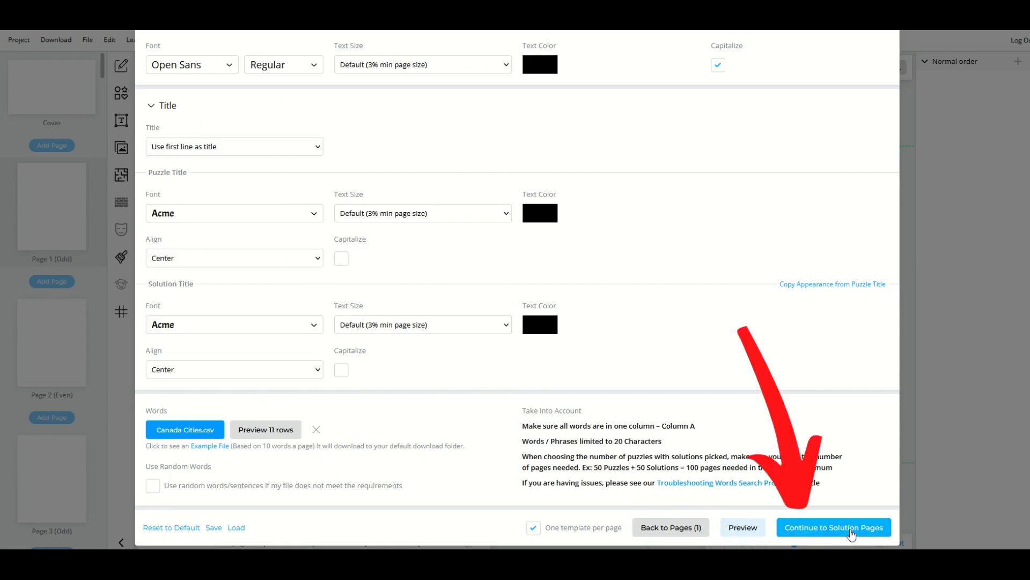
- Continue to choosing the solution page for the word search
{"action": "left_click", "coordinate": [833, 526]}
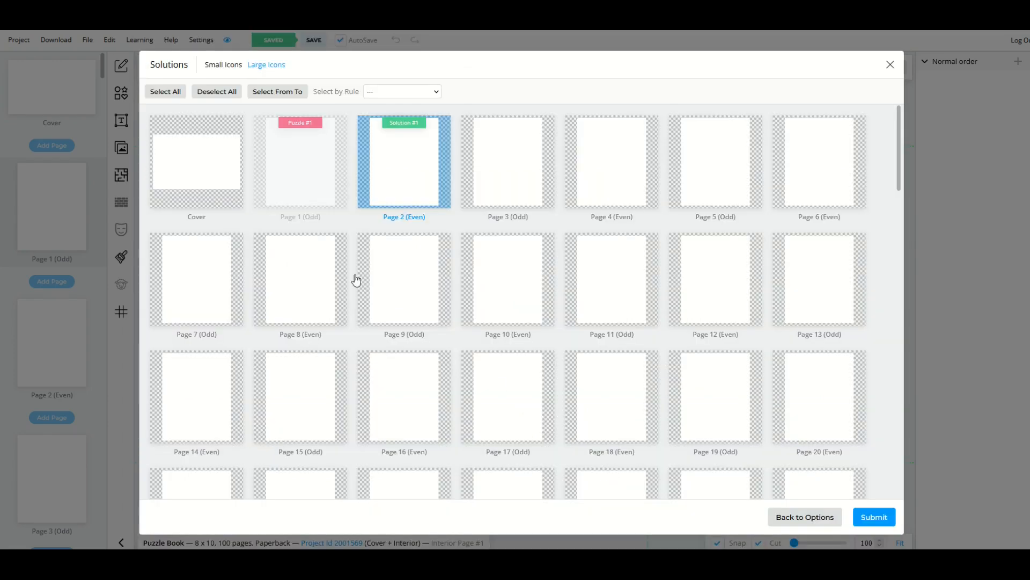
{"action": "mouse_move", "coordinate": [251, 323]}
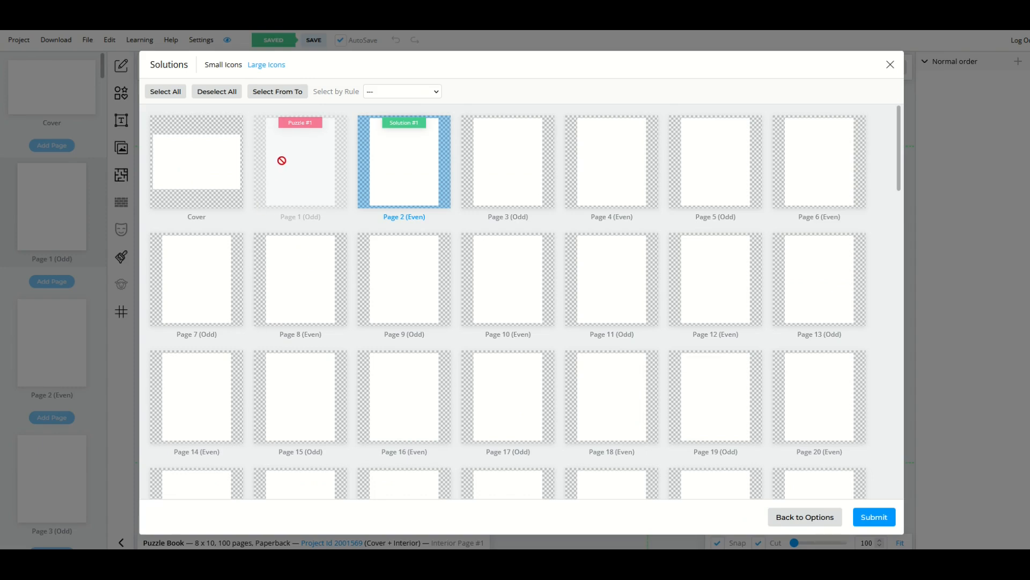
{"action": "mouse_move", "coordinate": [416, 395]}
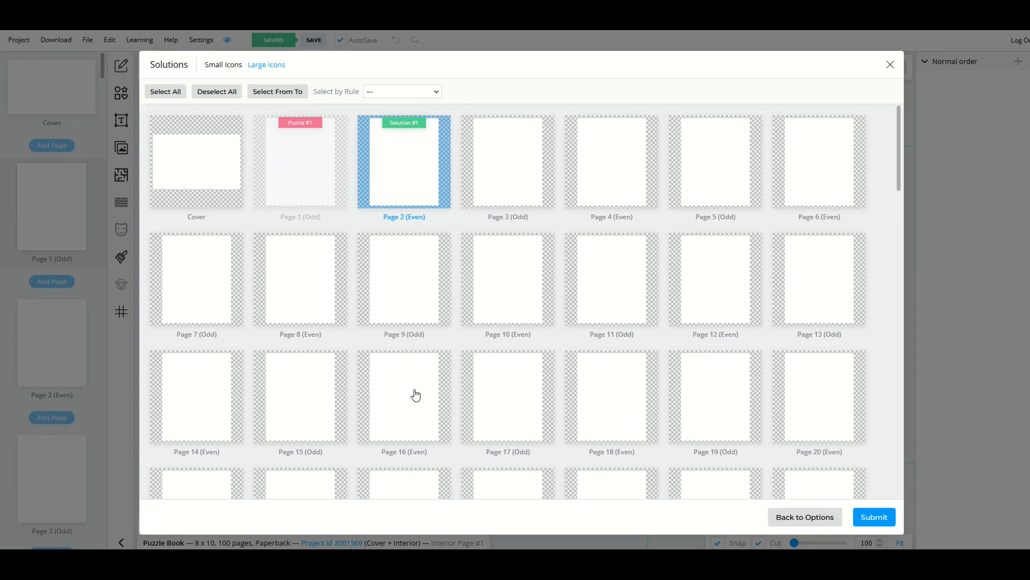
{"action": "mouse_move", "coordinate": [340, 440]}
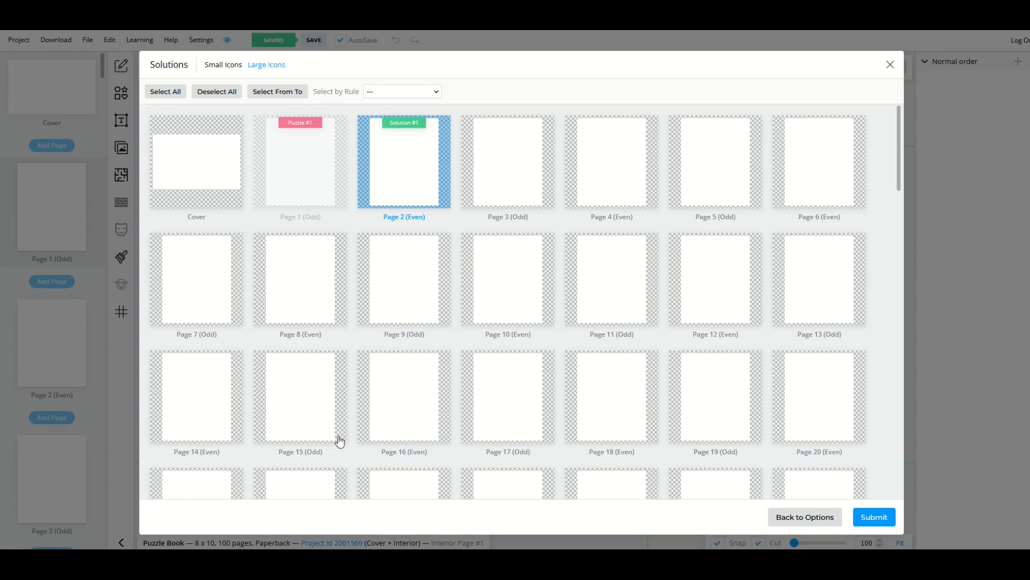
{"action": "mouse_move", "coordinate": [271, 238]}
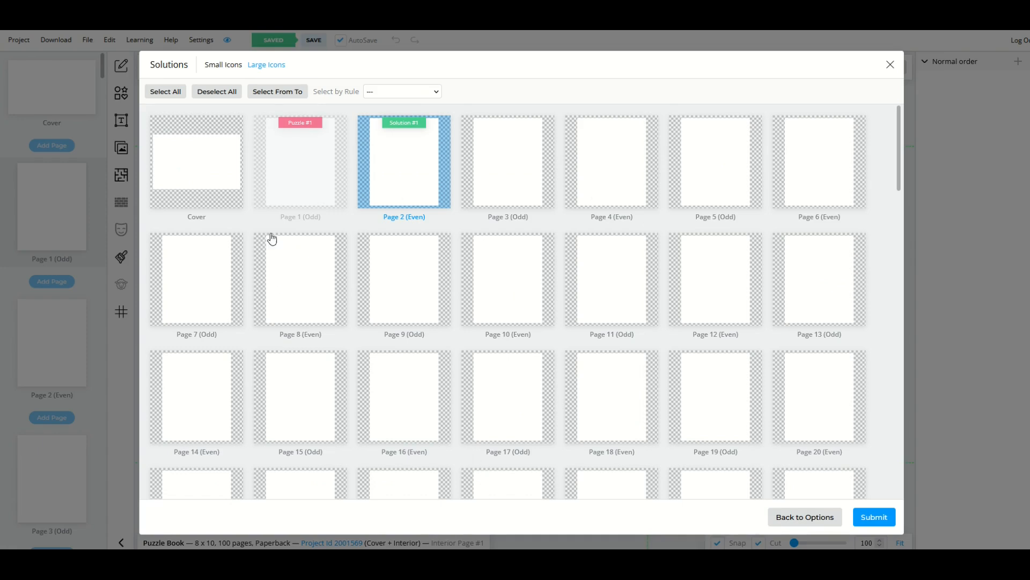
{"action": "mouse_move", "coordinate": [414, 190]}
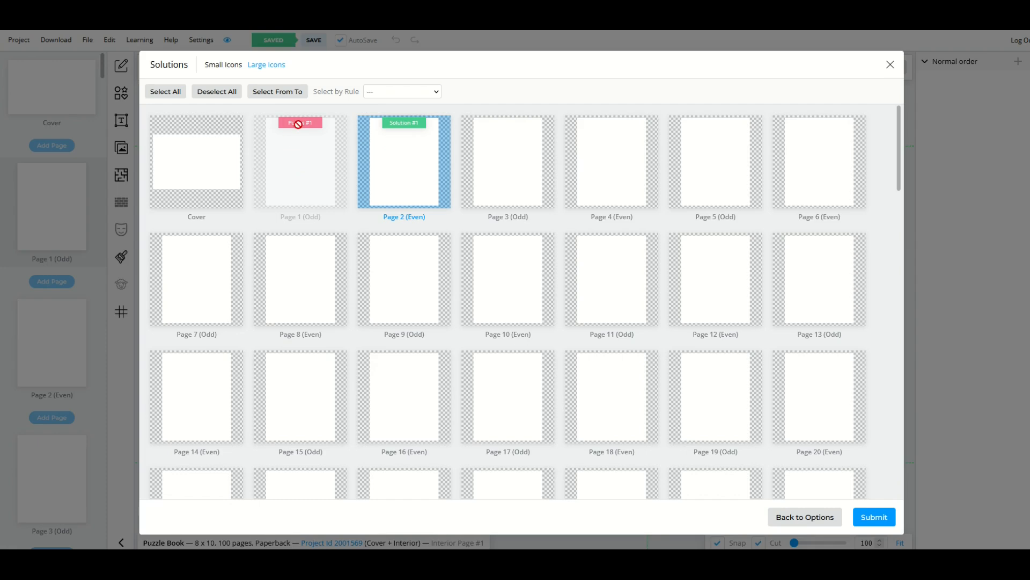
{"action": "mouse_move", "coordinate": [299, 134]}
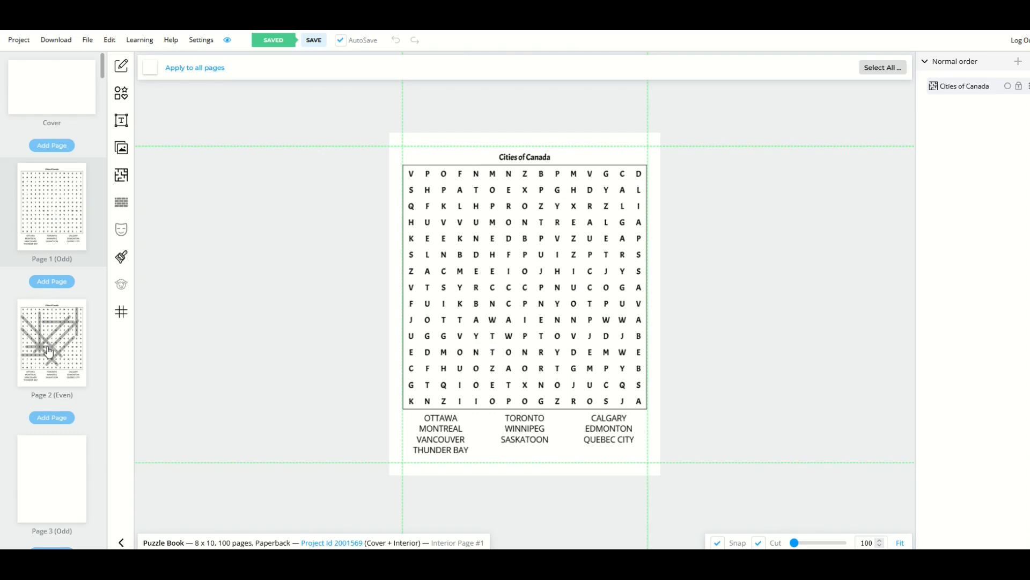
- Review all pages in the overview, confirming the word search on page 1 and solution on page 2, reaching blank page 10
{"action": "left_click", "coordinate": [52, 341]}
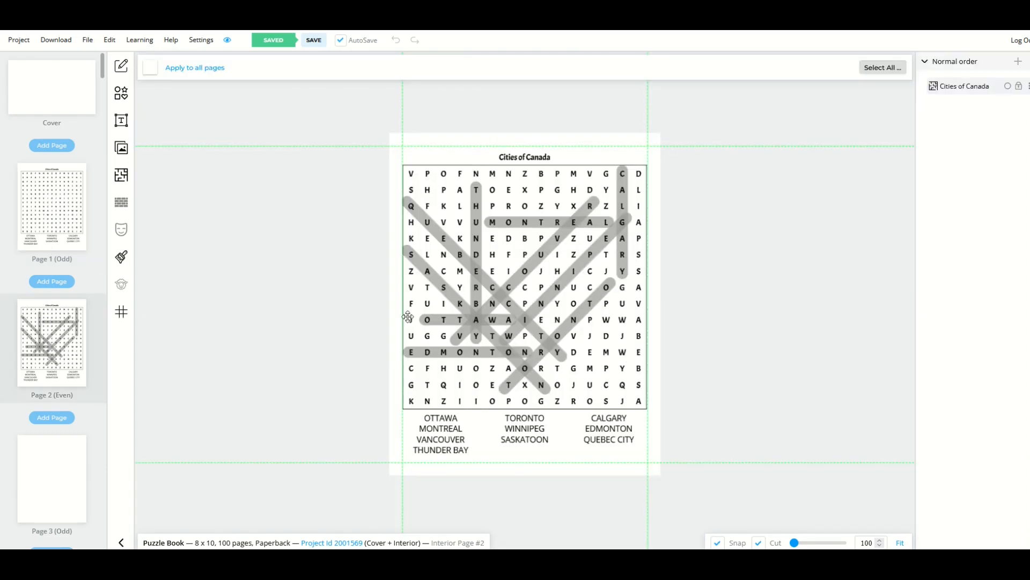
{"action": "scroll", "scroll_direction": "down", "scroll_amount": 3}
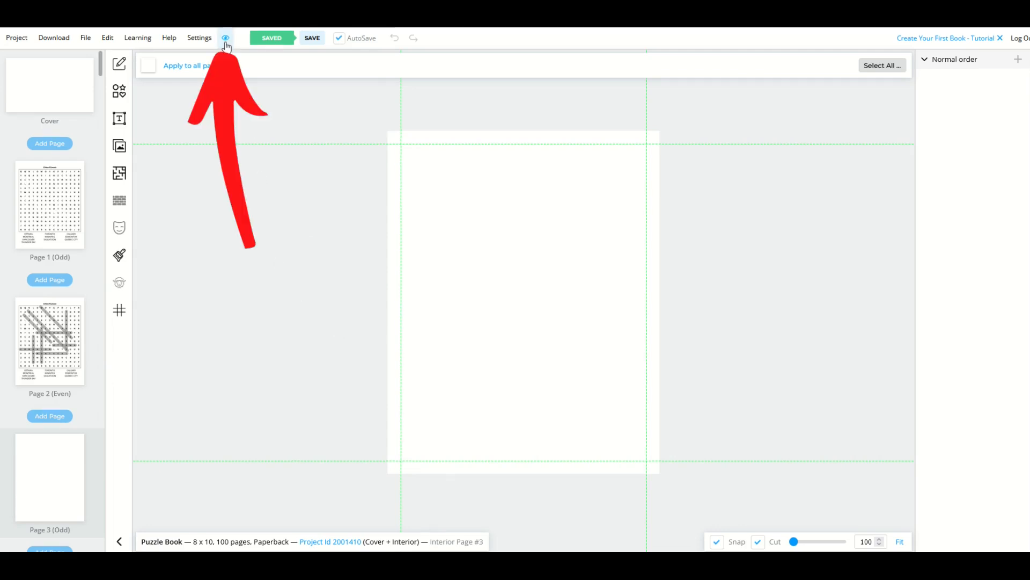
{"action": "left_click", "coordinate": [225, 38]}
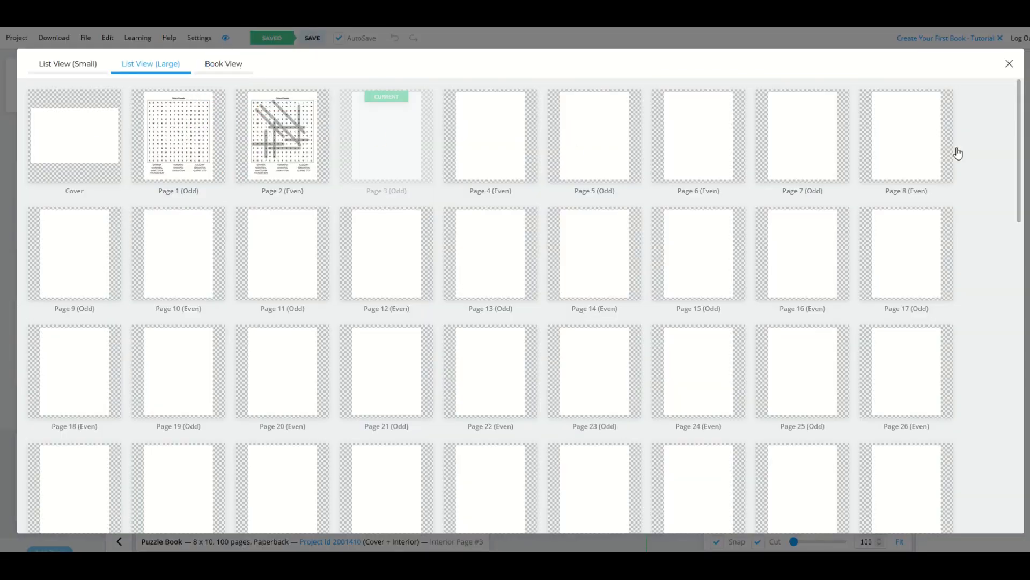
{"action": "scroll", "scroll_direction": "down", "scroll_amount": 3}
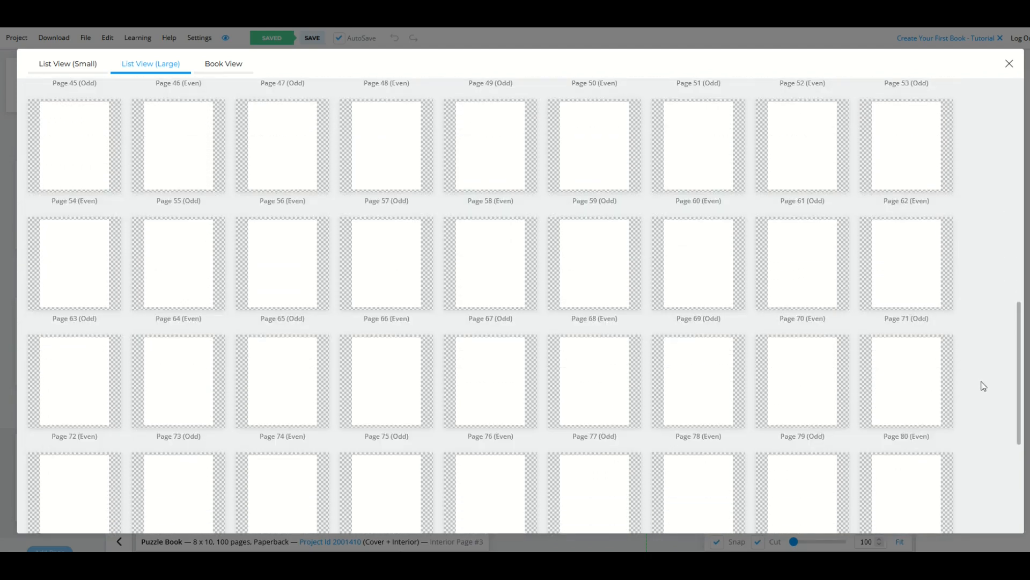
{"action": "scroll", "scroll_direction": "down", "scroll_amount": 3}
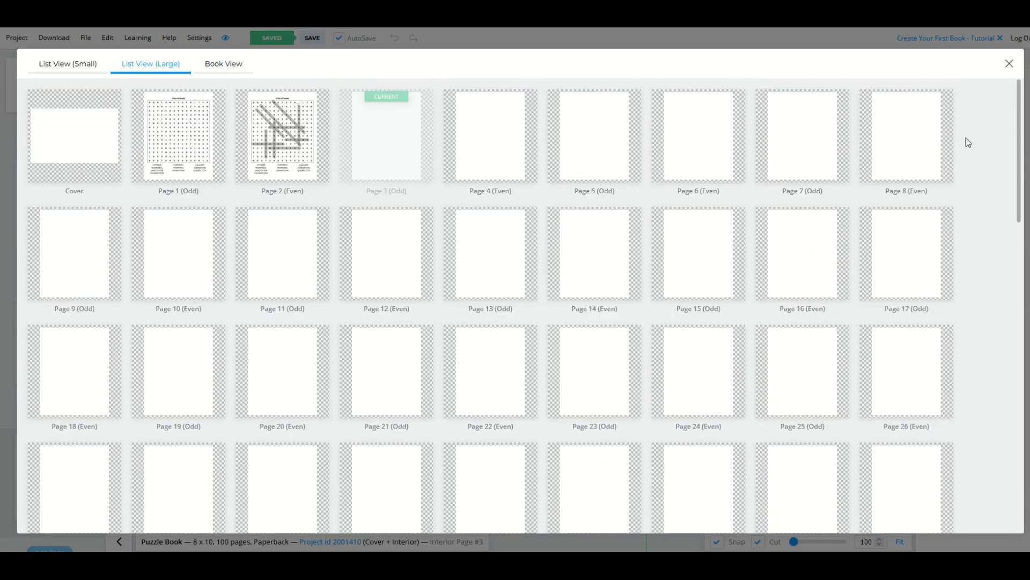
{"action": "mouse_move", "coordinate": [508, 117]}
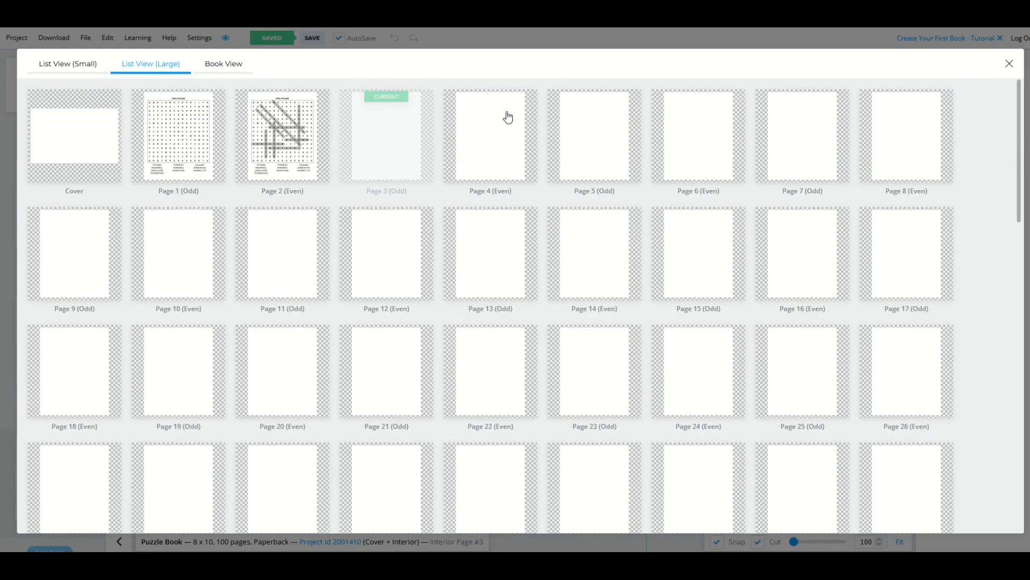
{"action": "mouse_move", "coordinate": [243, 311]}
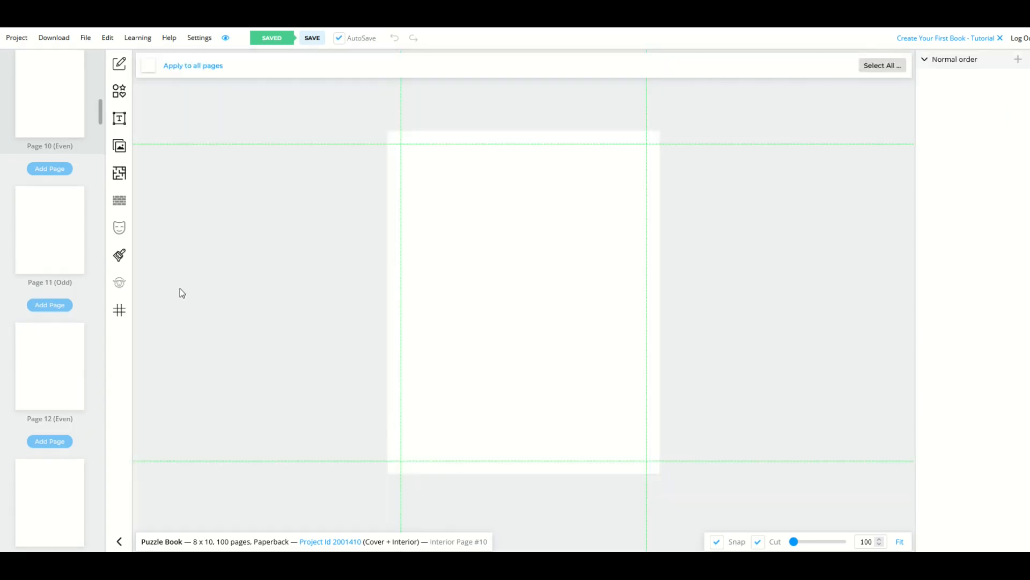
{"action": "mouse_move", "coordinate": [119, 173]}
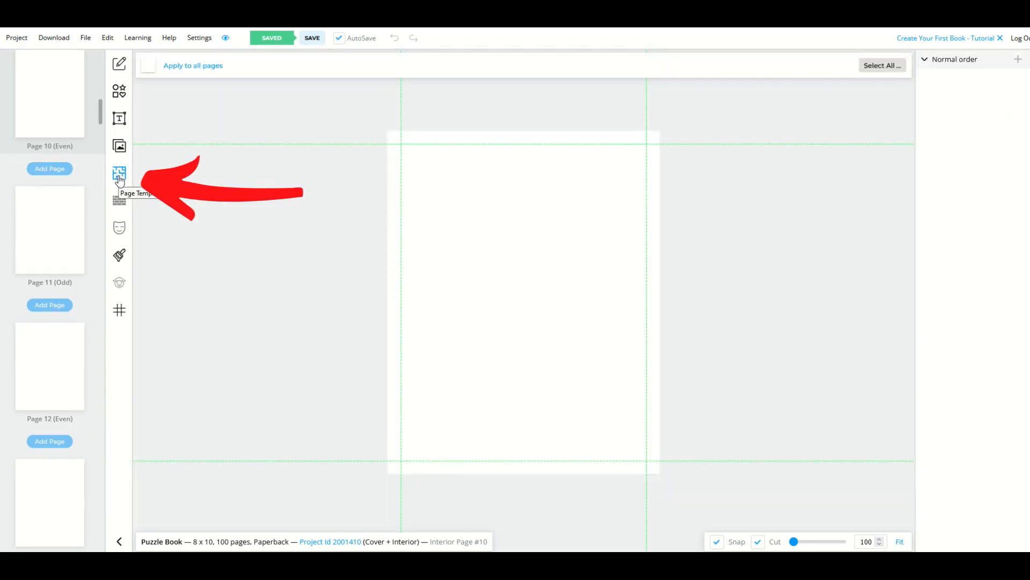
- Choose the Circular Maze template for pages 10, 12, 15 and 18 and continue to its options
{"action": "left_click", "coordinate": [119, 176]}
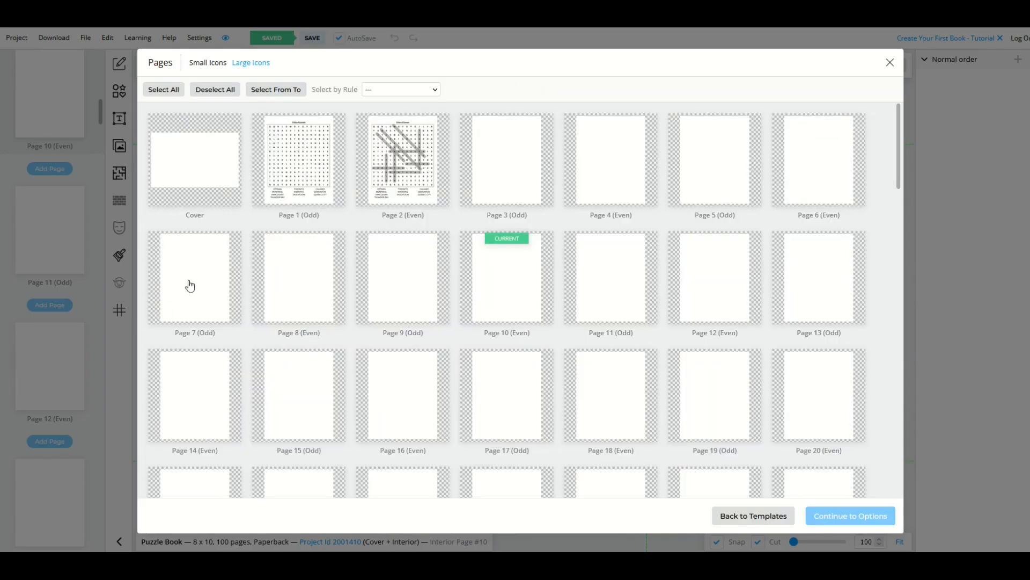
{"action": "mouse_move", "coordinate": [667, 224]}
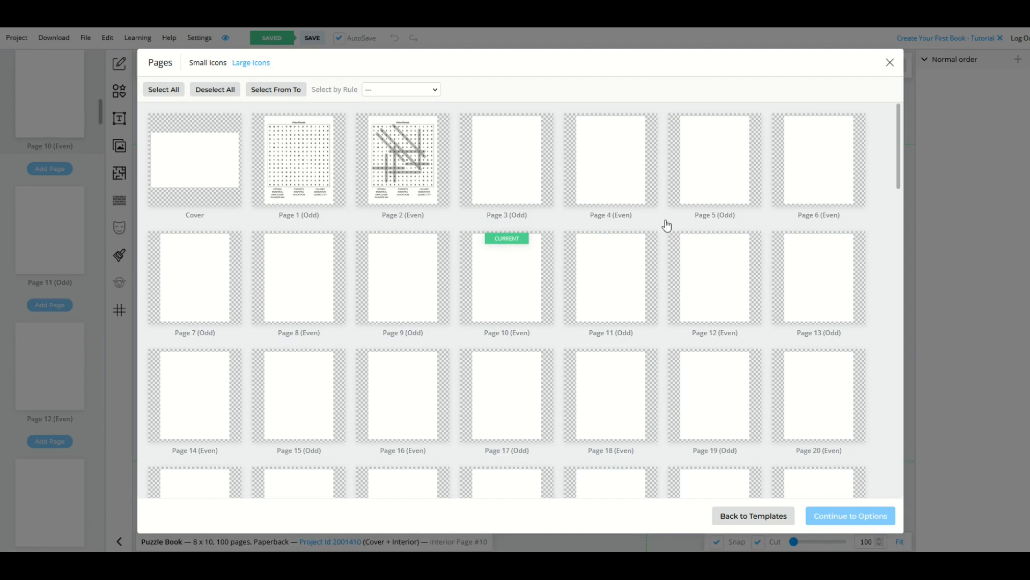
{"action": "left_click", "coordinate": [507, 278]}
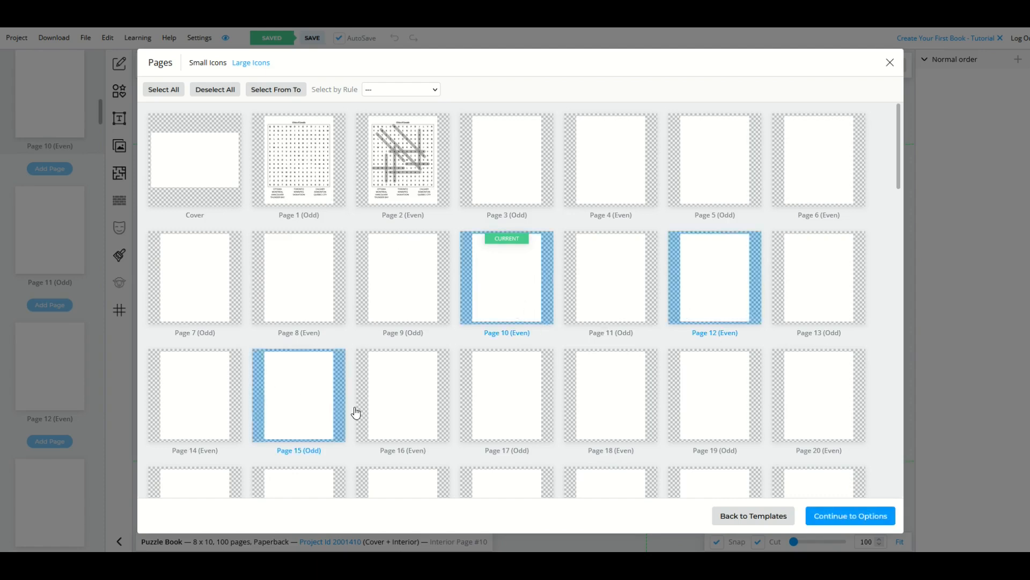
{"action": "left_click", "coordinate": [610, 396]}
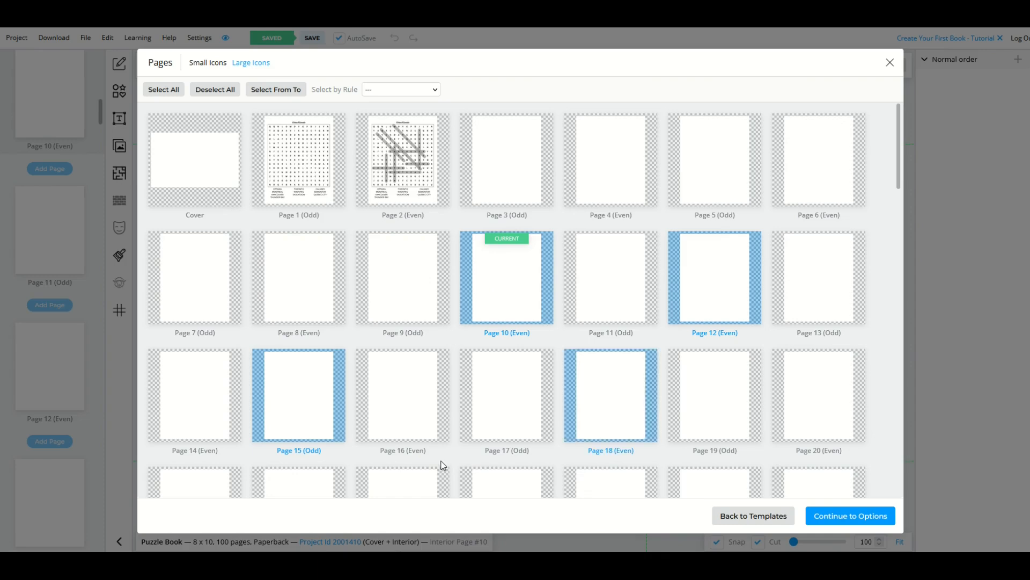
{"action": "left_click", "coordinate": [850, 515]}
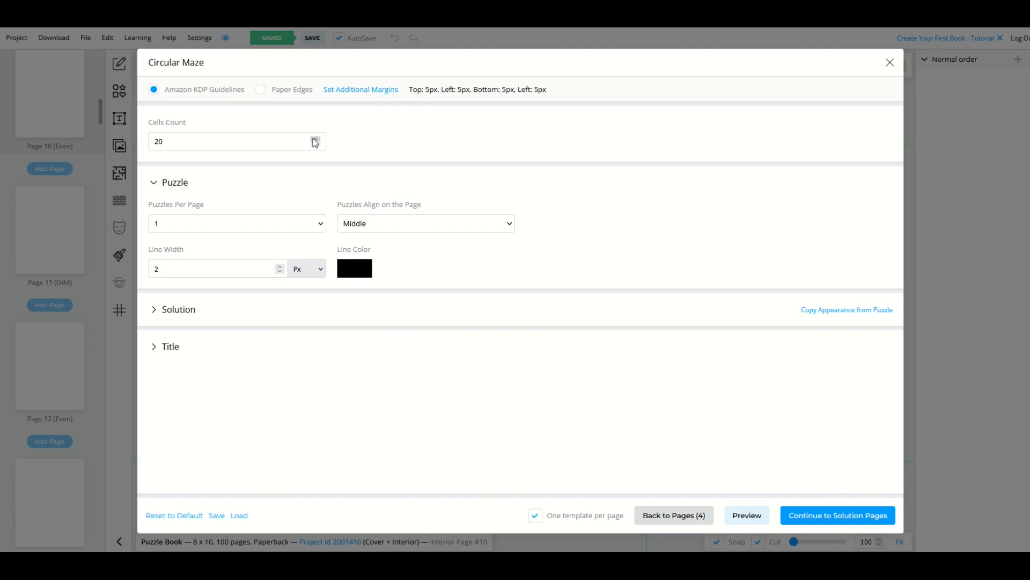
{"action": "mouse_move", "coordinate": [174, 230]}
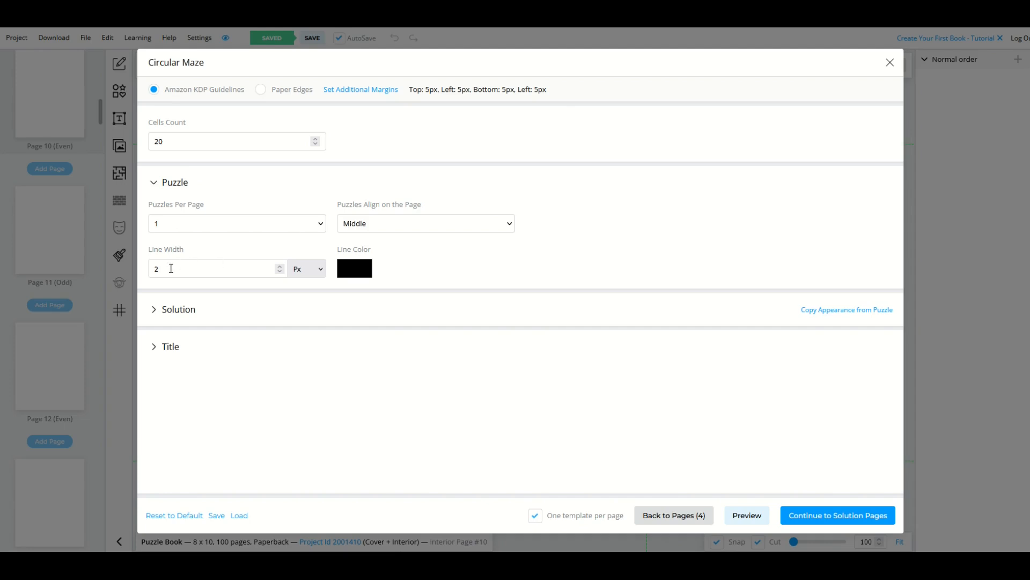
- Set the mazes to No solution and No title, then submit to generate them on the chosen pages
{"action": "left_click", "coordinate": [179, 309]}
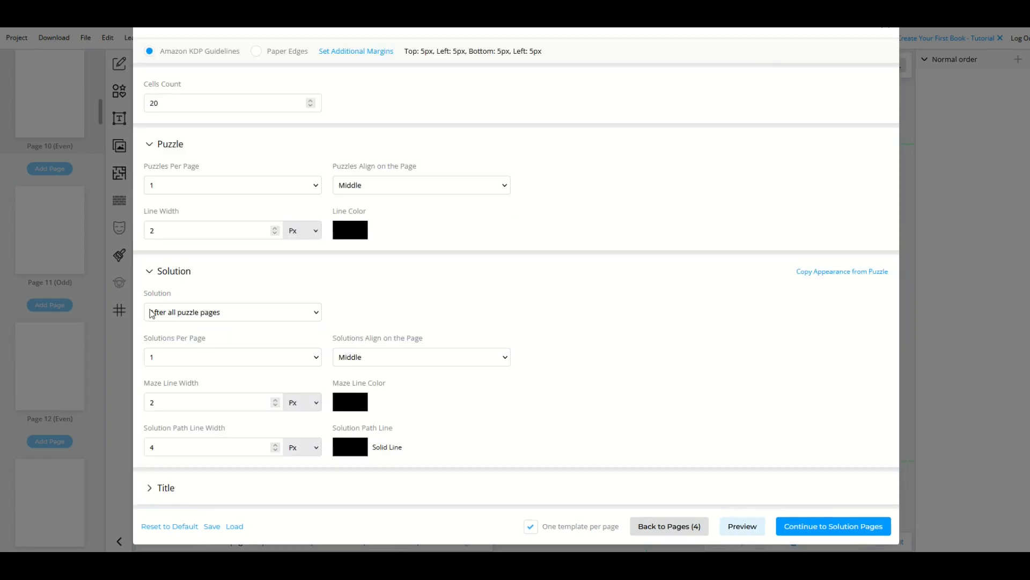
{"action": "left_click", "coordinate": [232, 311]}
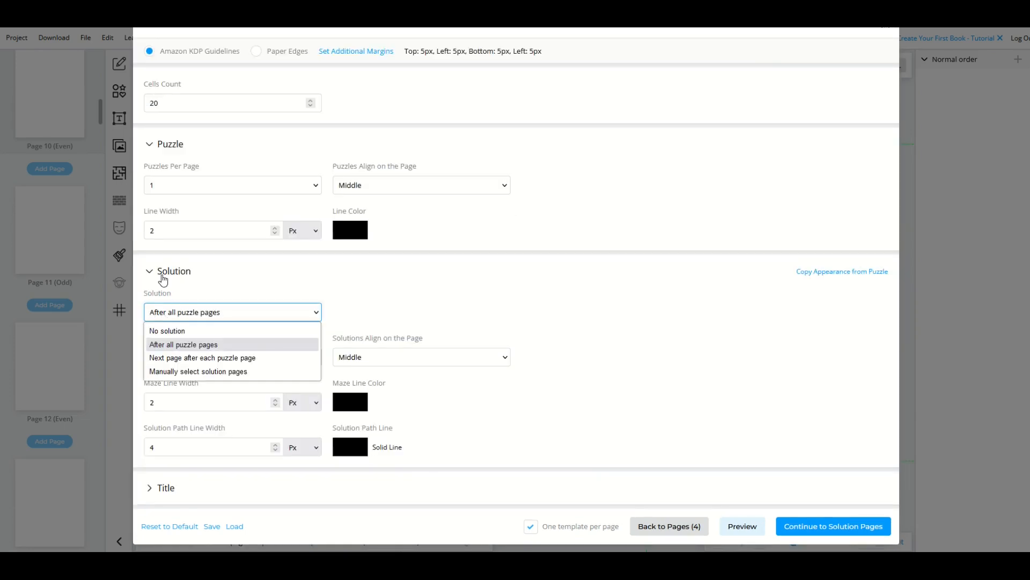
{"action": "left_click", "coordinate": [167, 330]}
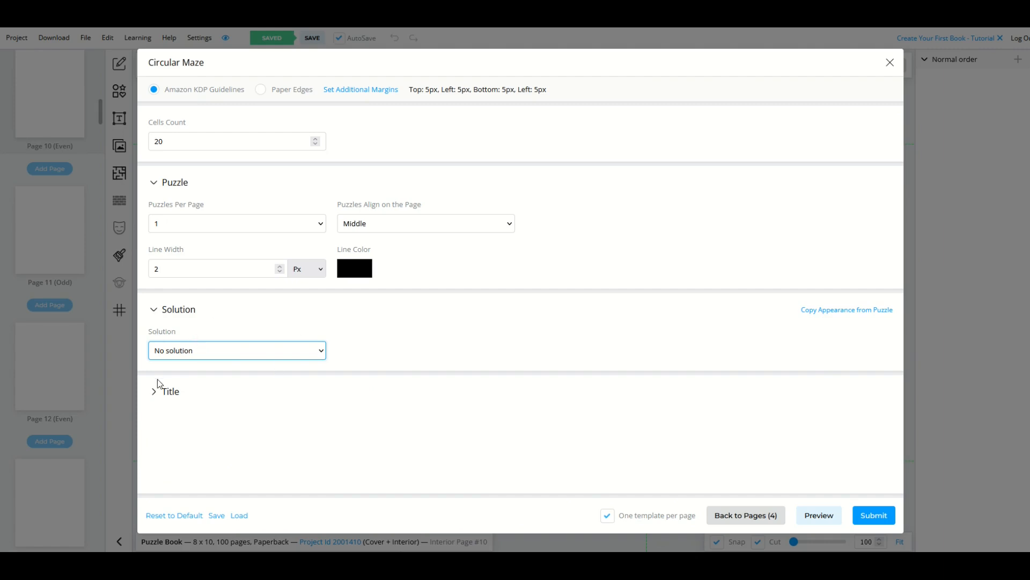
{"action": "left_click", "coordinate": [169, 390]}
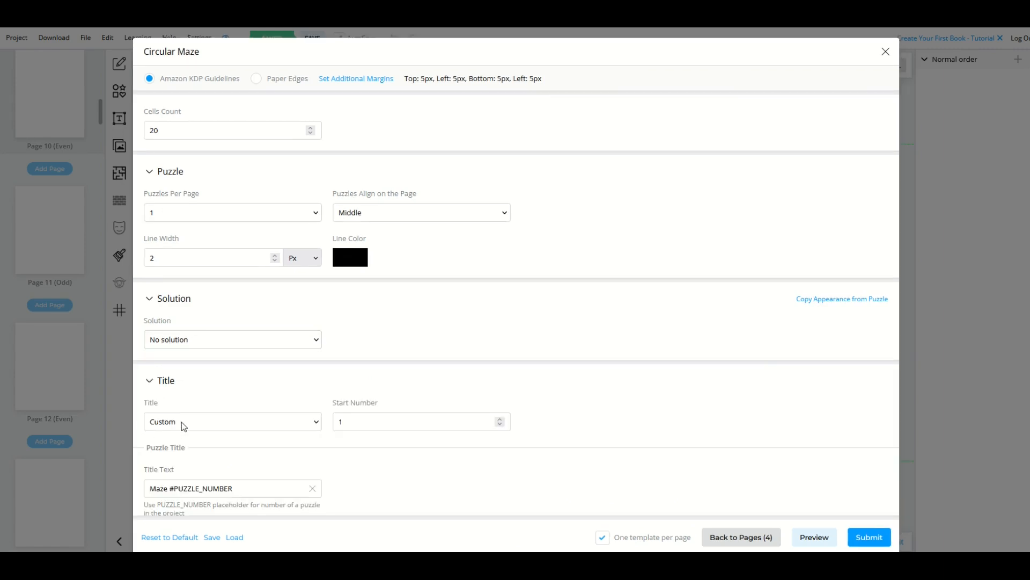
{"action": "left_click", "coordinate": [232, 421]}
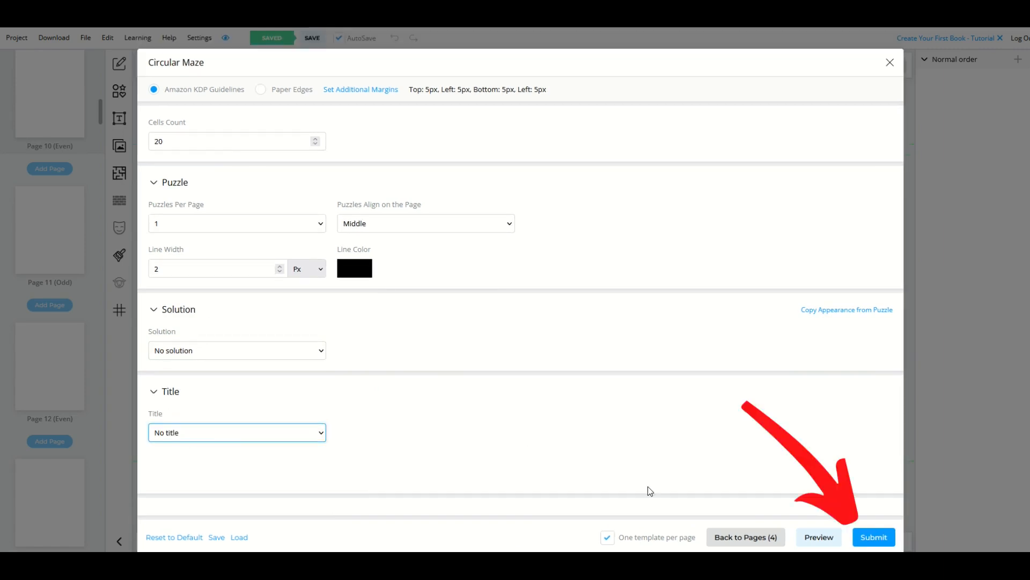
{"action": "left_click", "coordinate": [874, 536]}
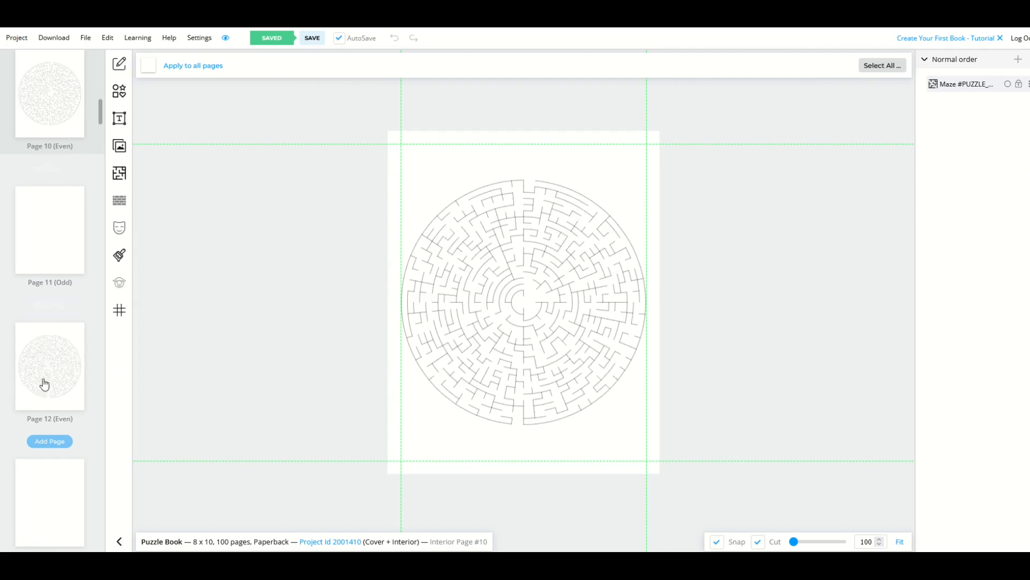
- Flip between the mazes on pages 10 and 12, then review all pages in the overview
{"action": "left_click", "coordinate": [50, 366]}
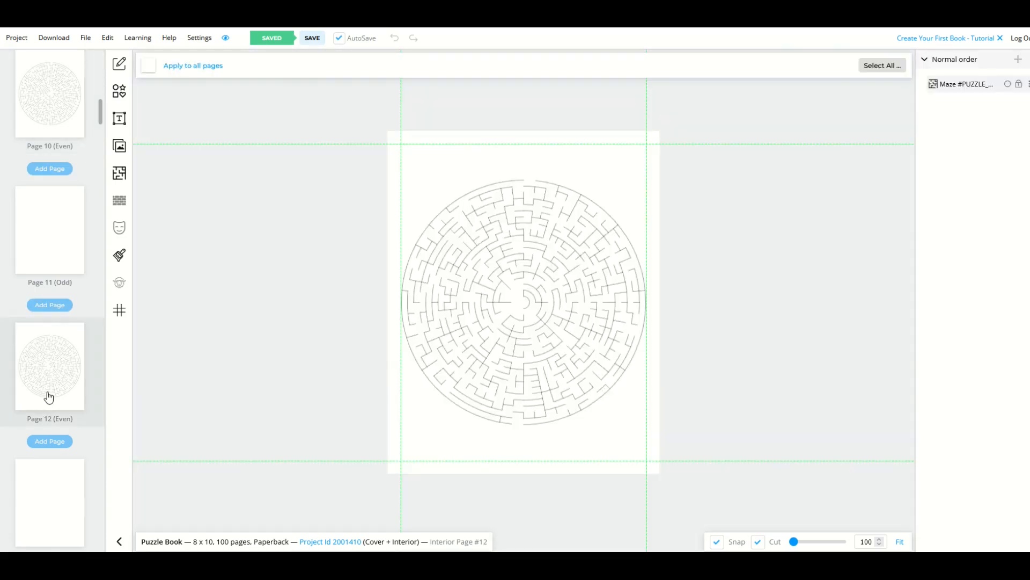
{"action": "left_click", "coordinate": [49, 92]}
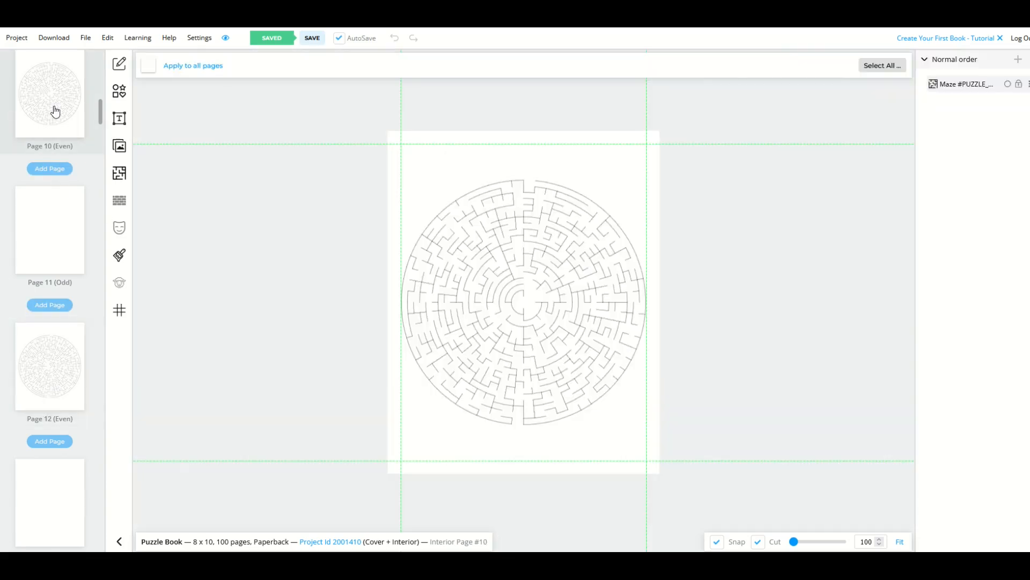
{"action": "left_click", "coordinate": [50, 367]}
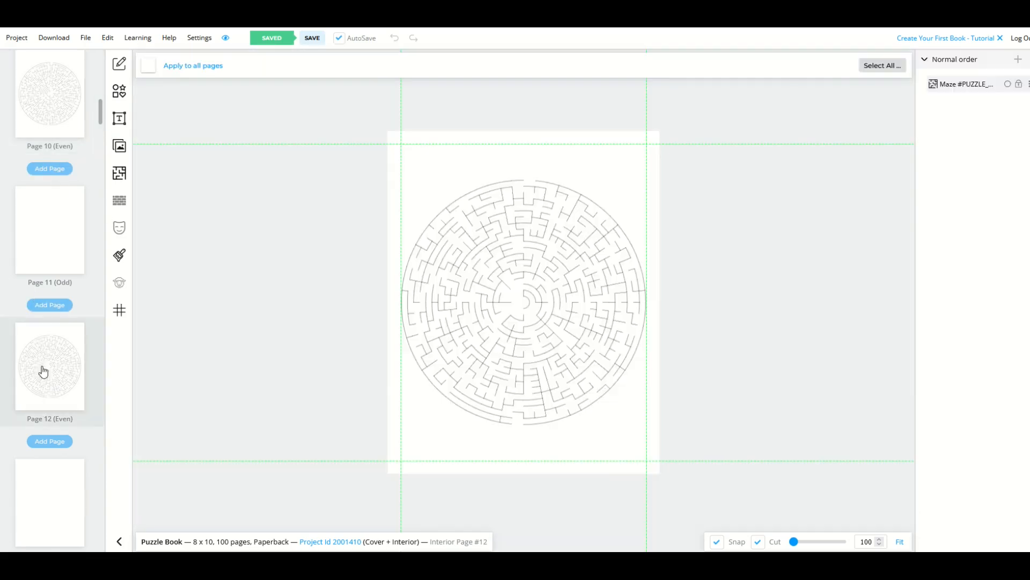
{"action": "left_click", "coordinate": [50, 93]}
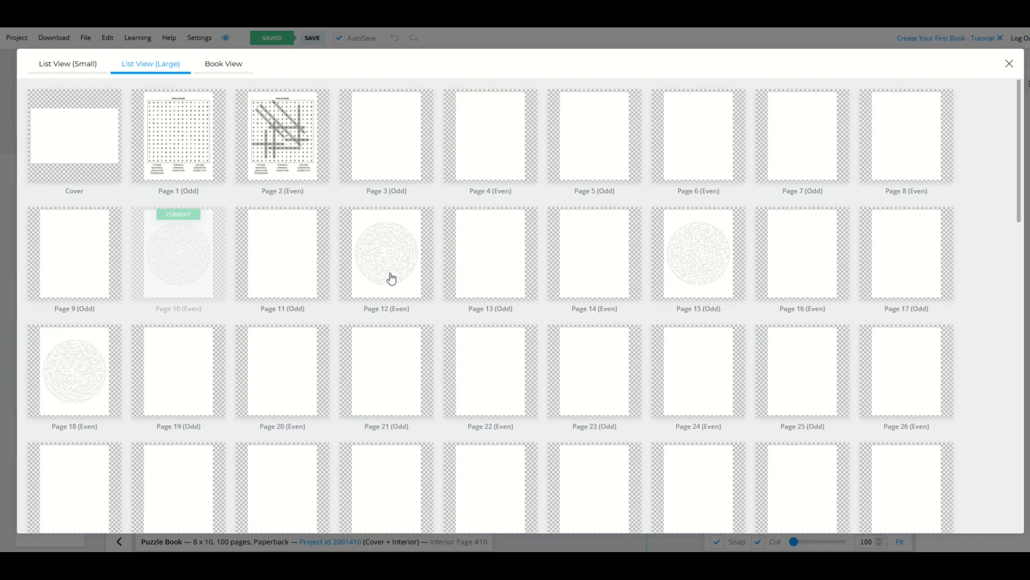
{"action": "mouse_move", "coordinate": [91, 384]}
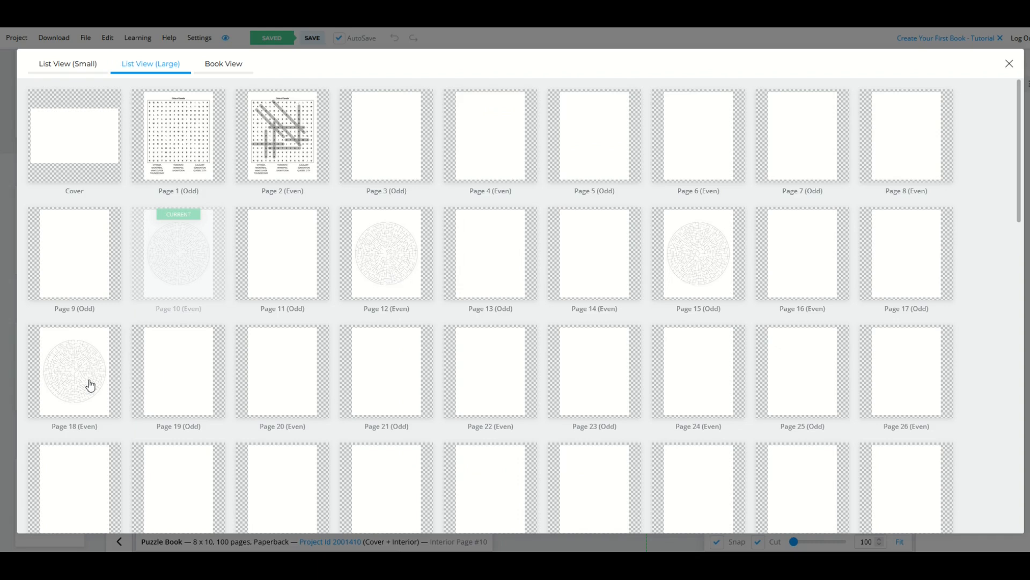
{"action": "mouse_move", "coordinate": [693, 265]}
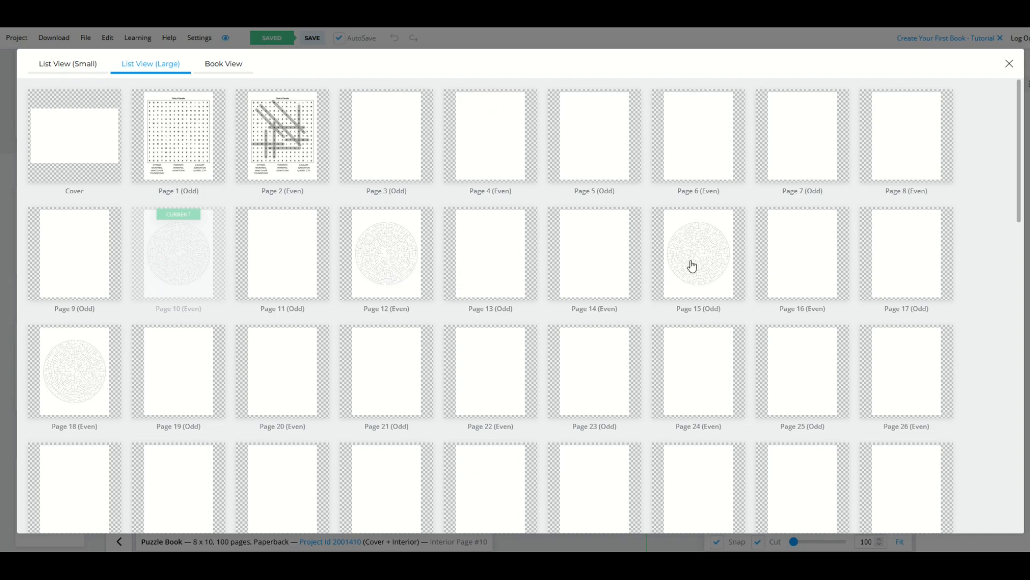
{"action": "mouse_move", "coordinate": [98, 232]}
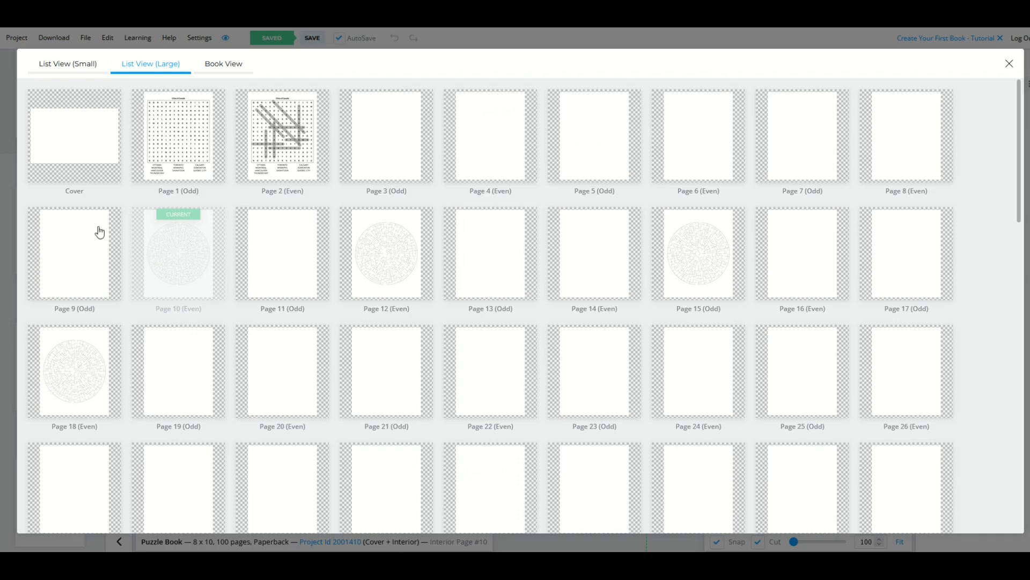
{"action": "scroll", "scroll_direction": "down", "scroll_amount": 3}
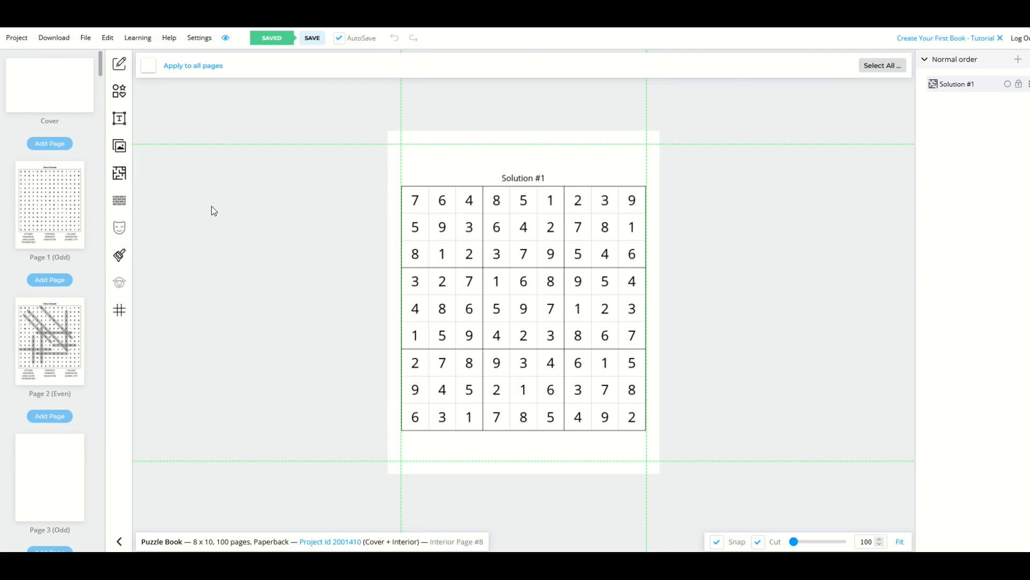
{"action": "left_click", "coordinate": [218, 206]}
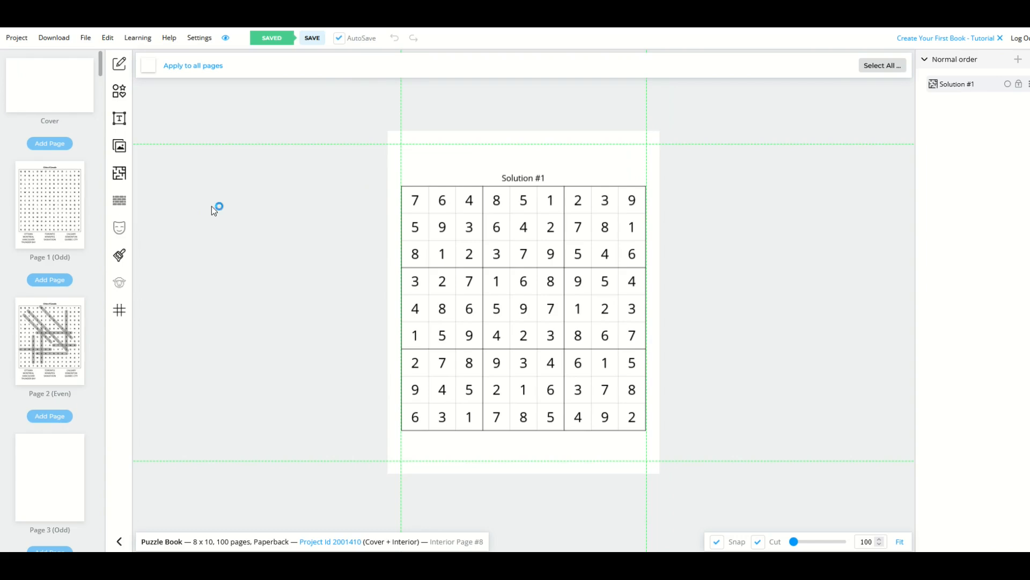